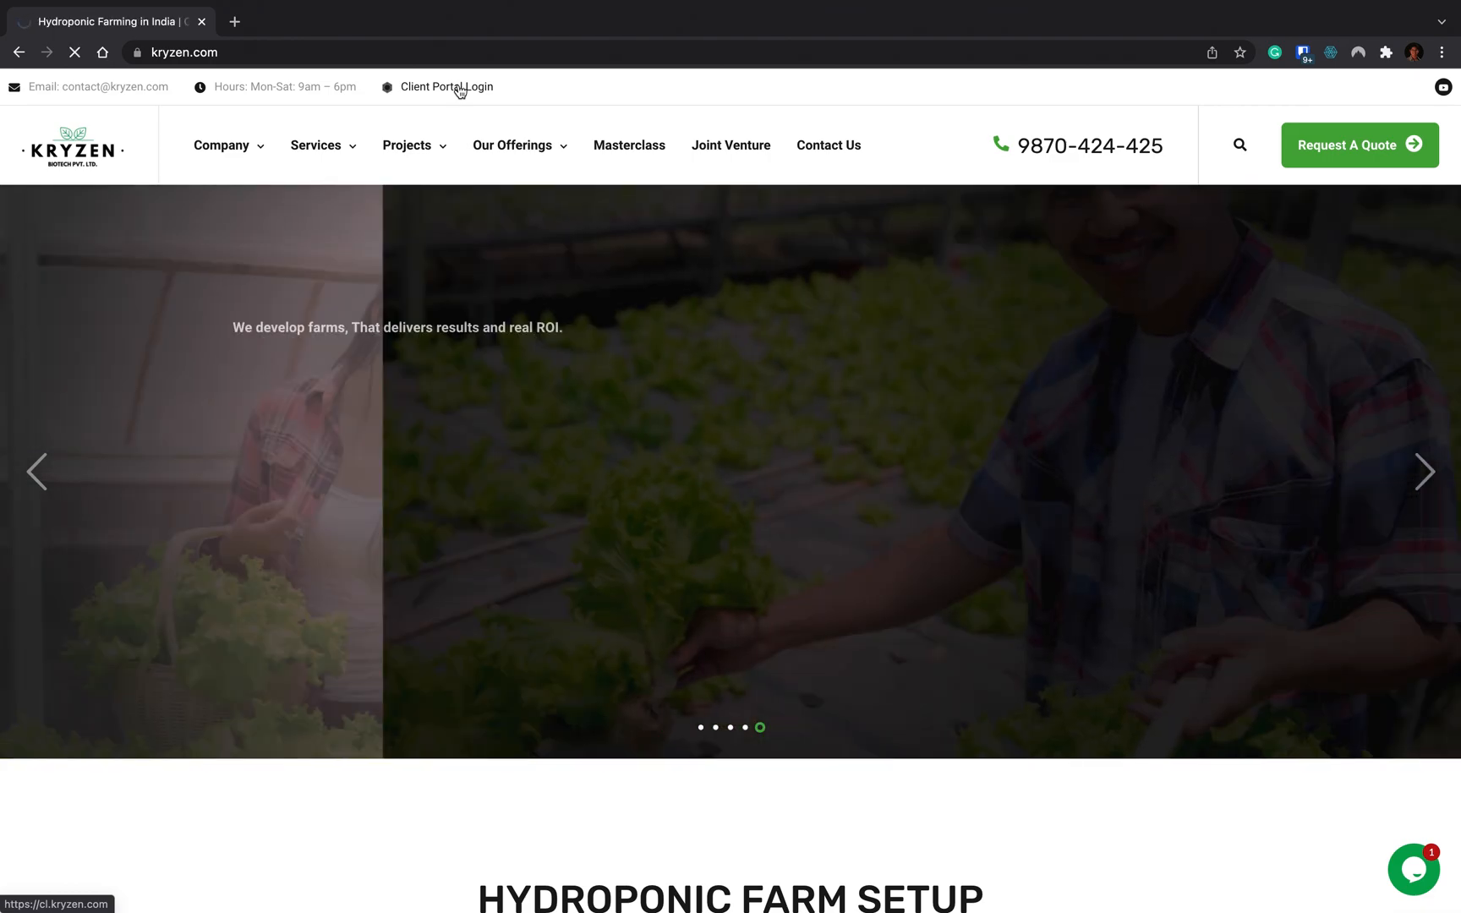
# - Reach the portal sign-in page from kryzen.com and enter the demo email, moving on to the password field
pyautogui.click(446, 87)
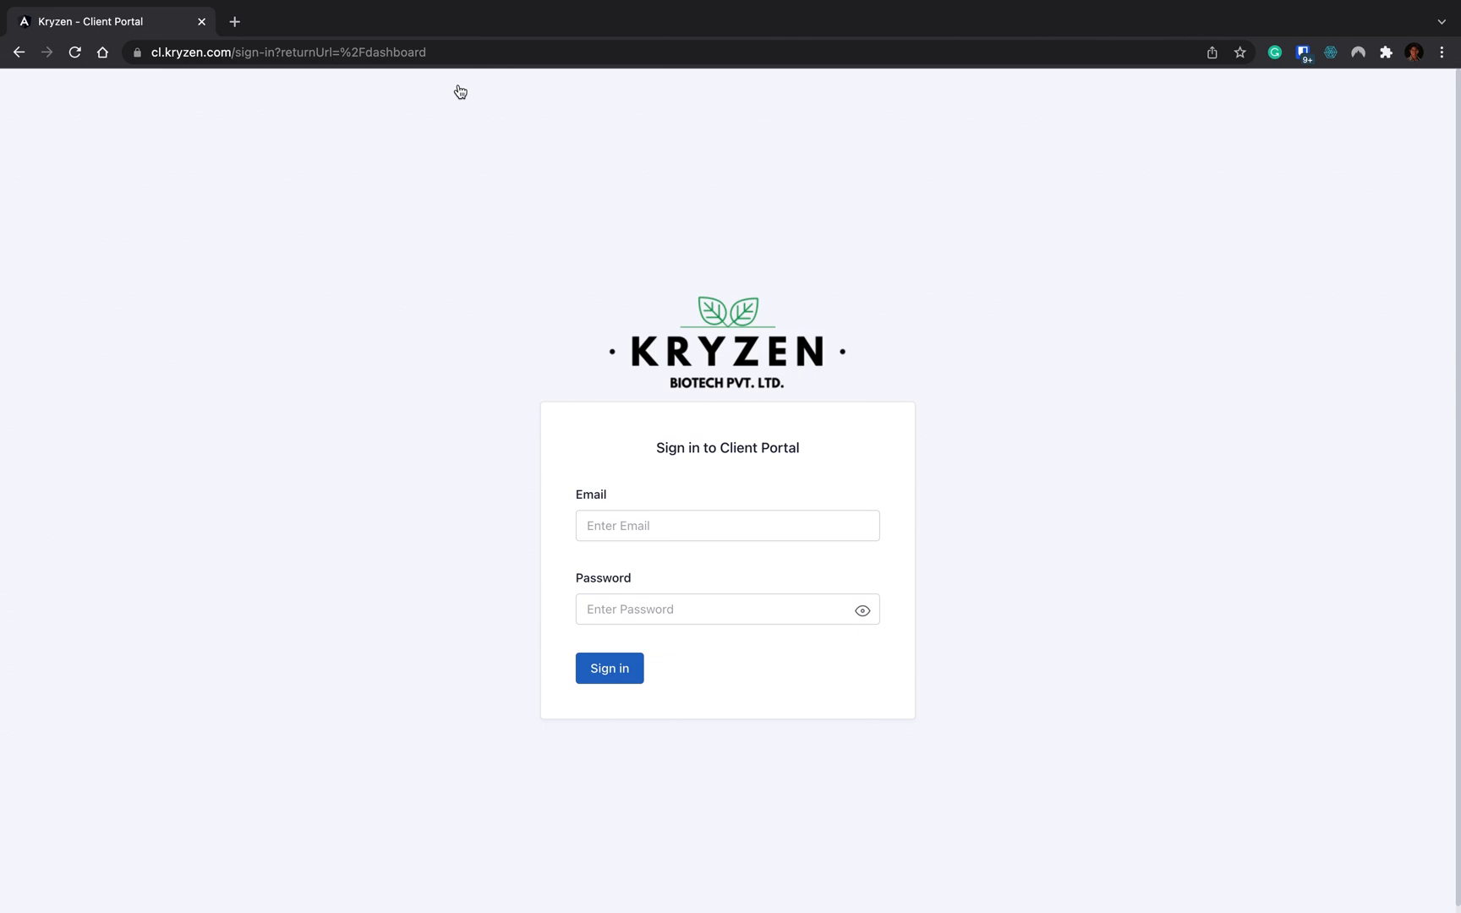
pyautogui.moveTo(683, 411)
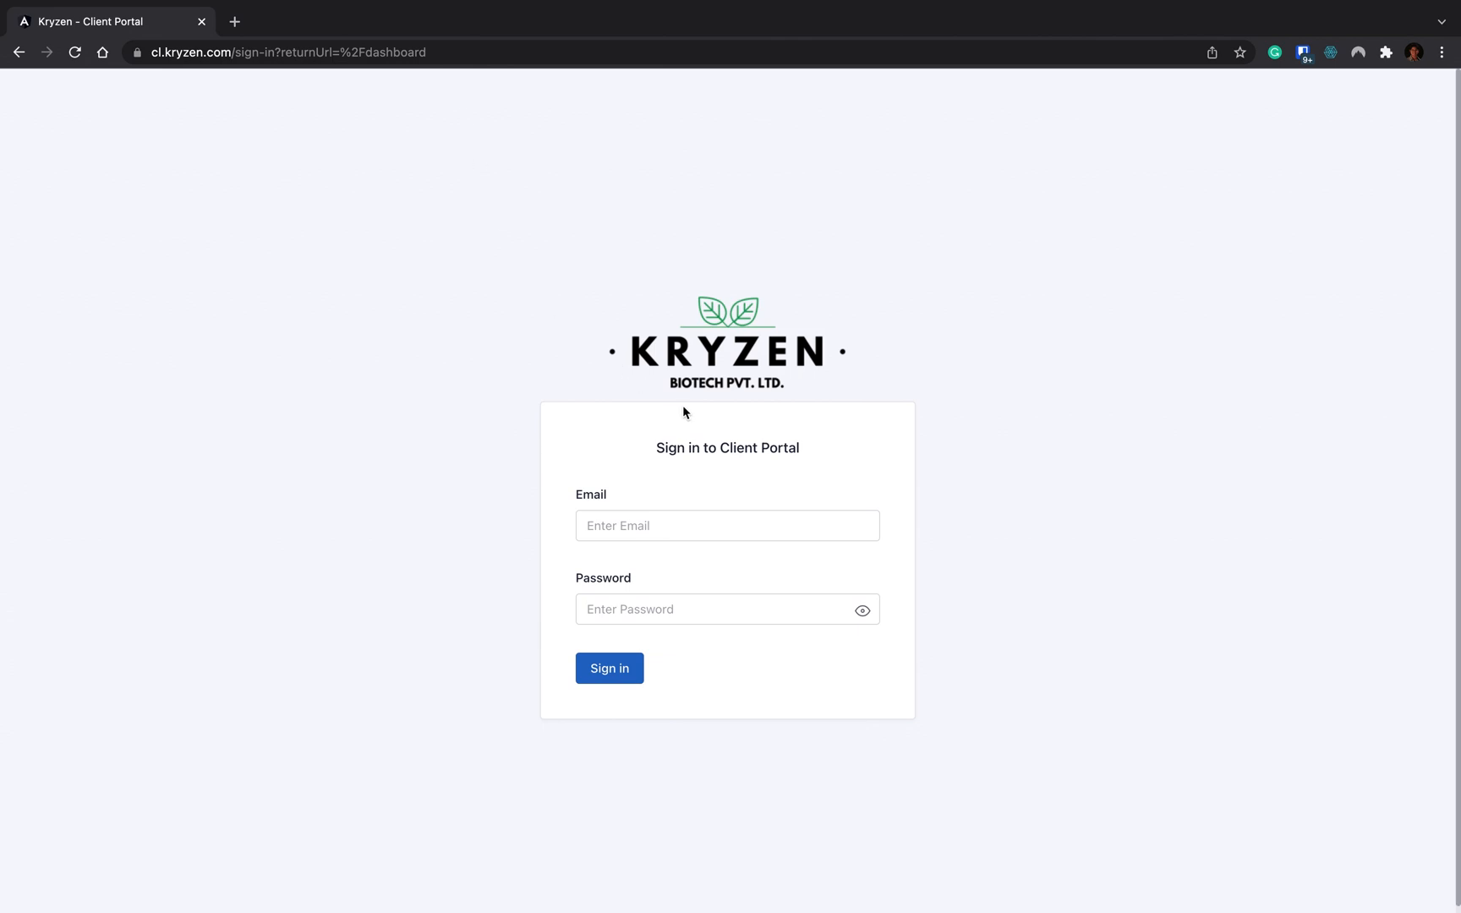
pyautogui.write('demo')
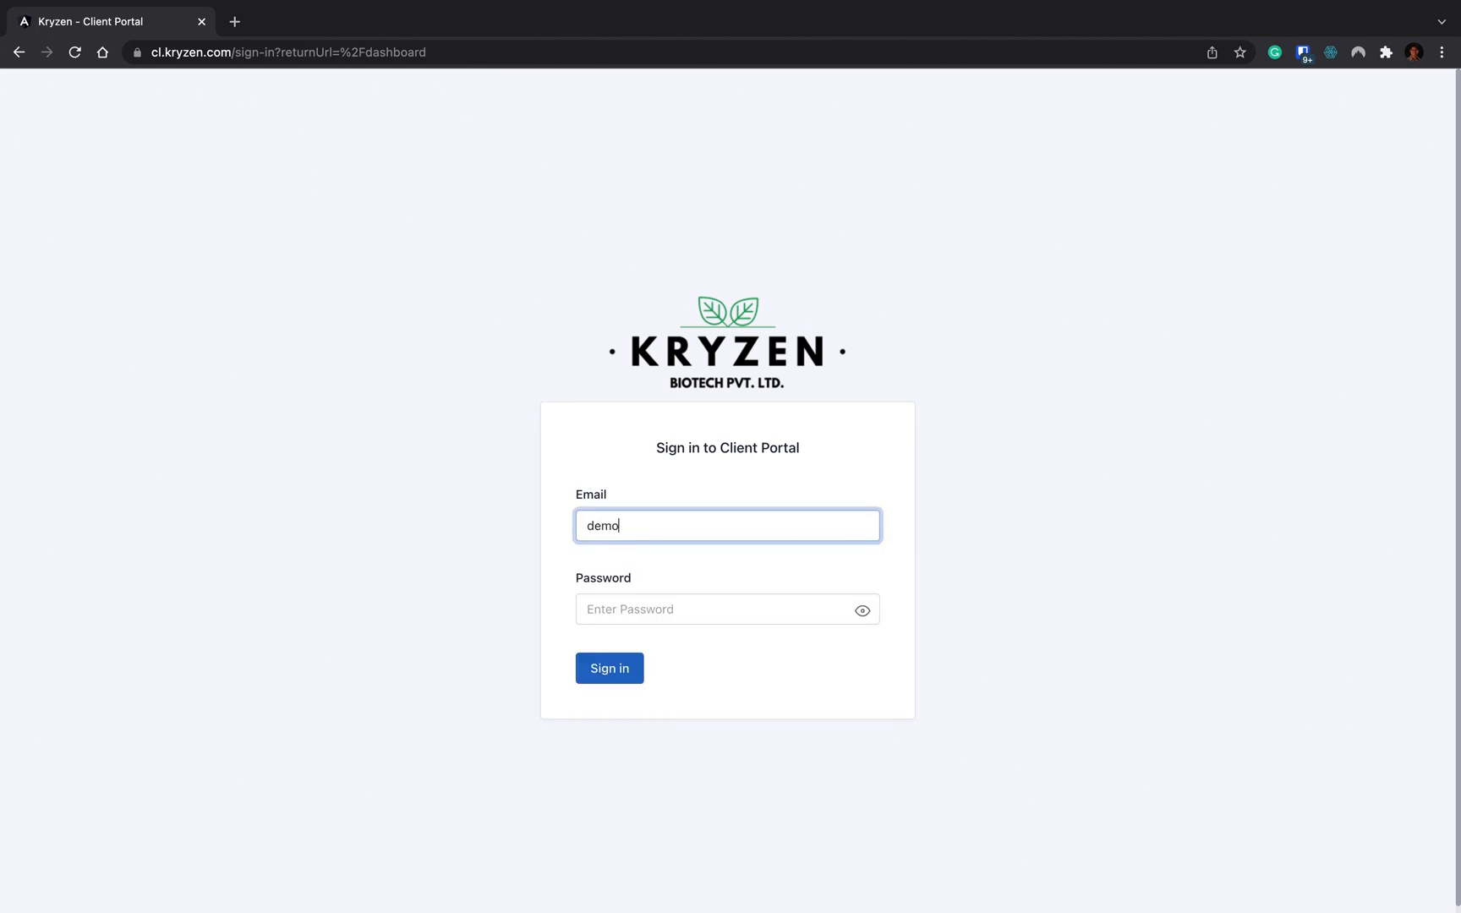
pyautogui.write('@exp')
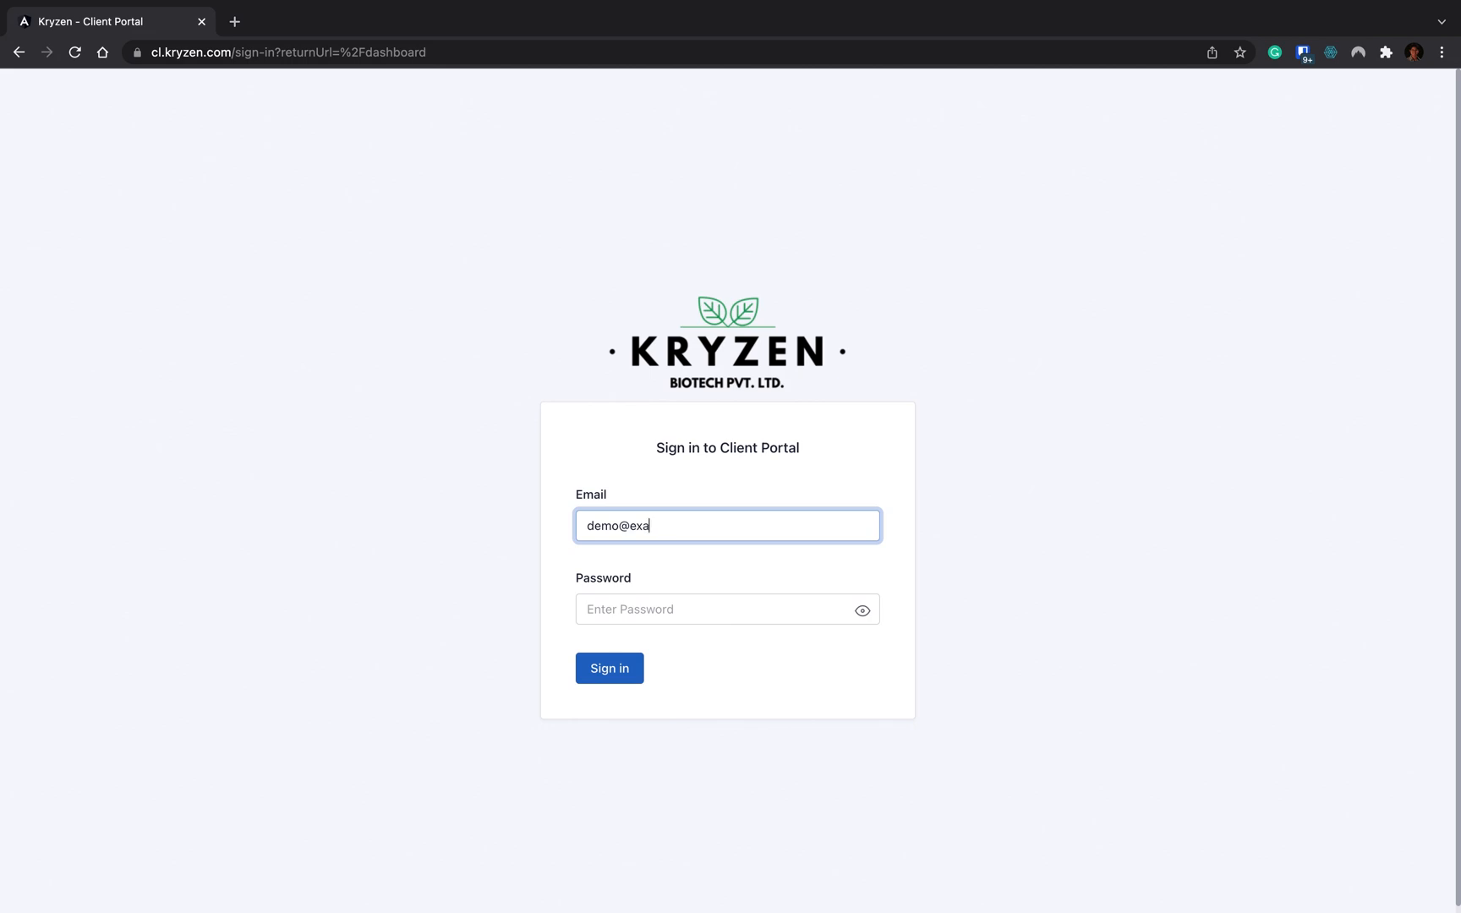
pyautogui.click(727, 608)
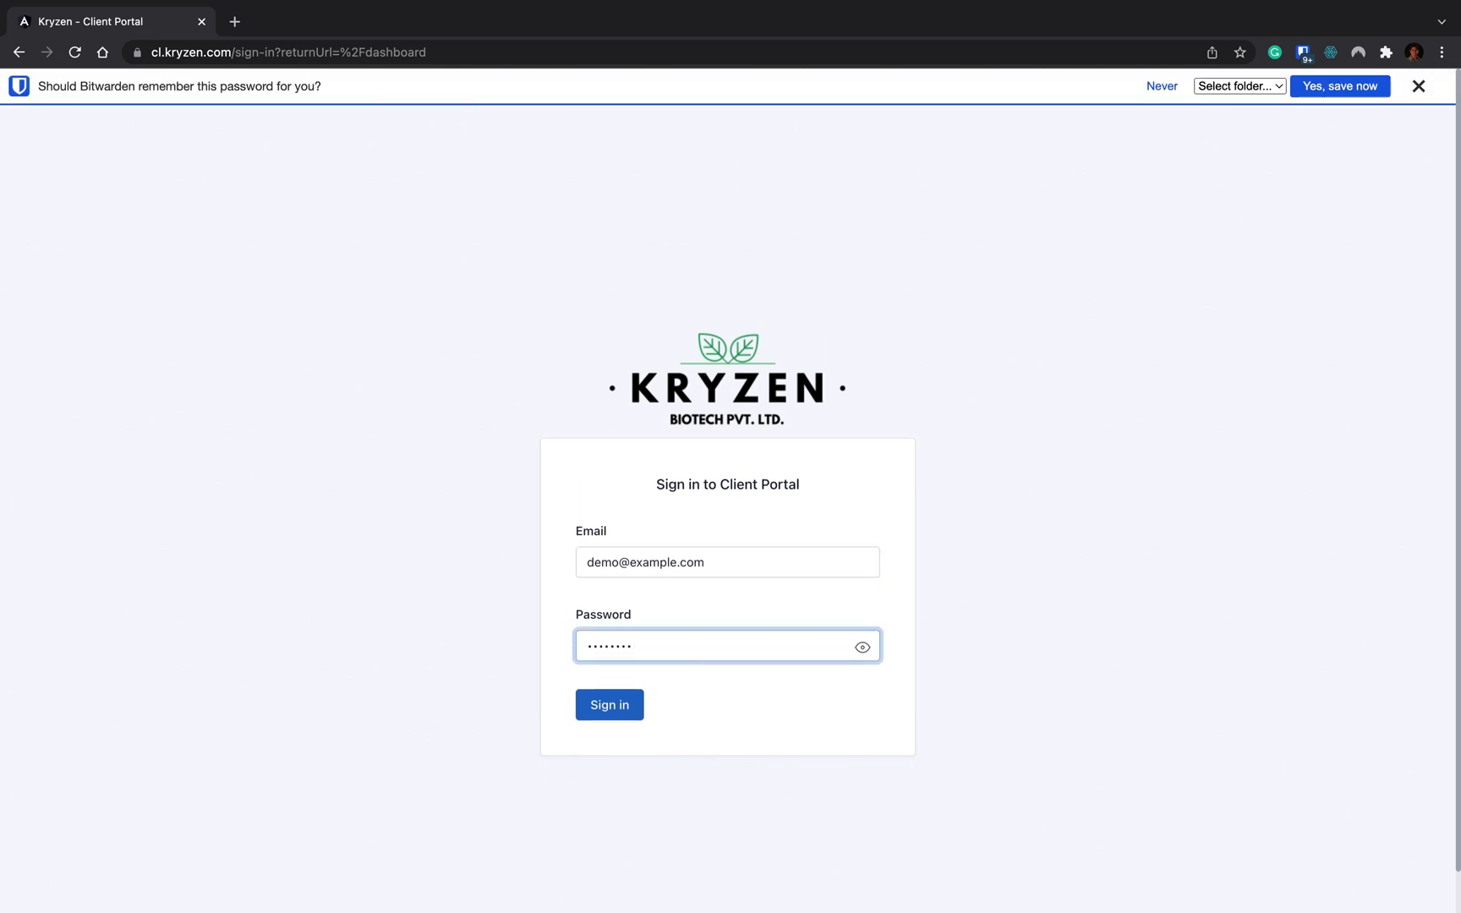
pyautogui.click(609, 705)
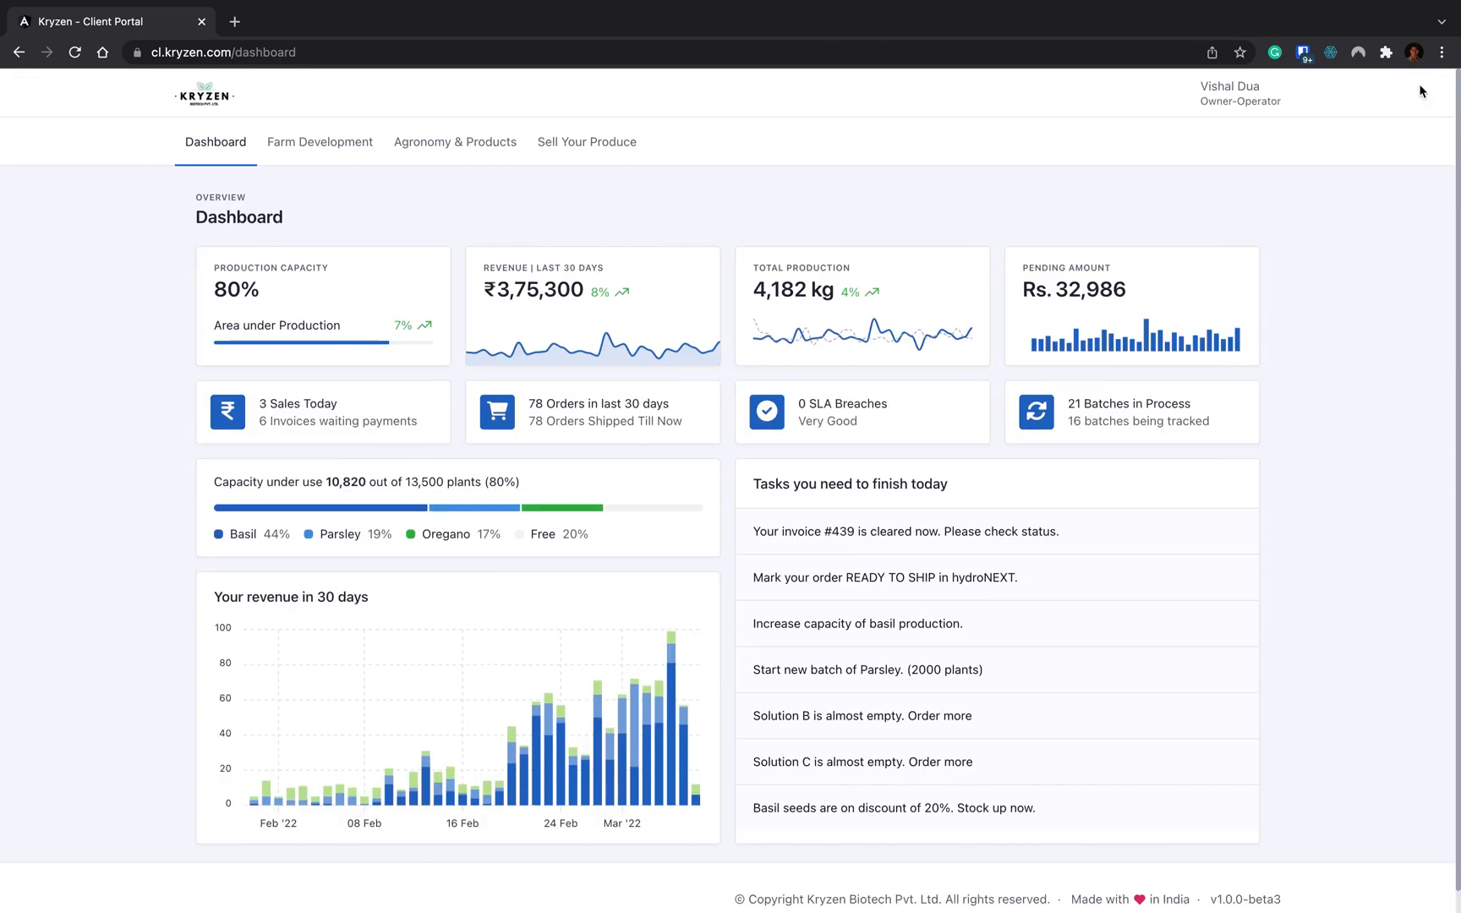
pyautogui.moveTo(1361, 397)
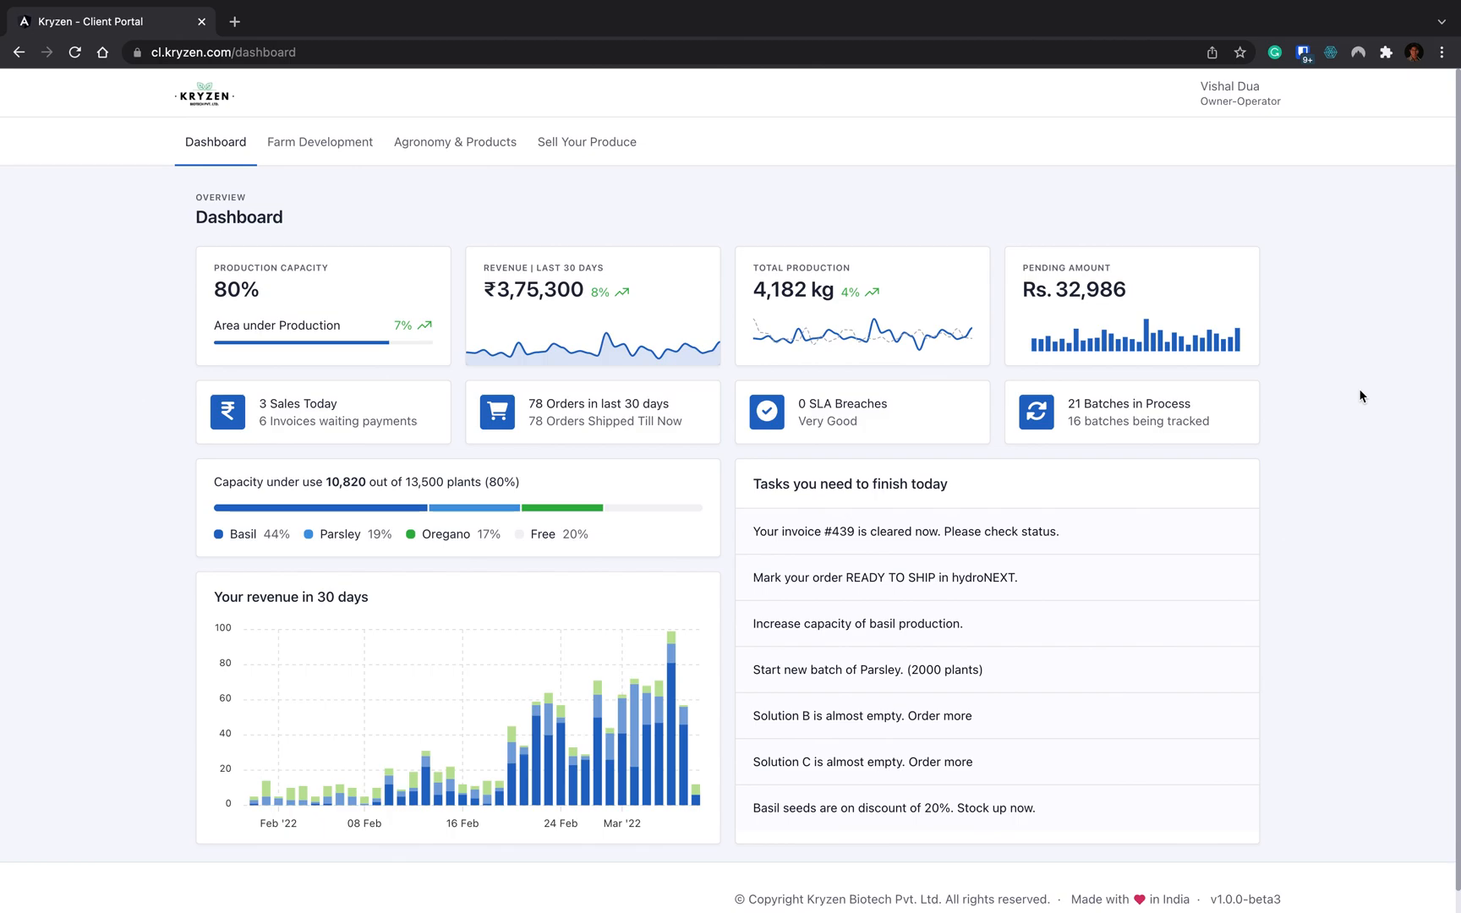
pyautogui.moveTo(362, 296)
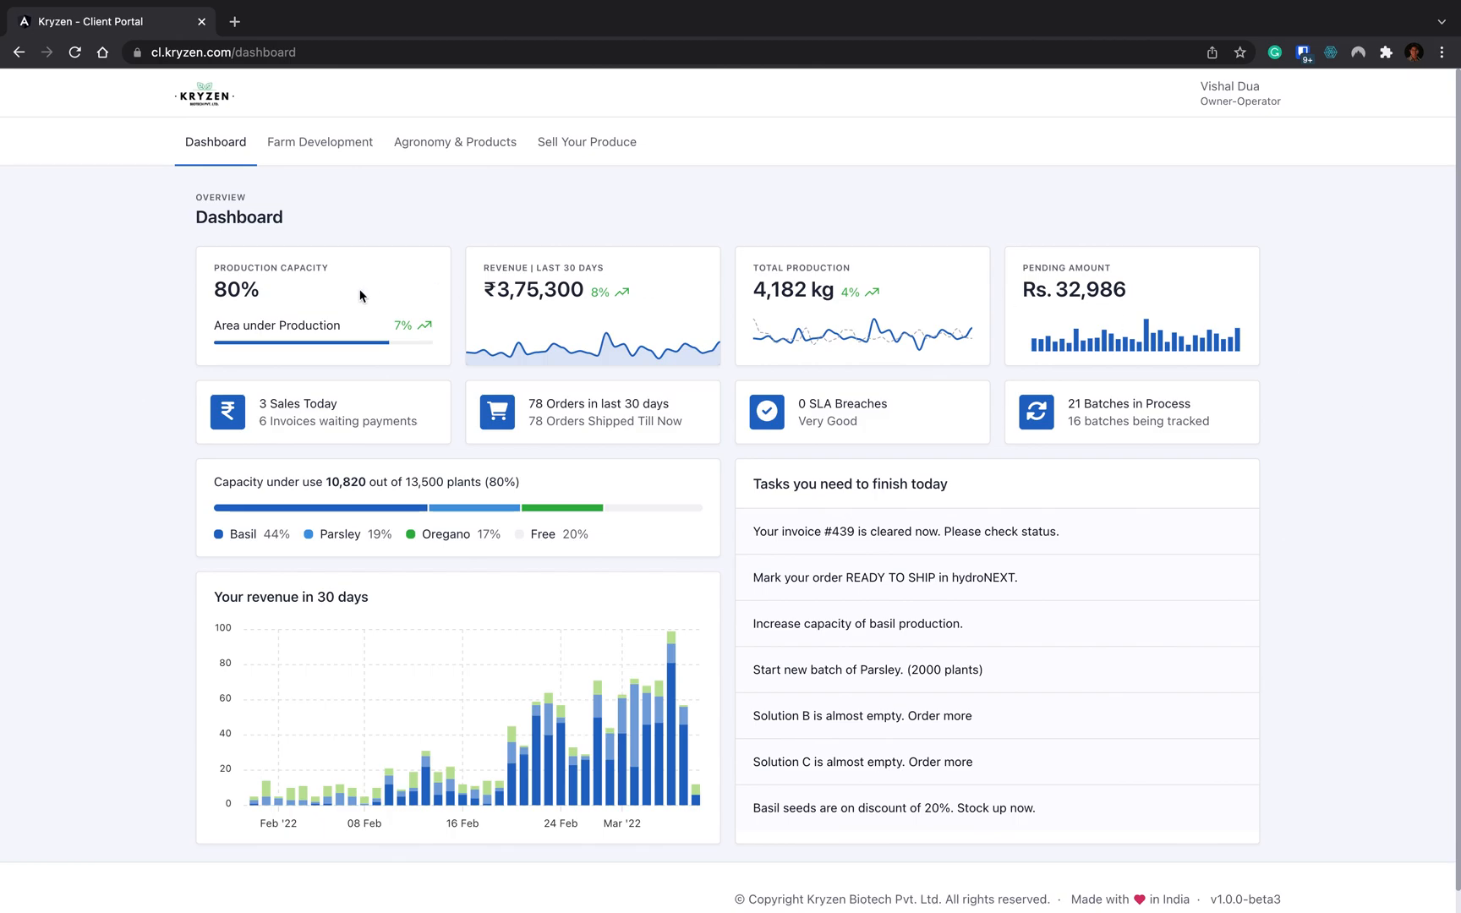
pyautogui.moveTo(311, 304)
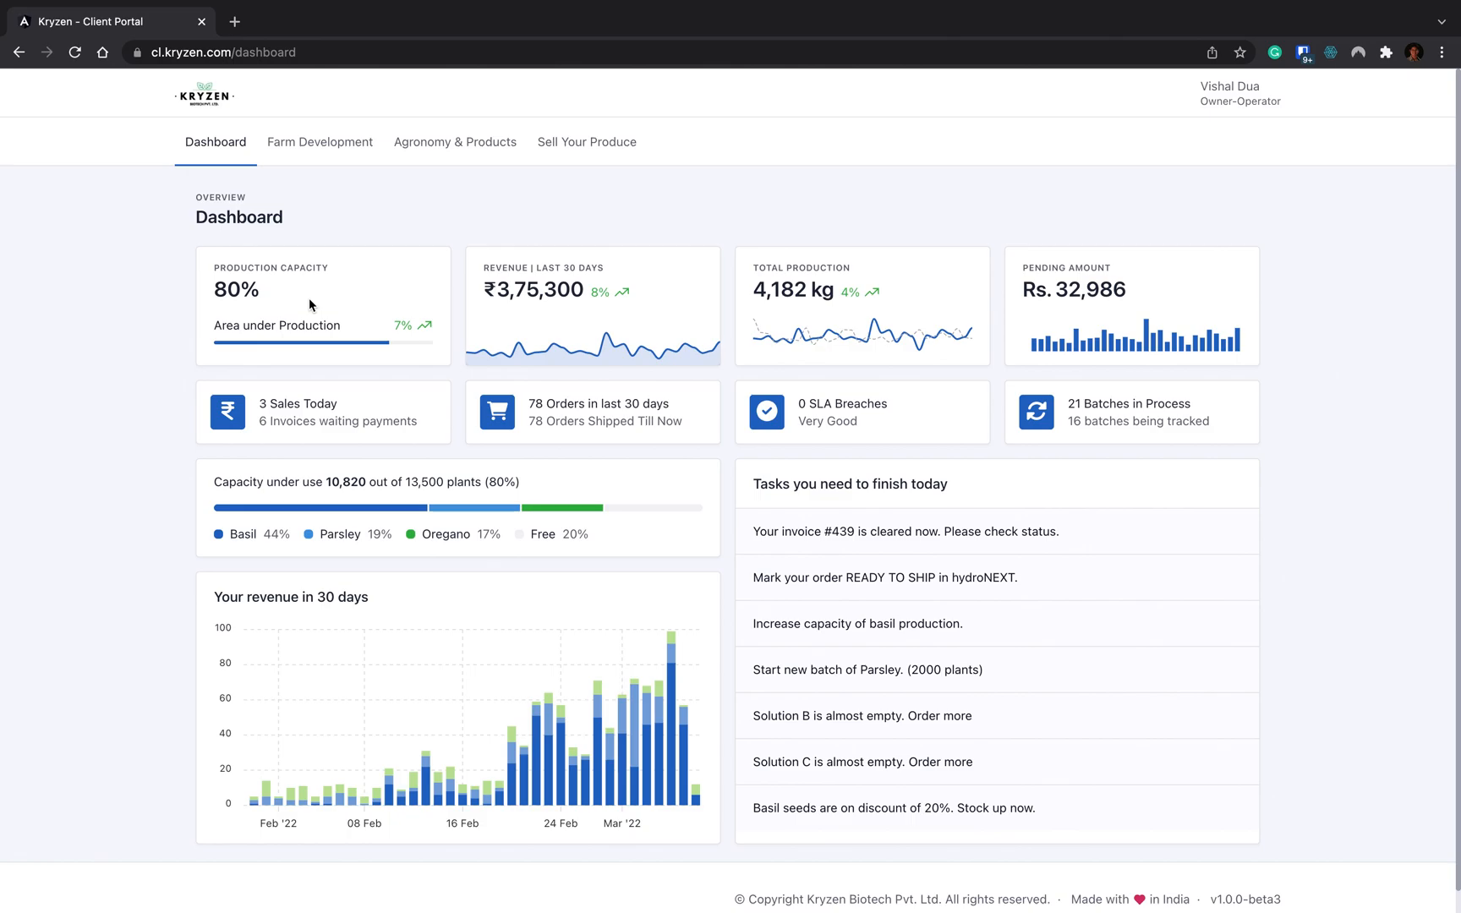
pyautogui.moveTo(571, 318)
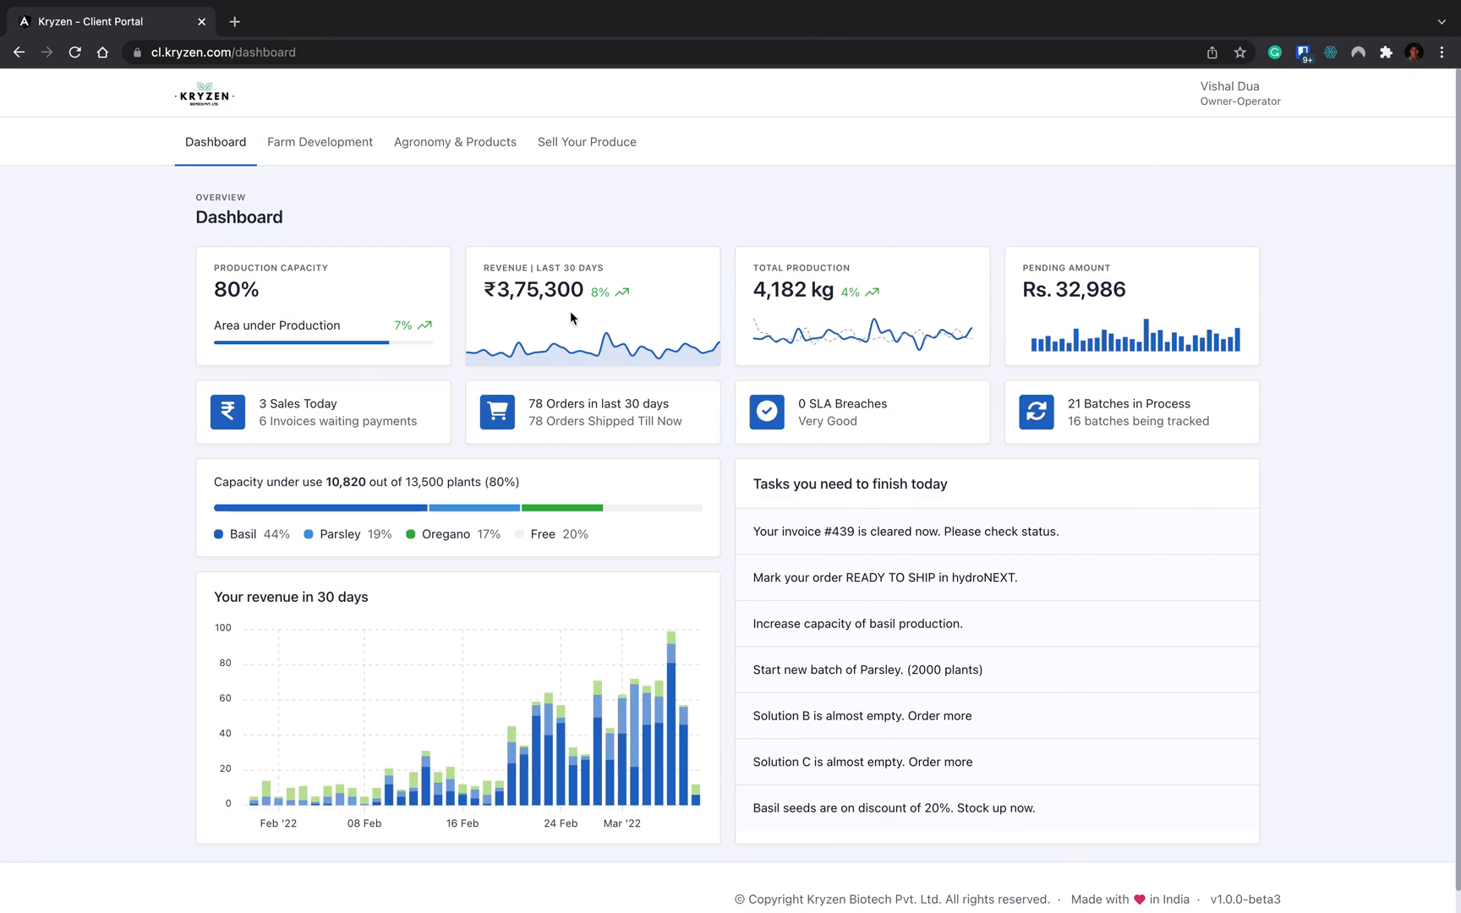
pyautogui.moveTo(933, 288)
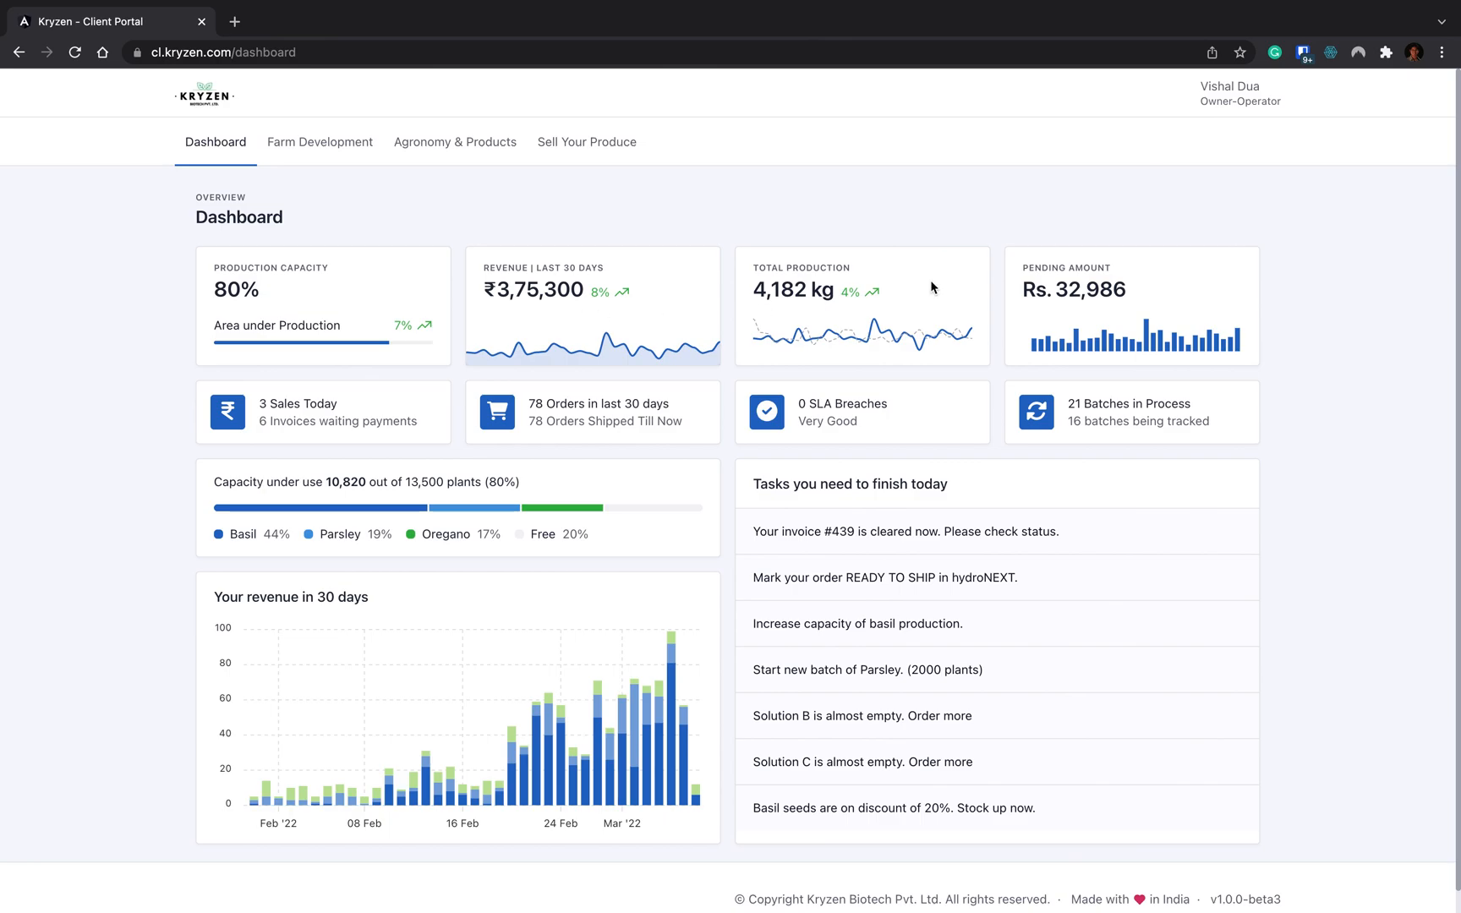
pyautogui.moveTo(869, 296)
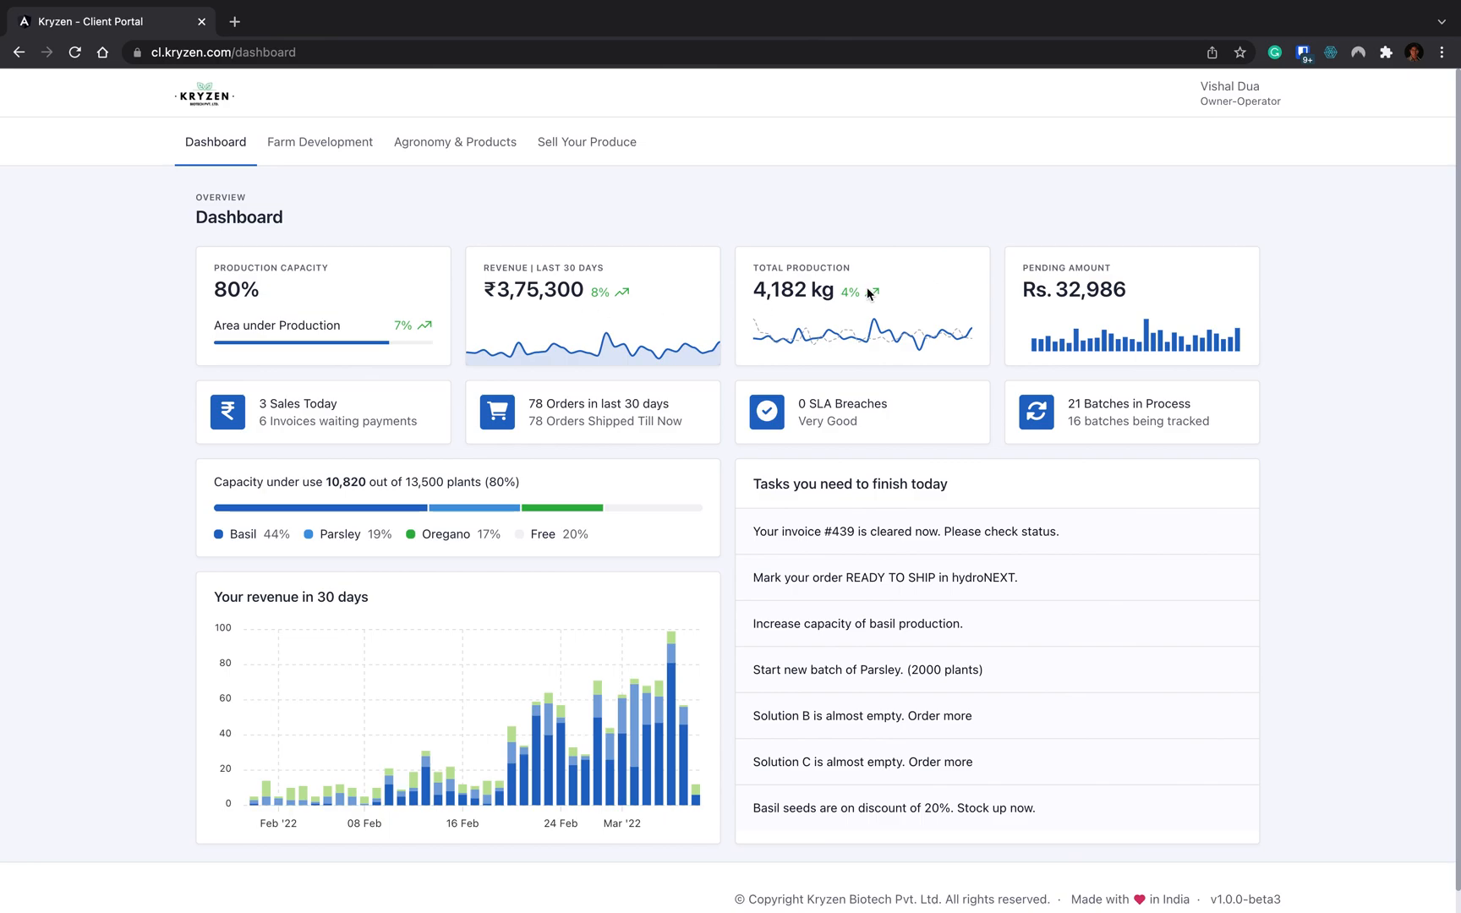
pyautogui.moveTo(1075, 291)
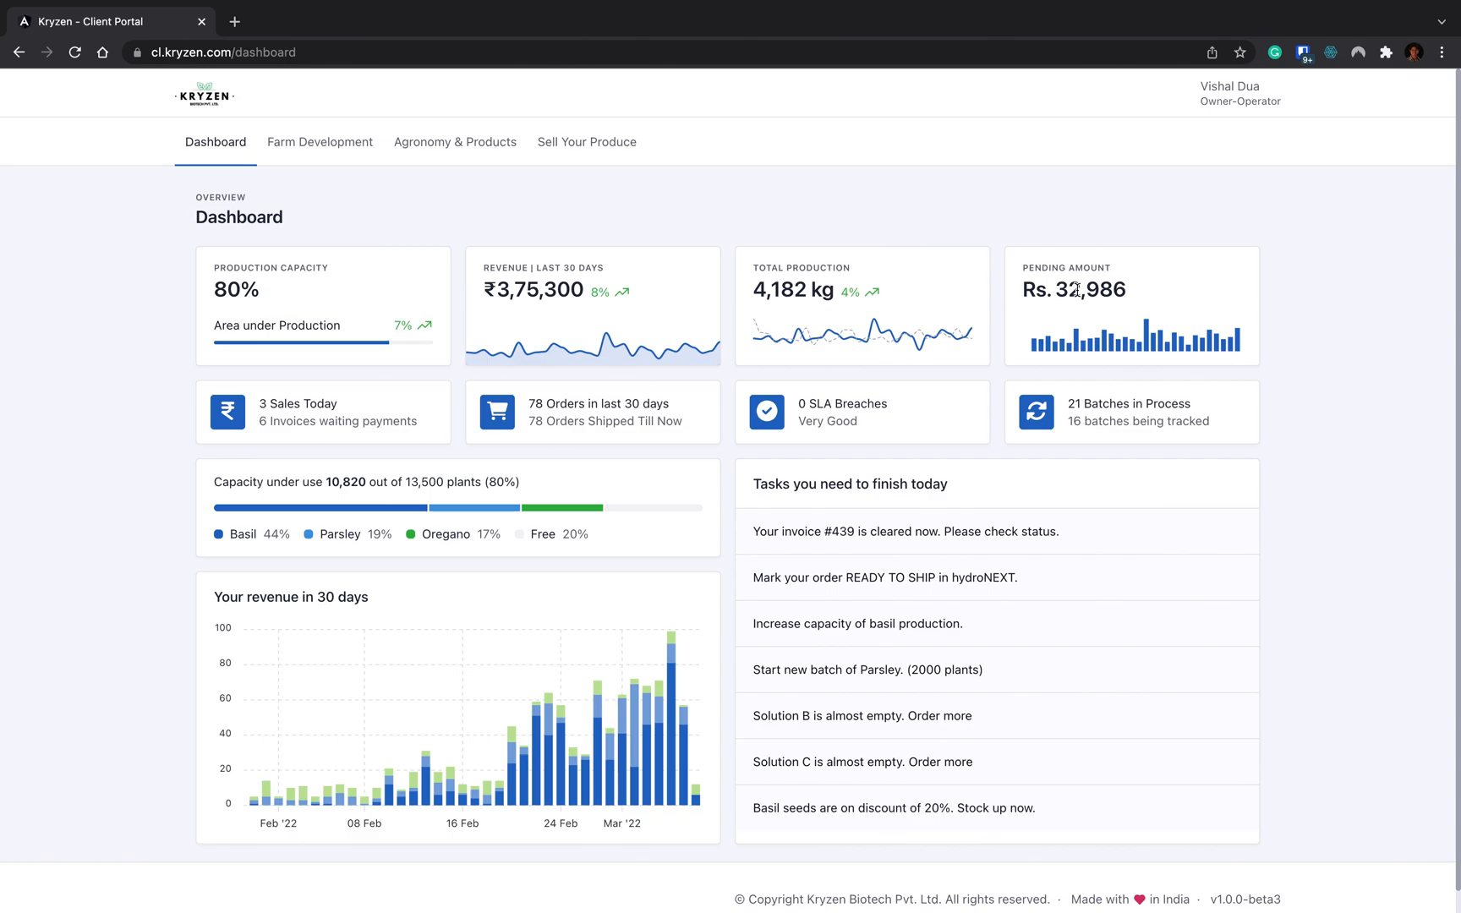
pyautogui.scroll(-3)
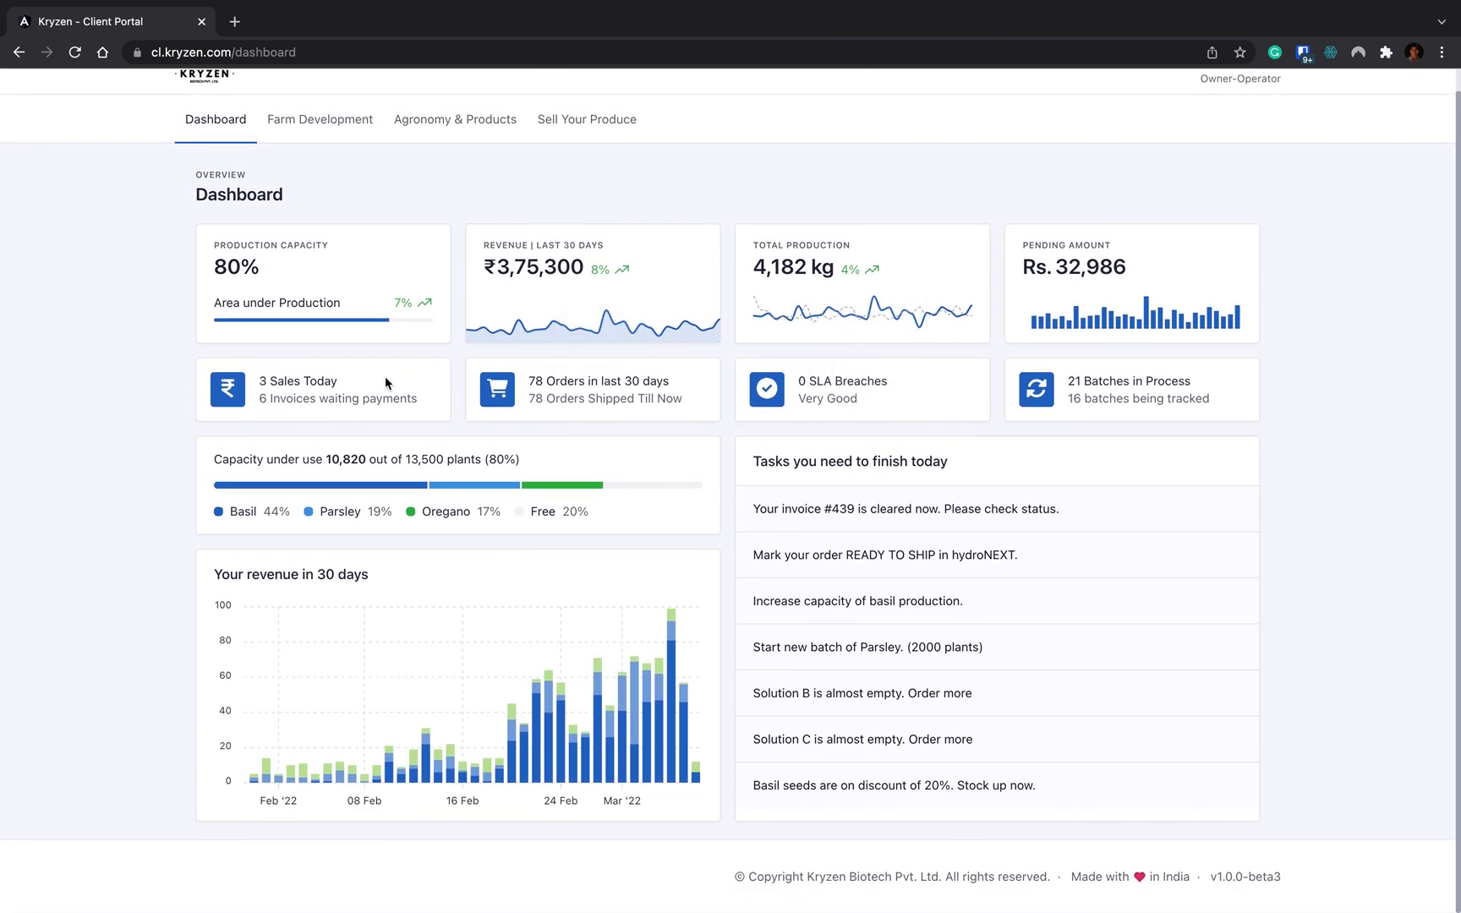
pyautogui.moveTo(326, 421)
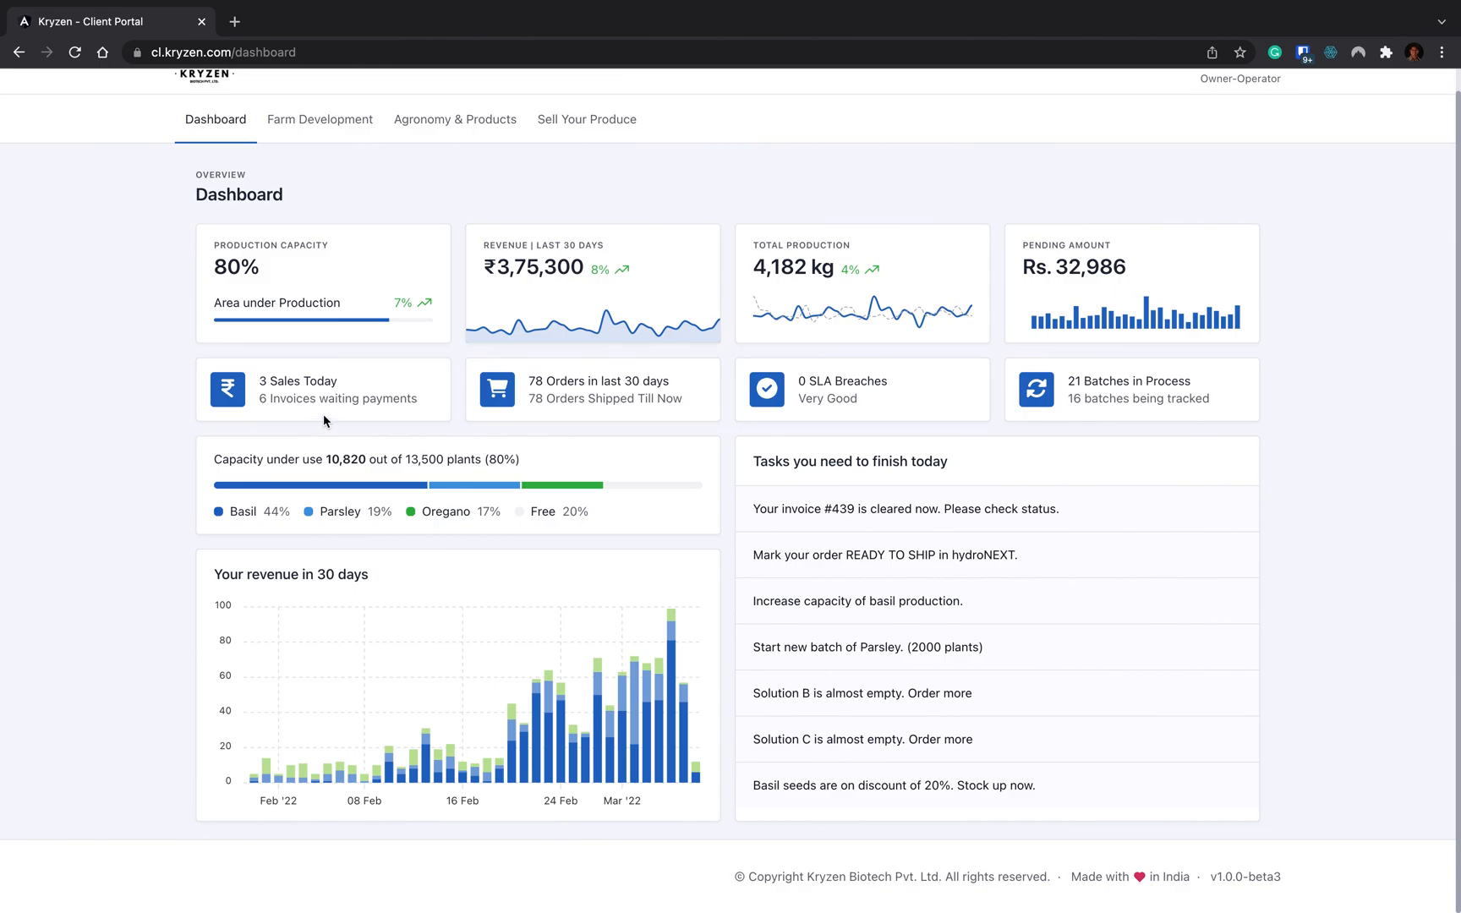
pyautogui.moveTo(587, 403)
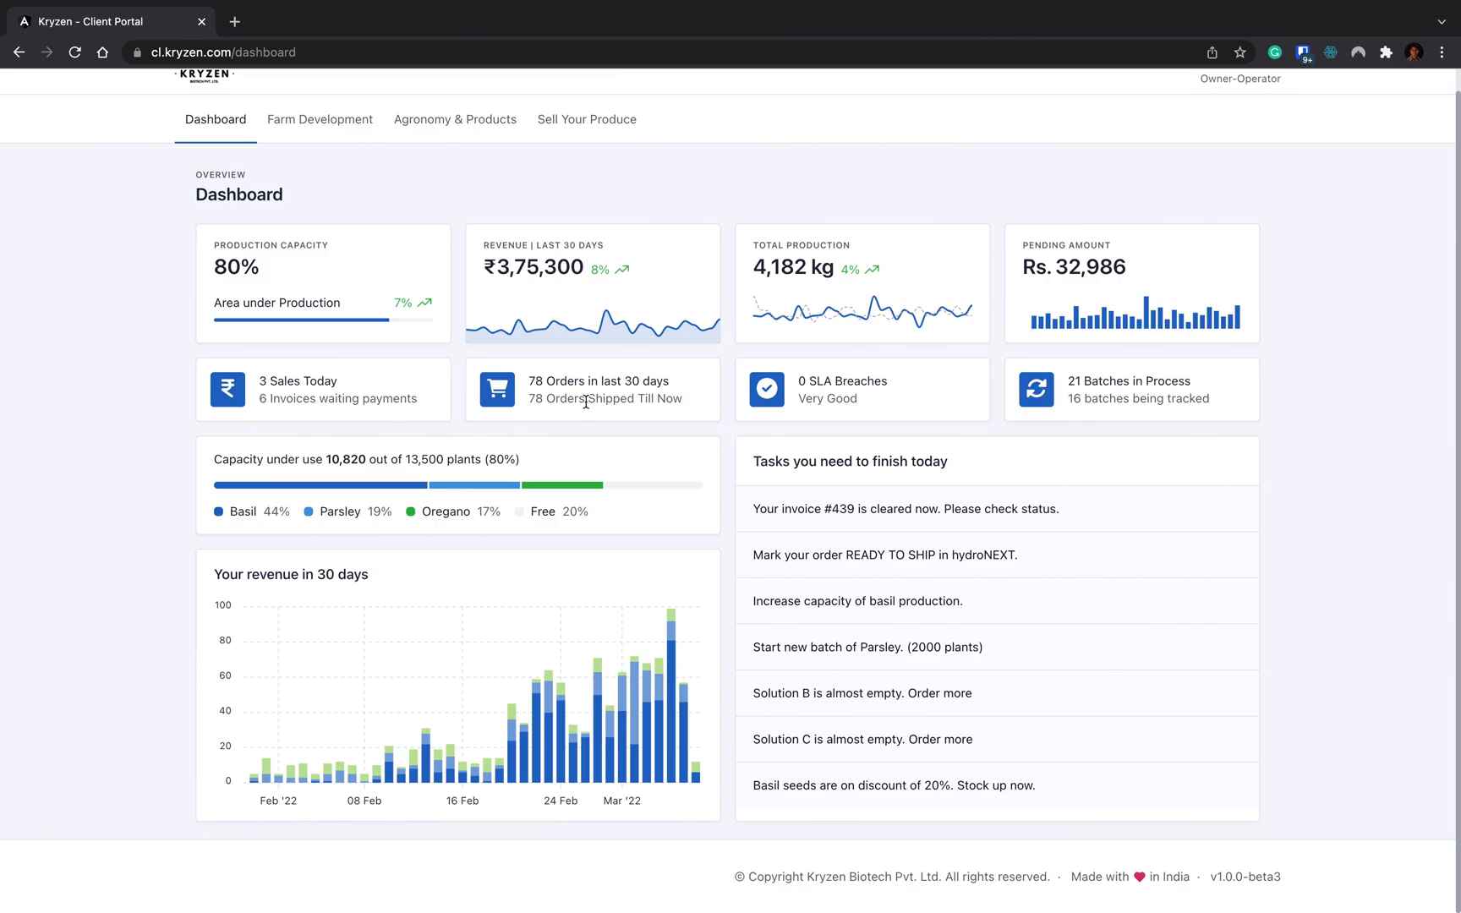
pyautogui.moveTo(845, 385)
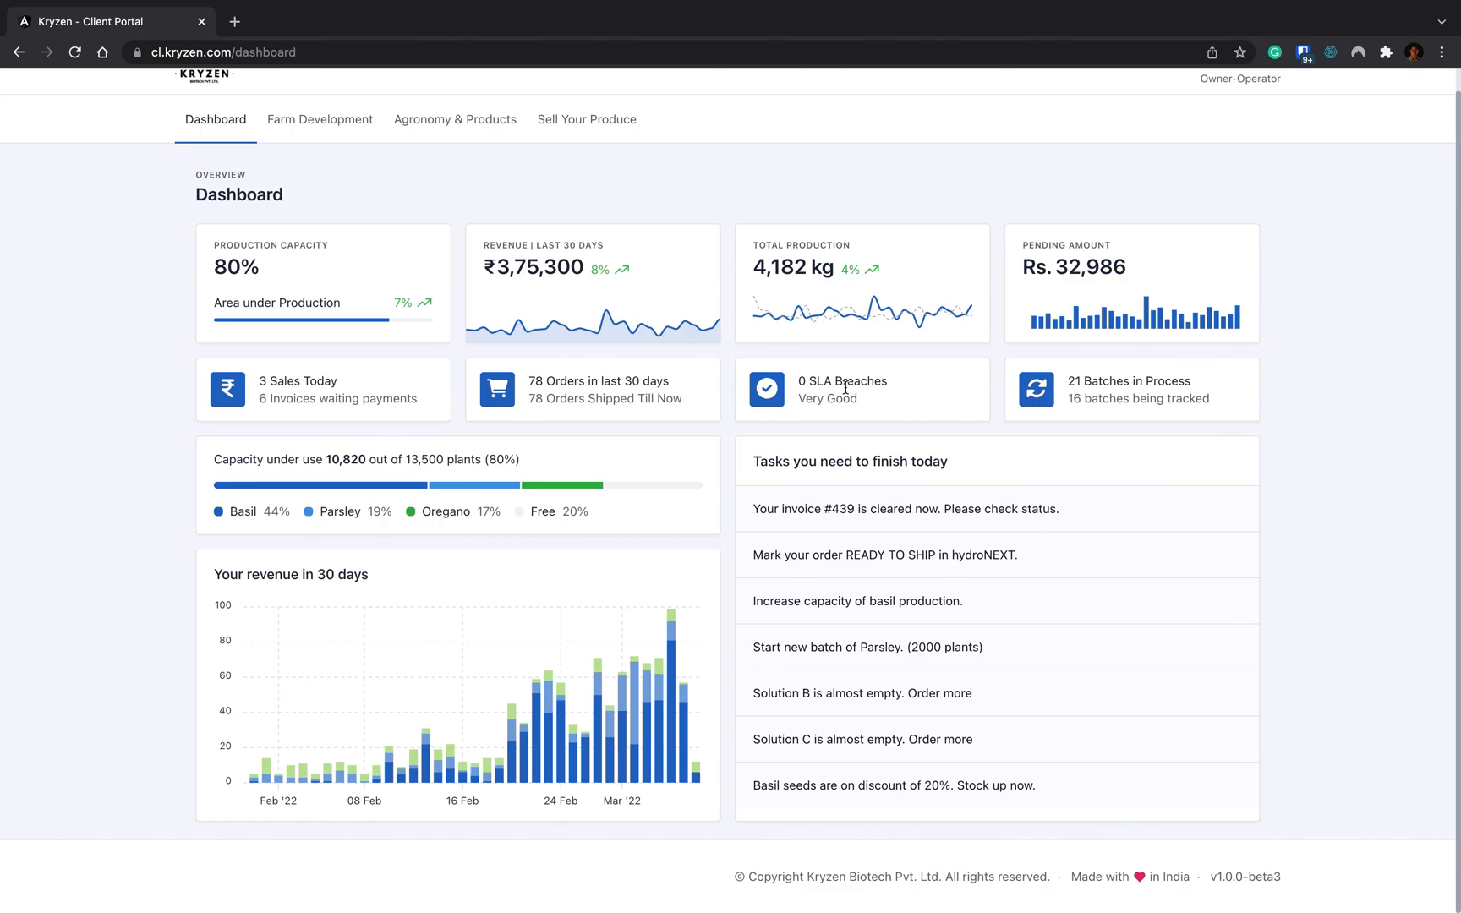
pyautogui.moveTo(1140, 396)
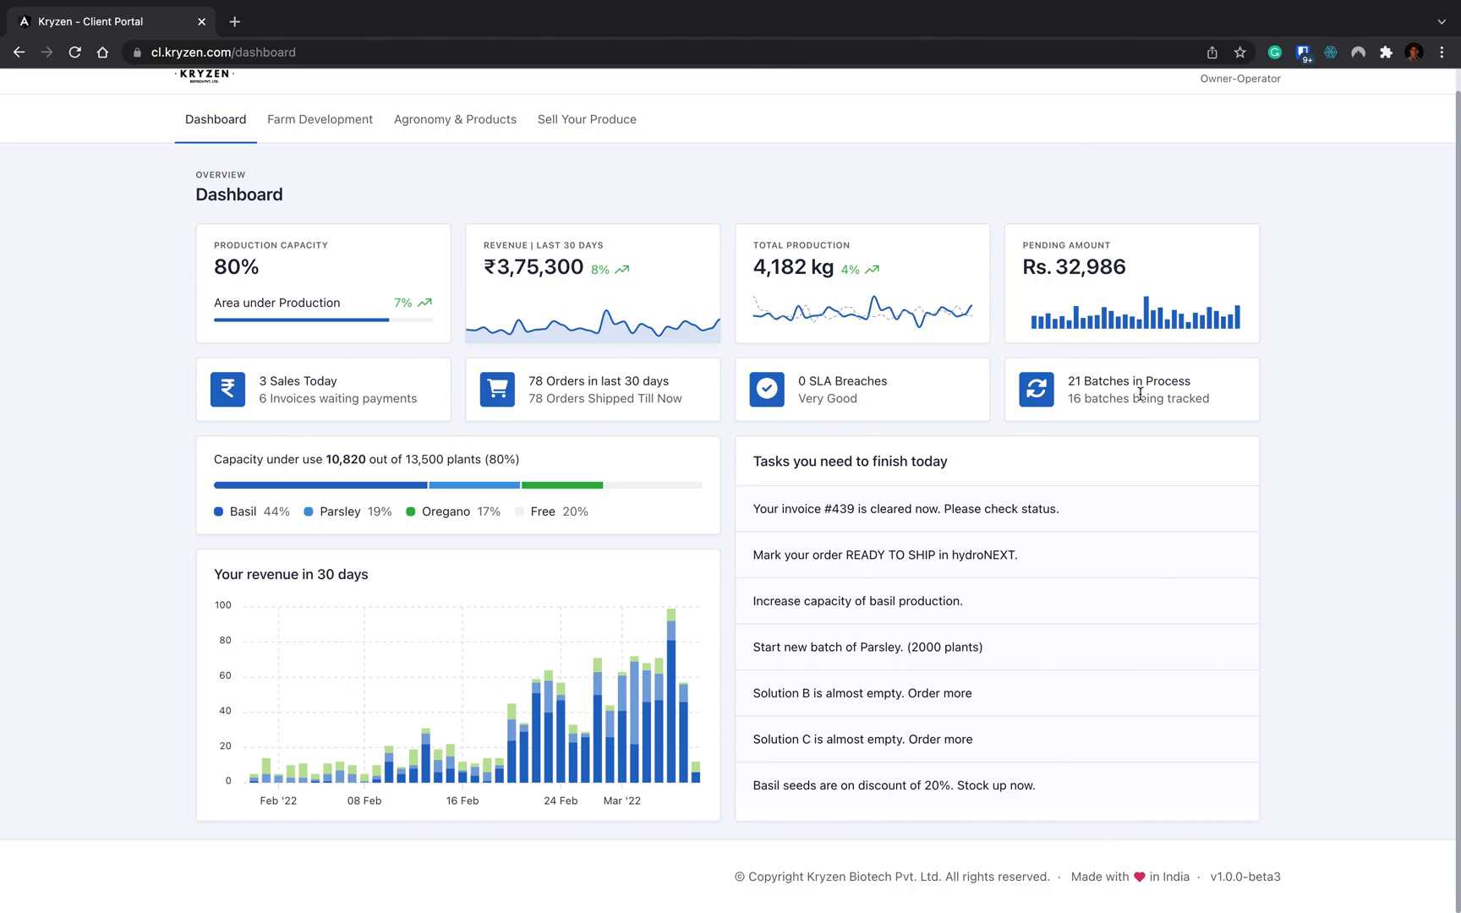
pyautogui.moveTo(274, 527)
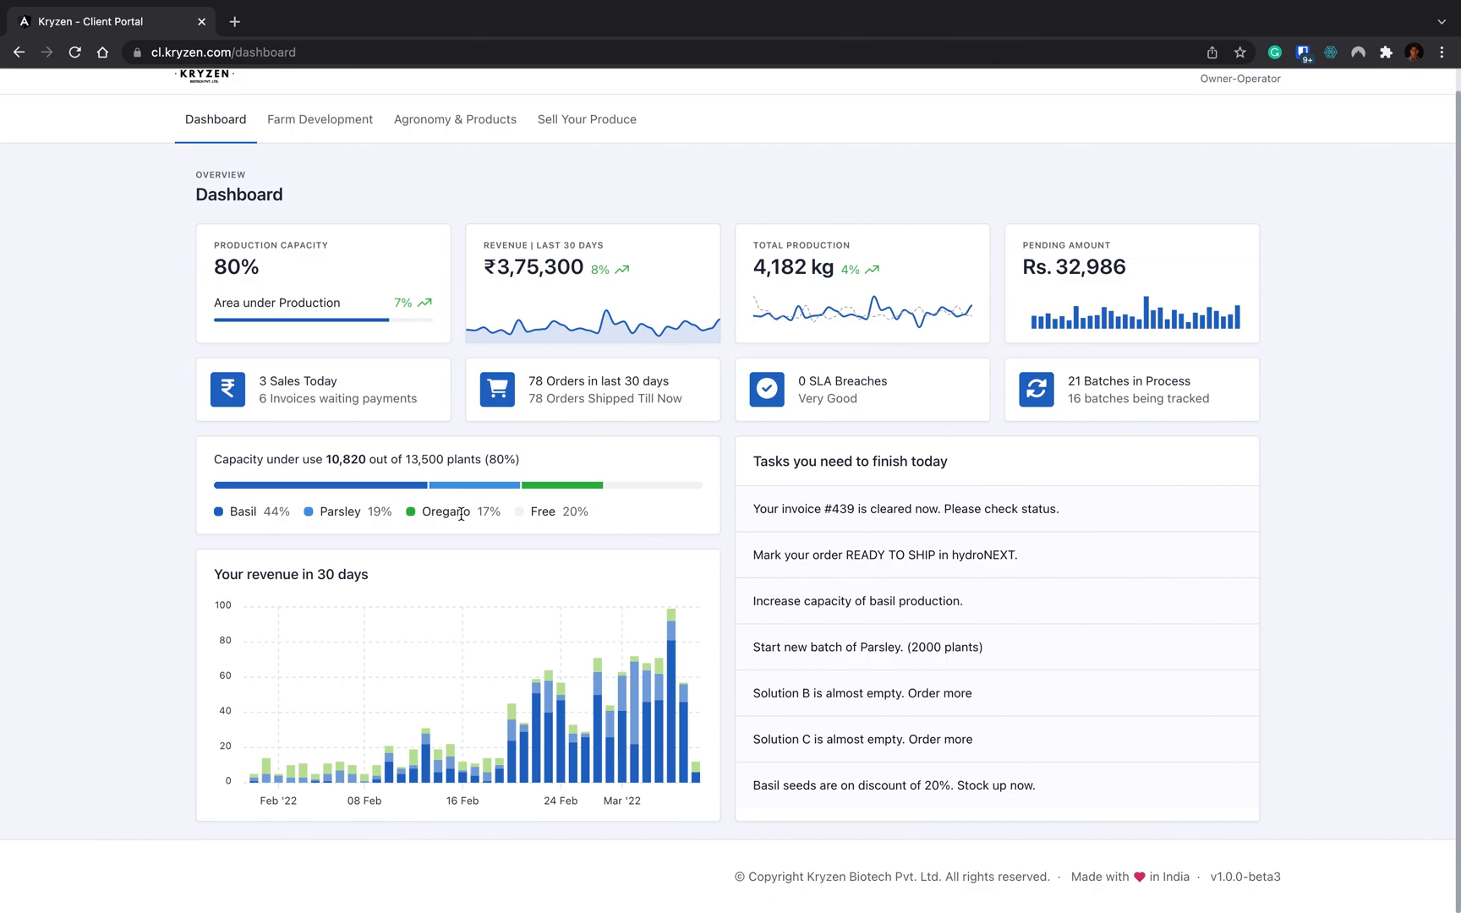
pyautogui.moveTo(619, 504)
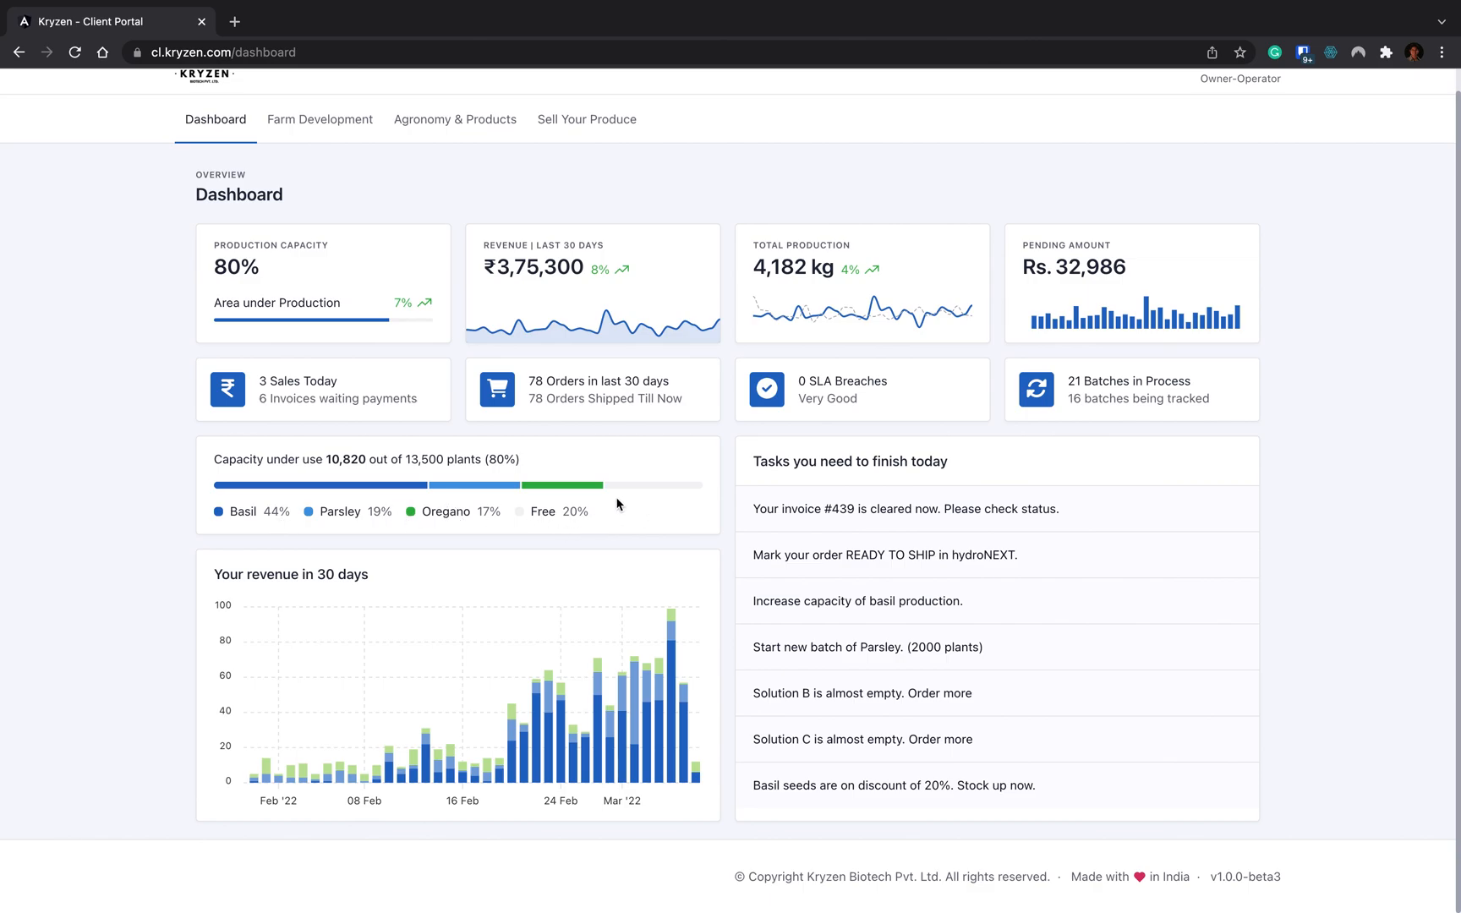
pyautogui.moveTo(664, 511)
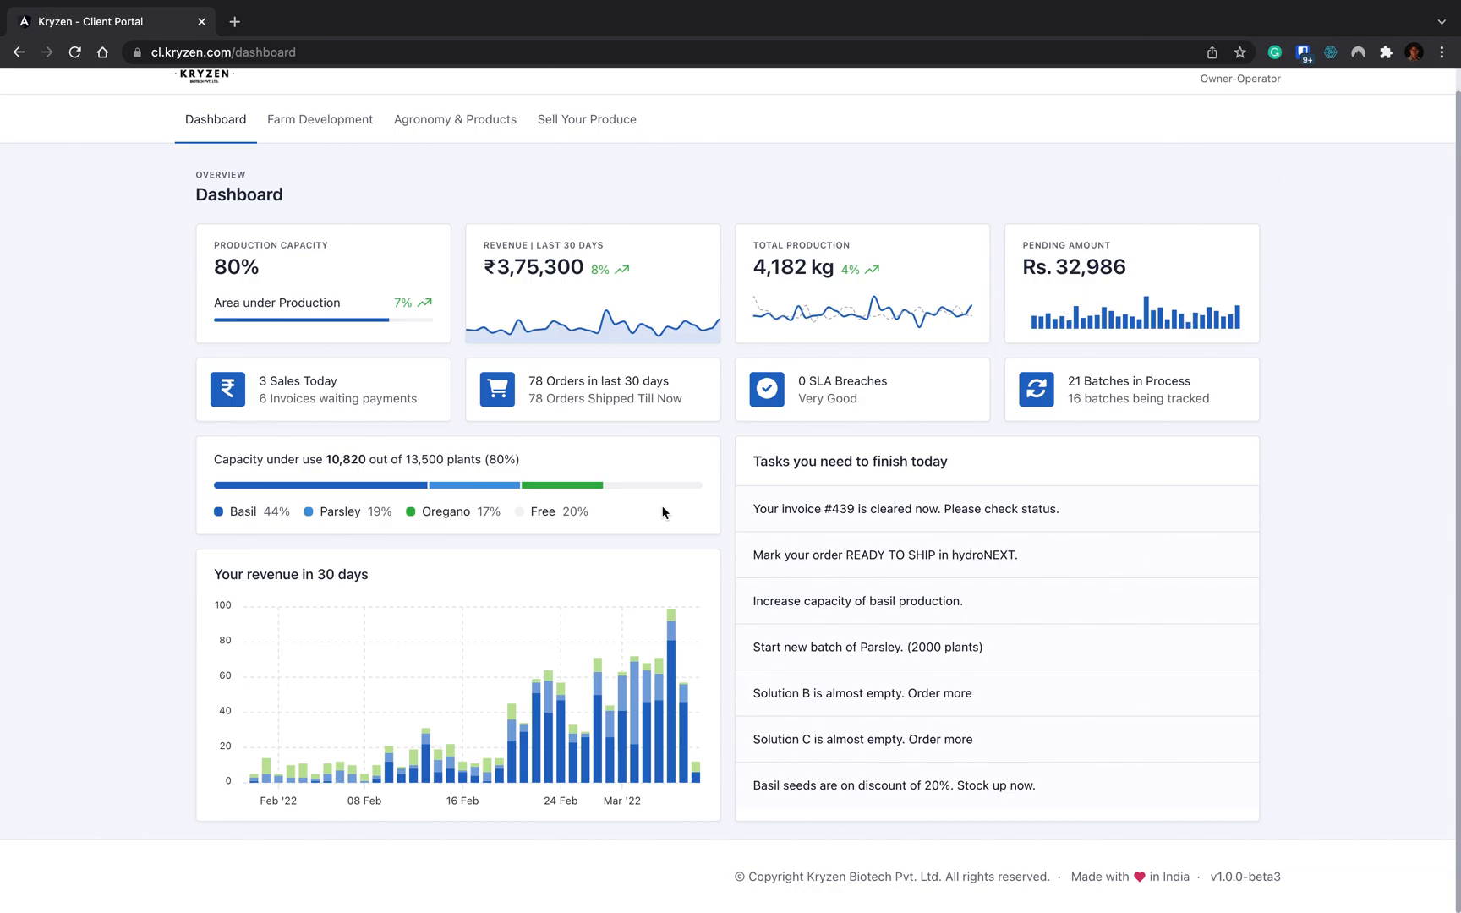
pyautogui.moveTo(511, 744)
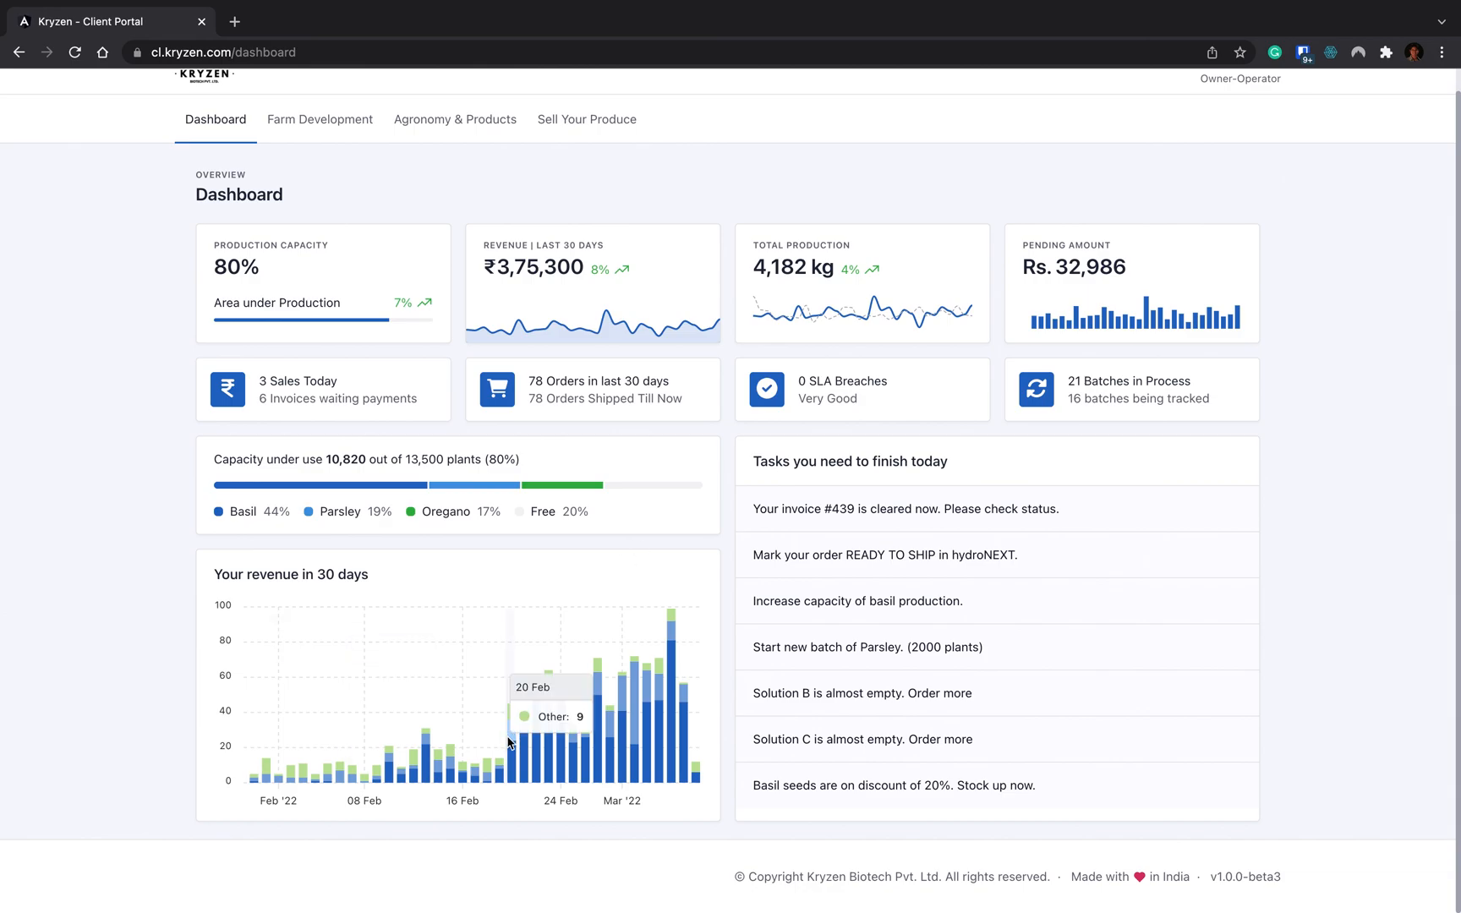
pyautogui.moveTo(259, 788)
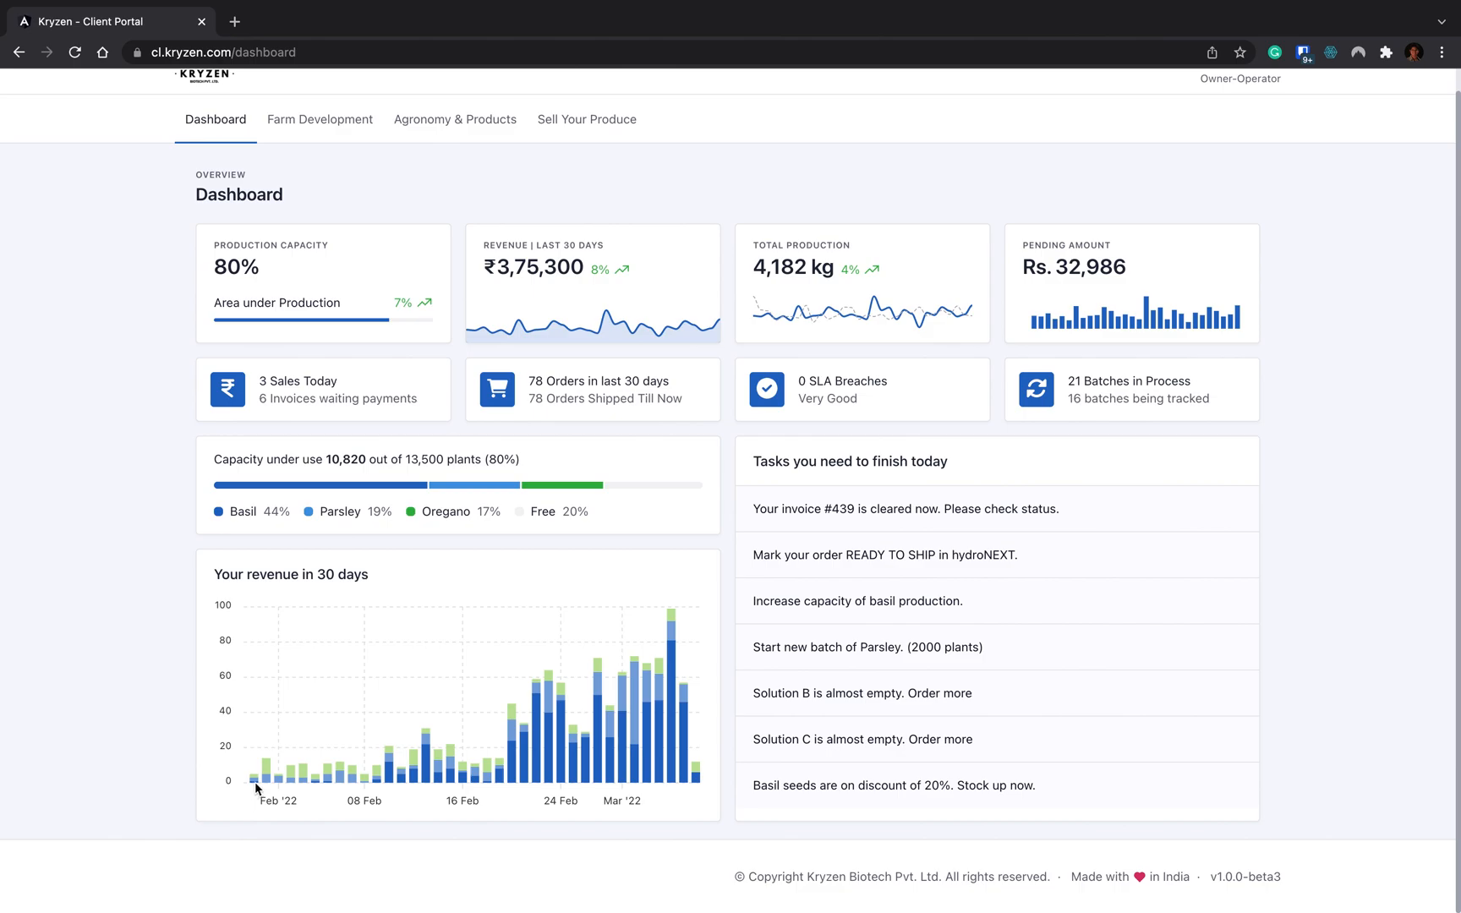
pyautogui.moveTo(526, 776)
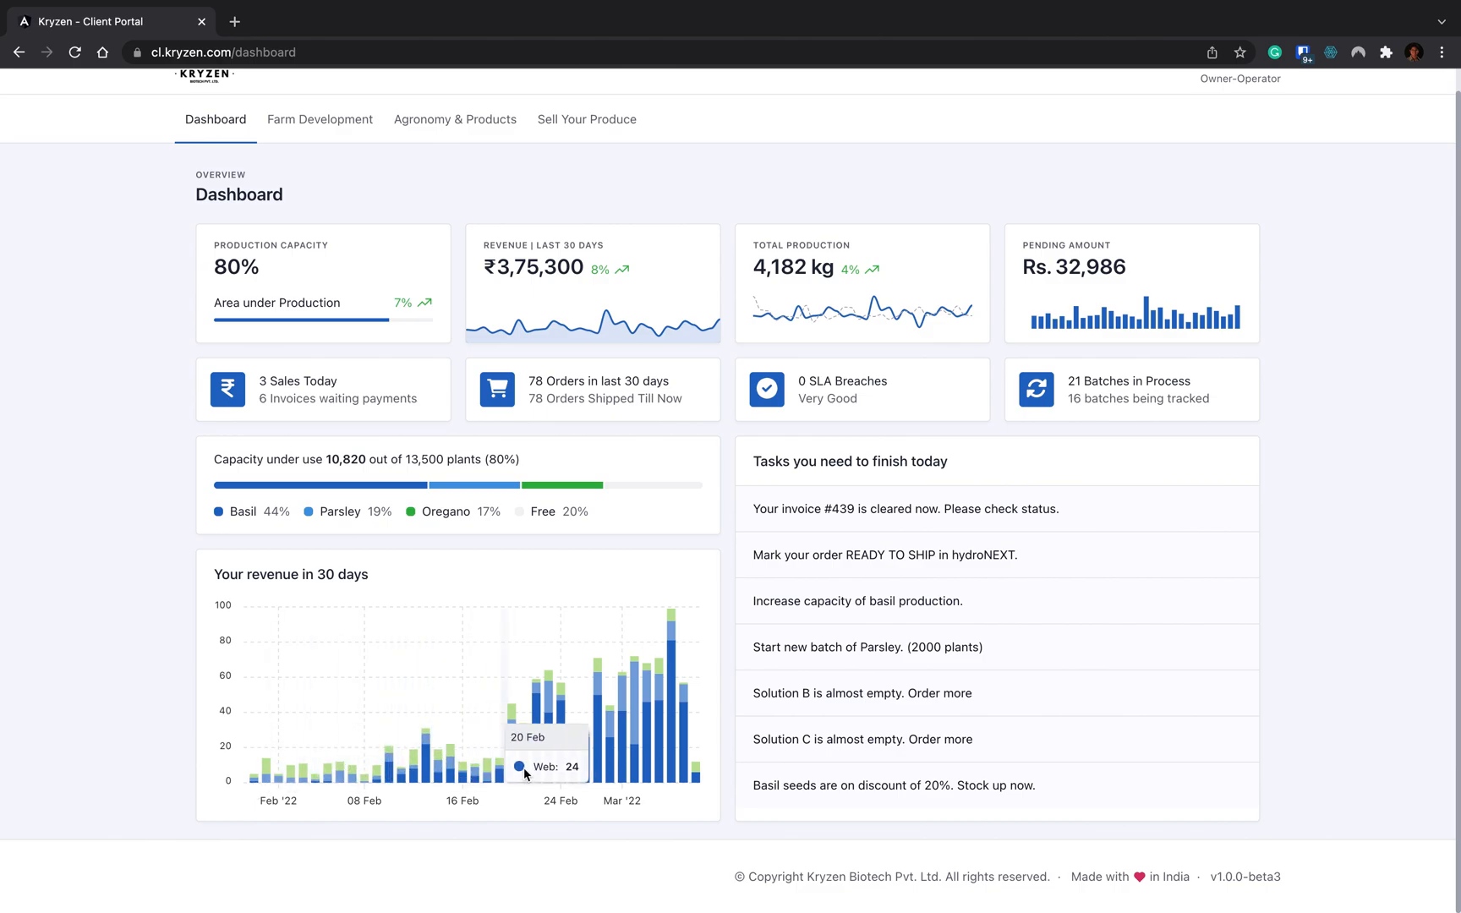
pyautogui.moveTo(501, 782)
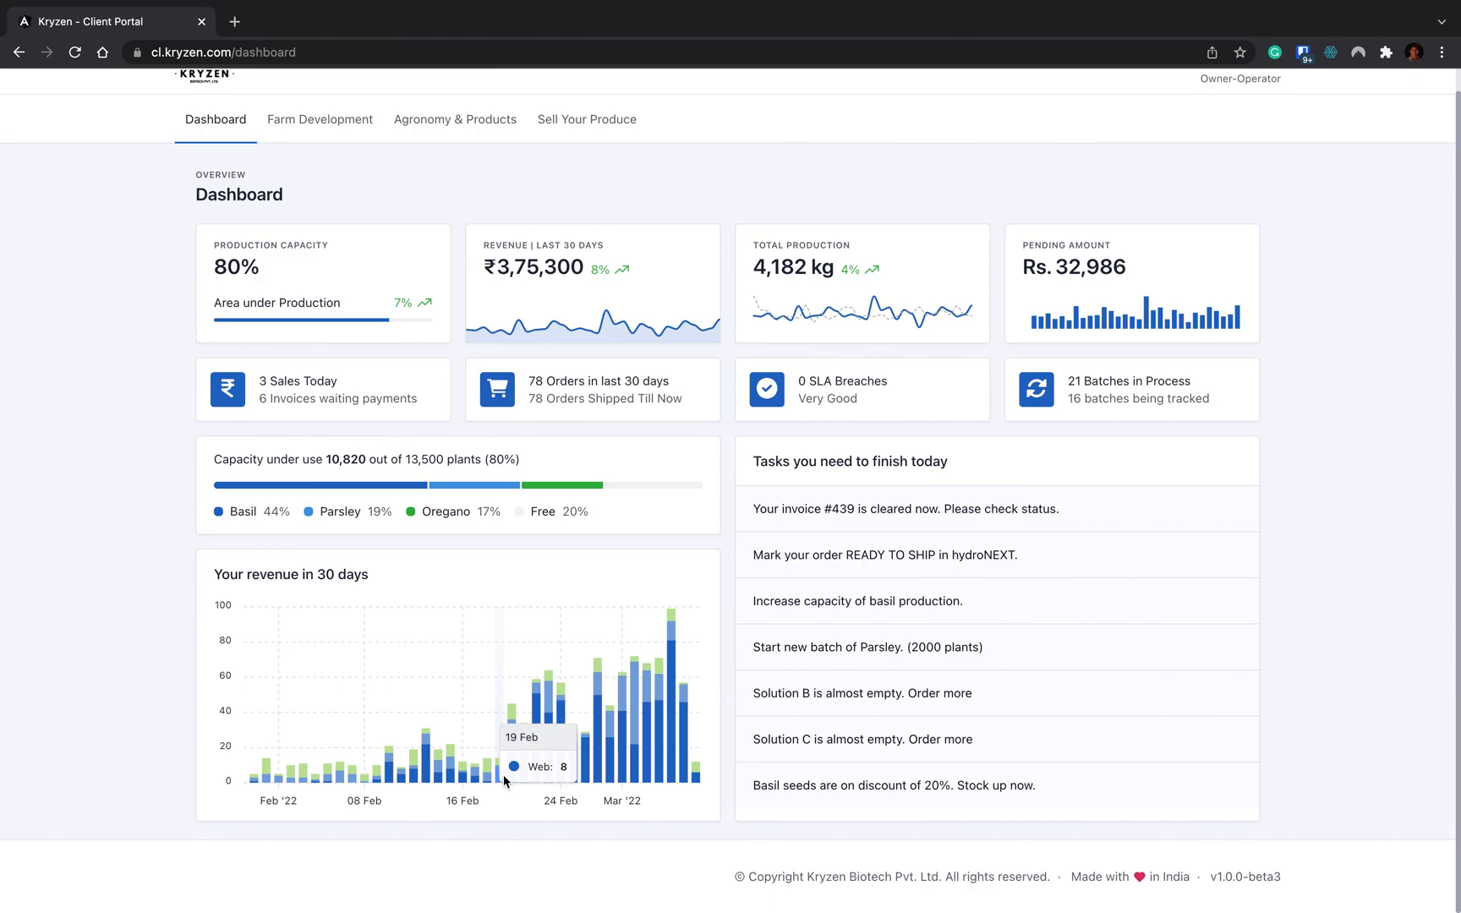
pyautogui.moveTo(519, 781)
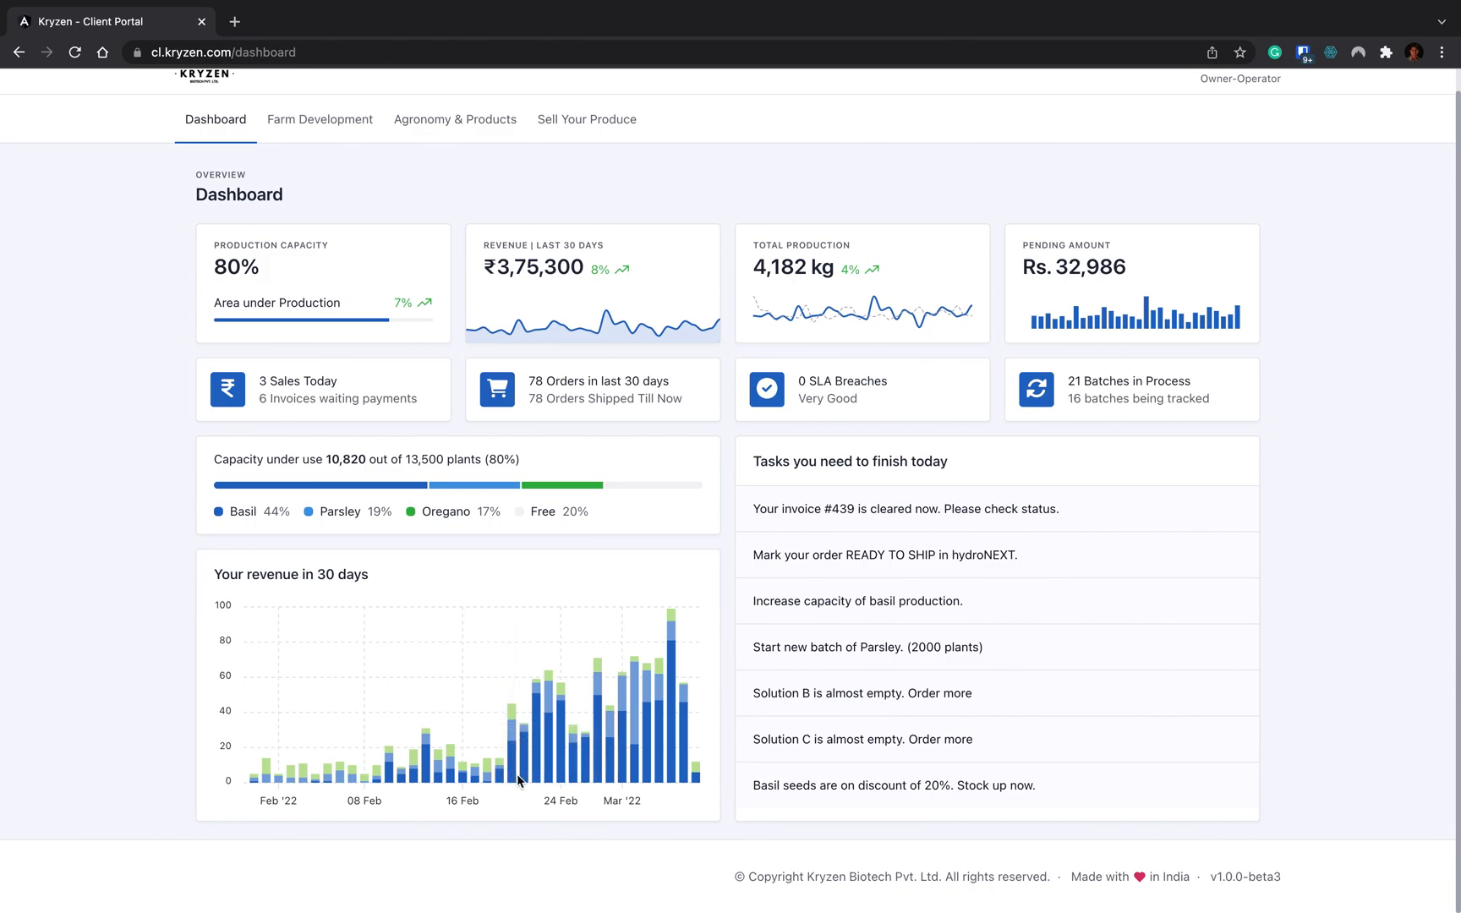
pyautogui.moveTo(587, 772)
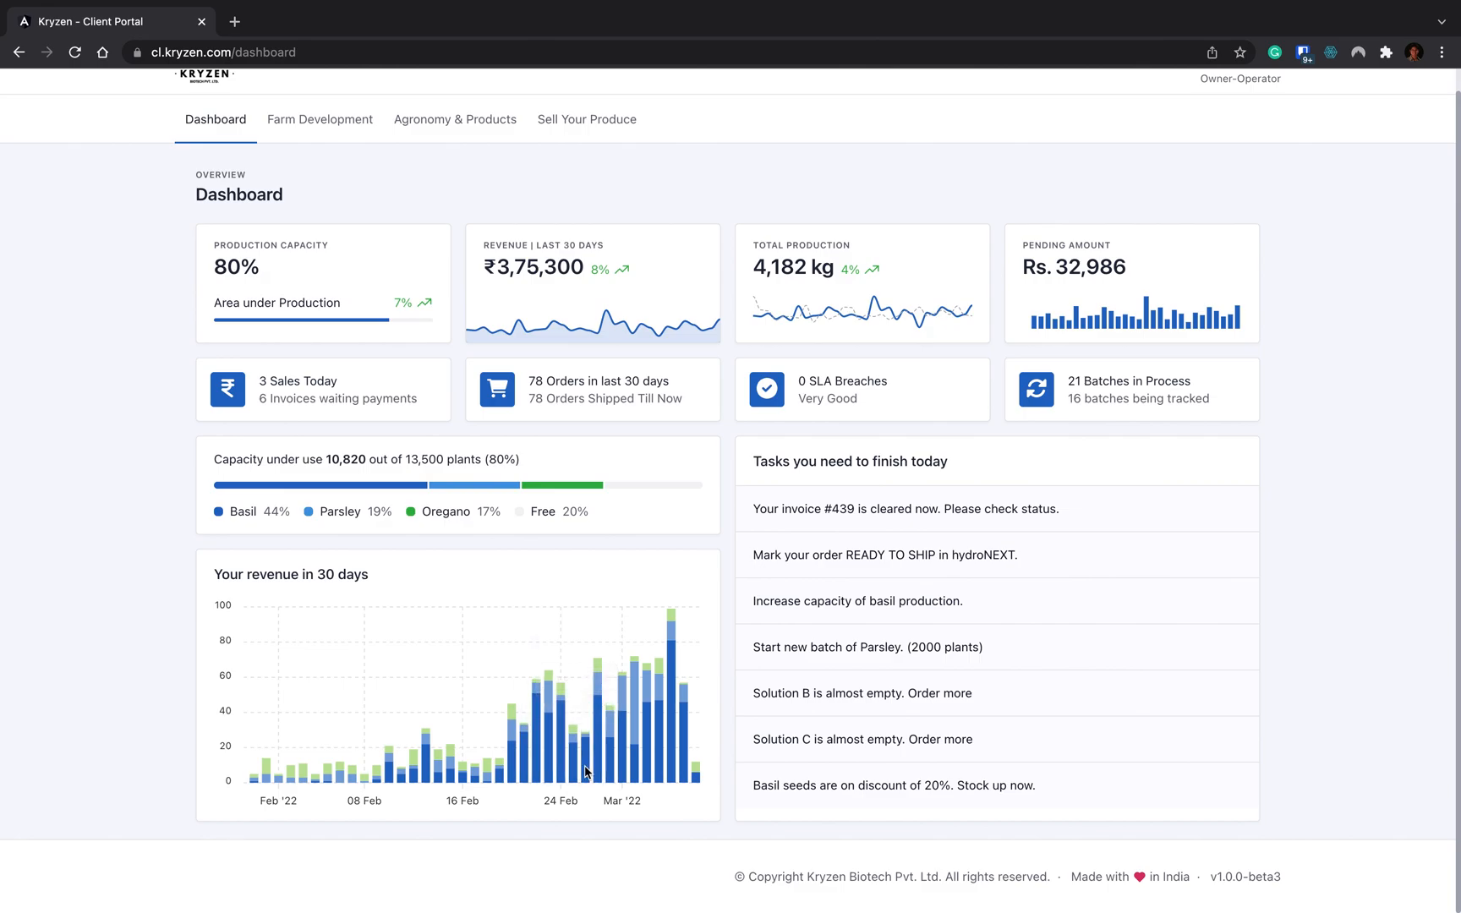
pyautogui.moveTo(896, 503)
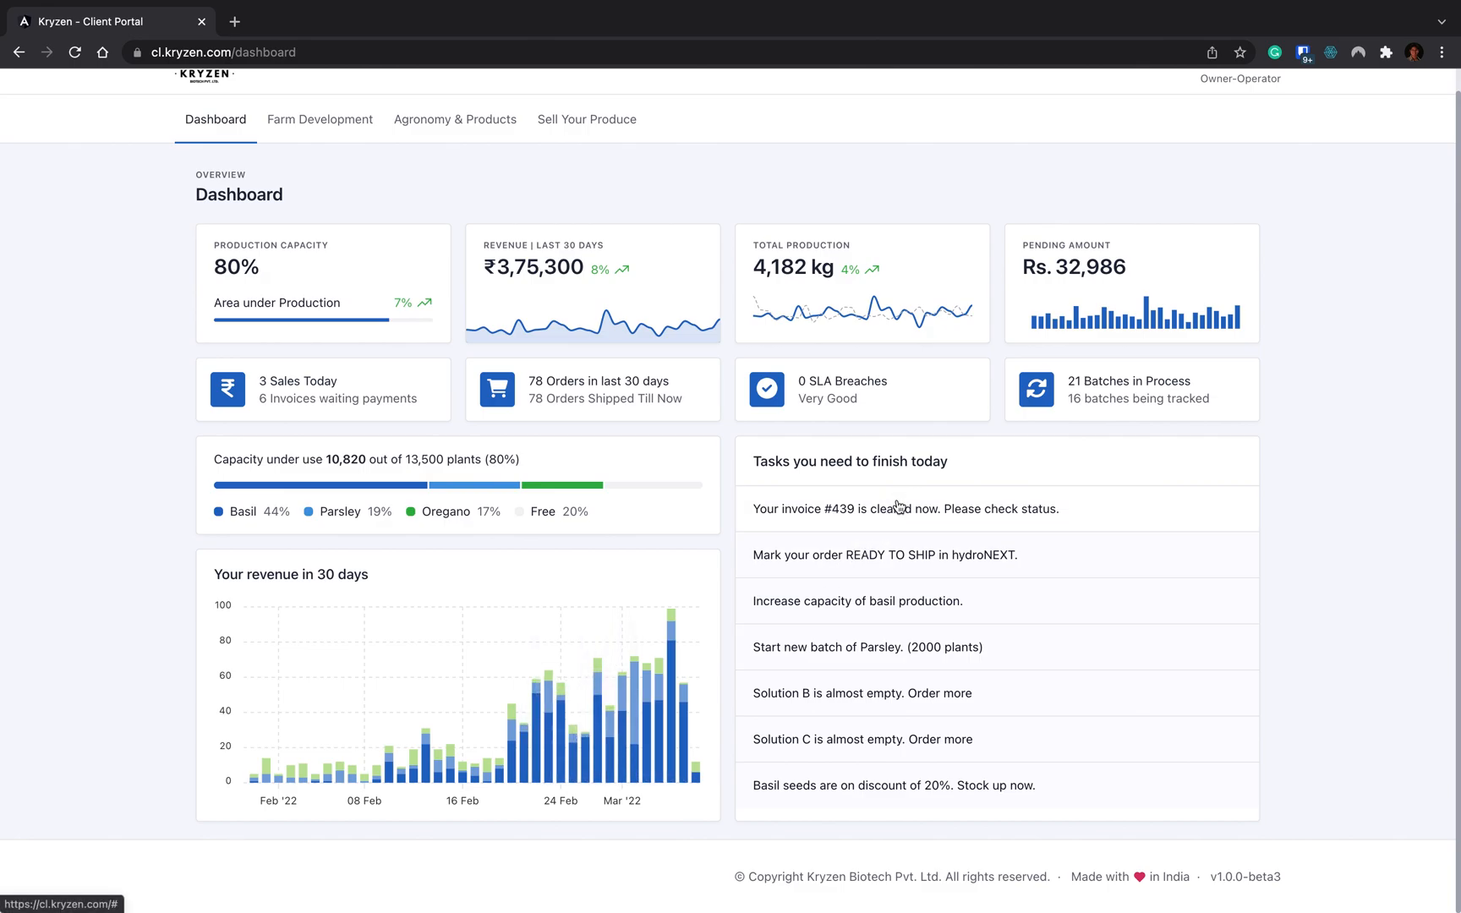
pyautogui.moveTo(890, 535)
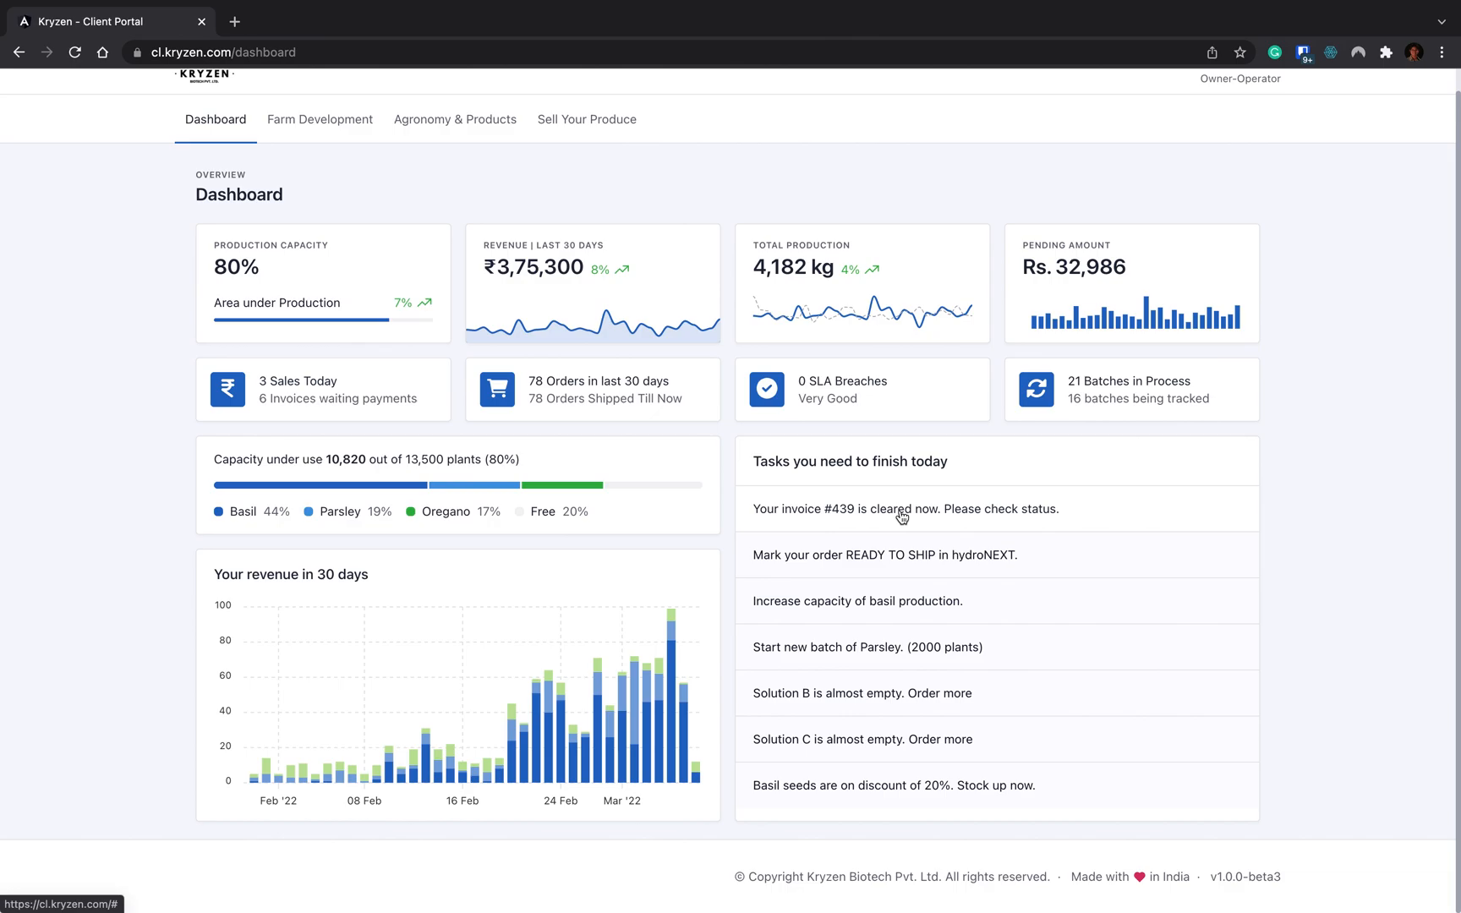
pyautogui.moveTo(968, 560)
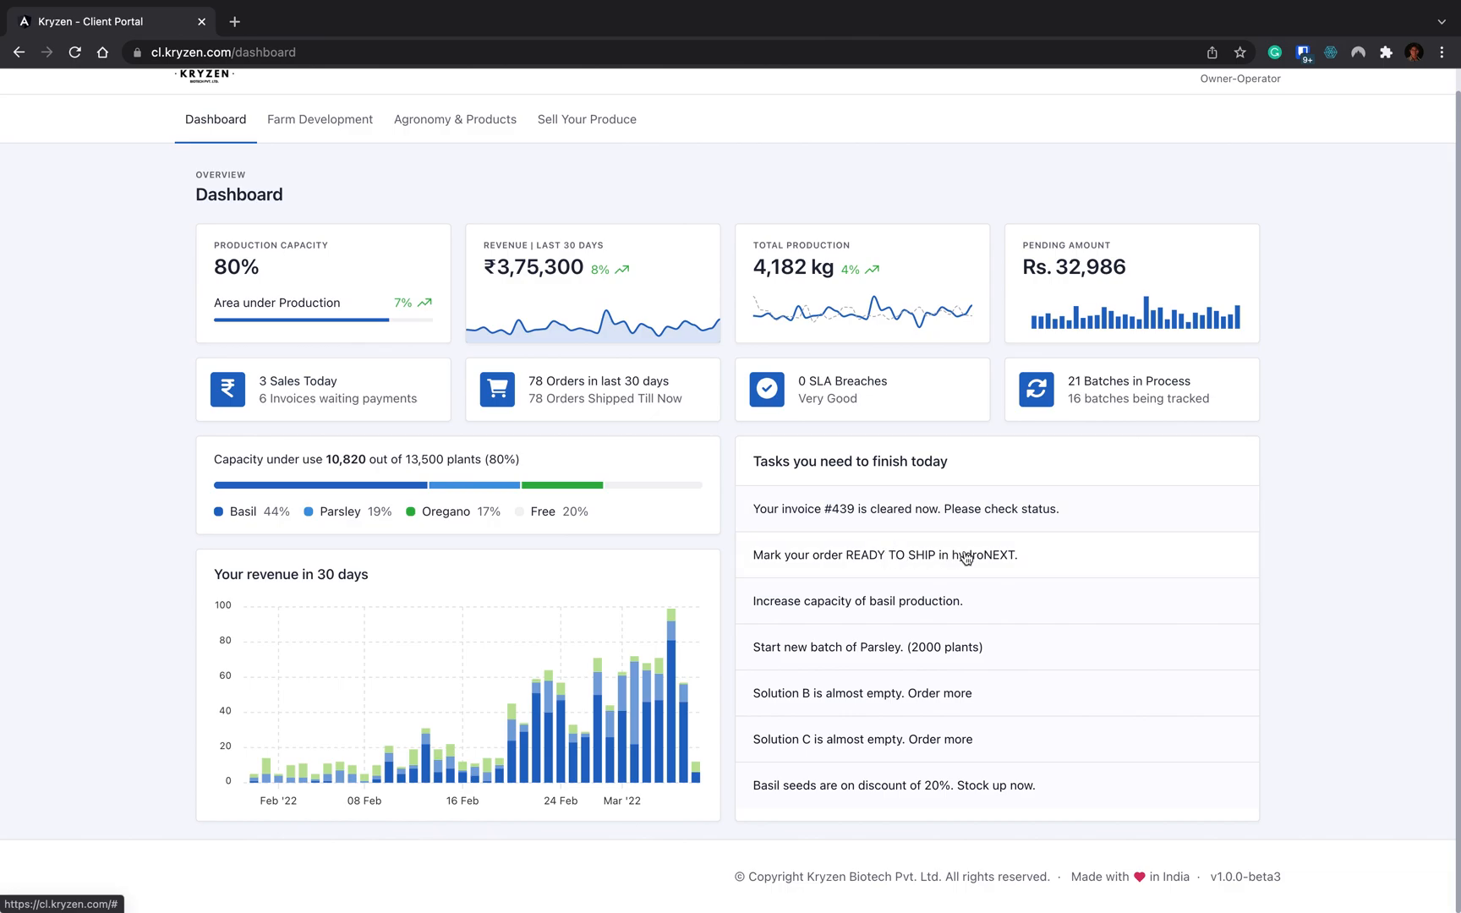
pyautogui.moveTo(907, 612)
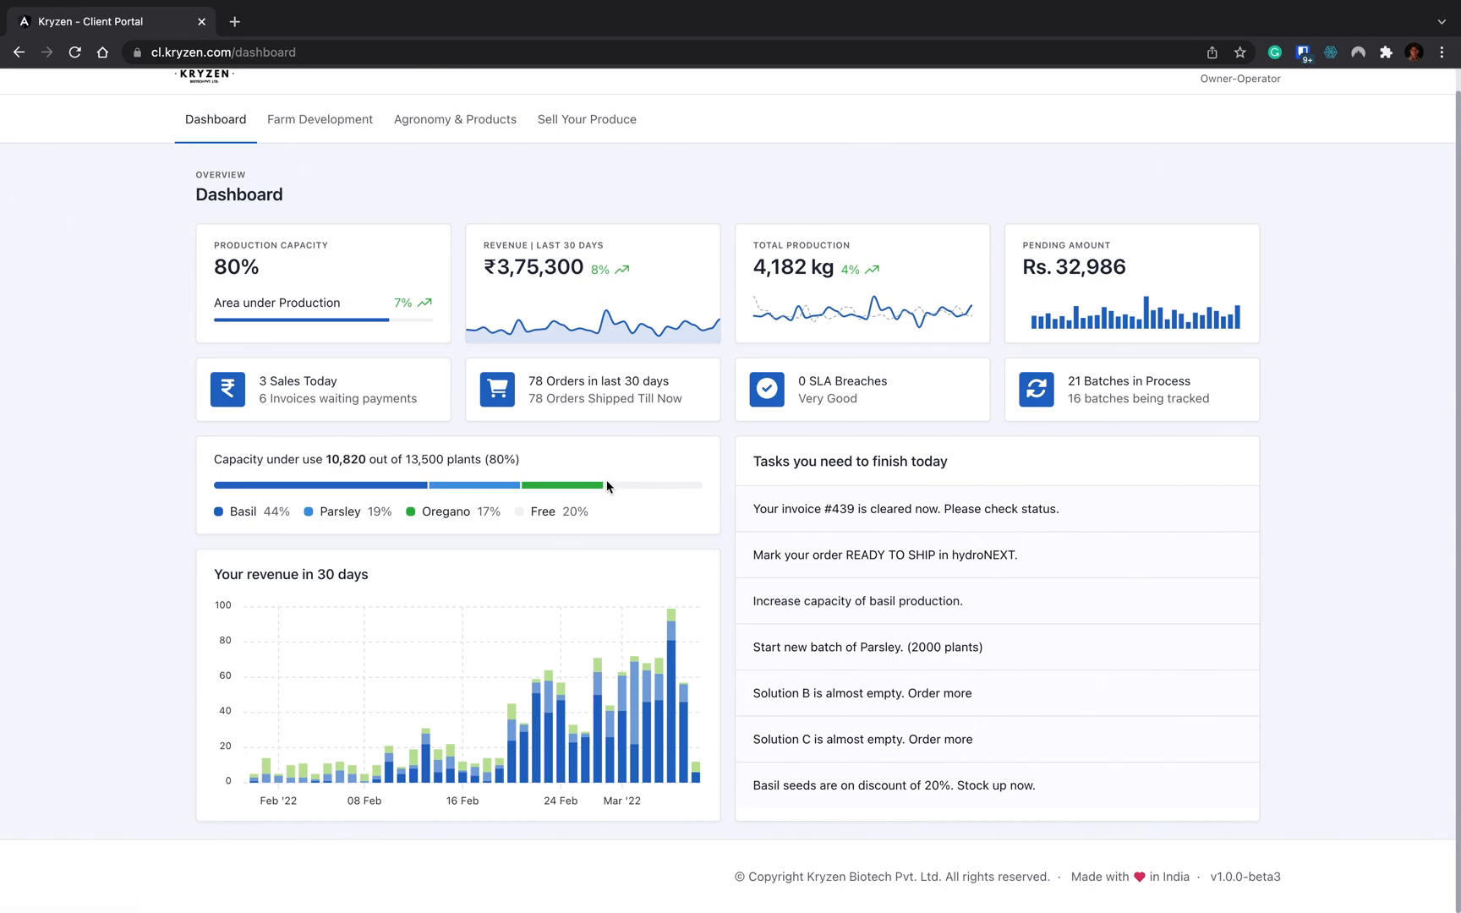
pyautogui.moveTo(705, 483)
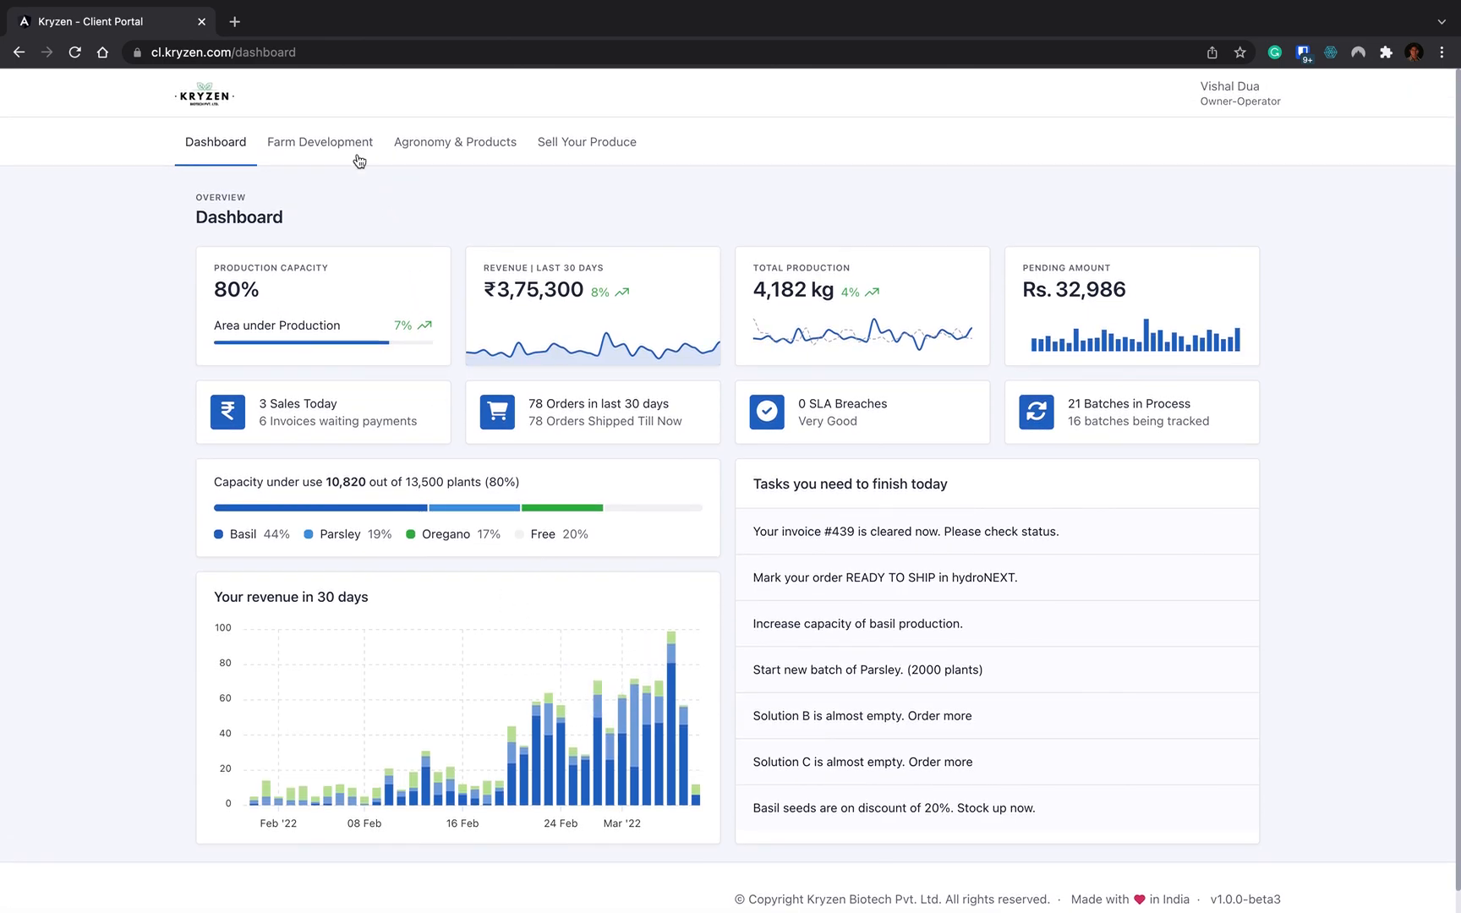
# - Review the Farm Development timeline, project developer and onsite team, then head to Agronomy & Products
pyautogui.click(319, 142)
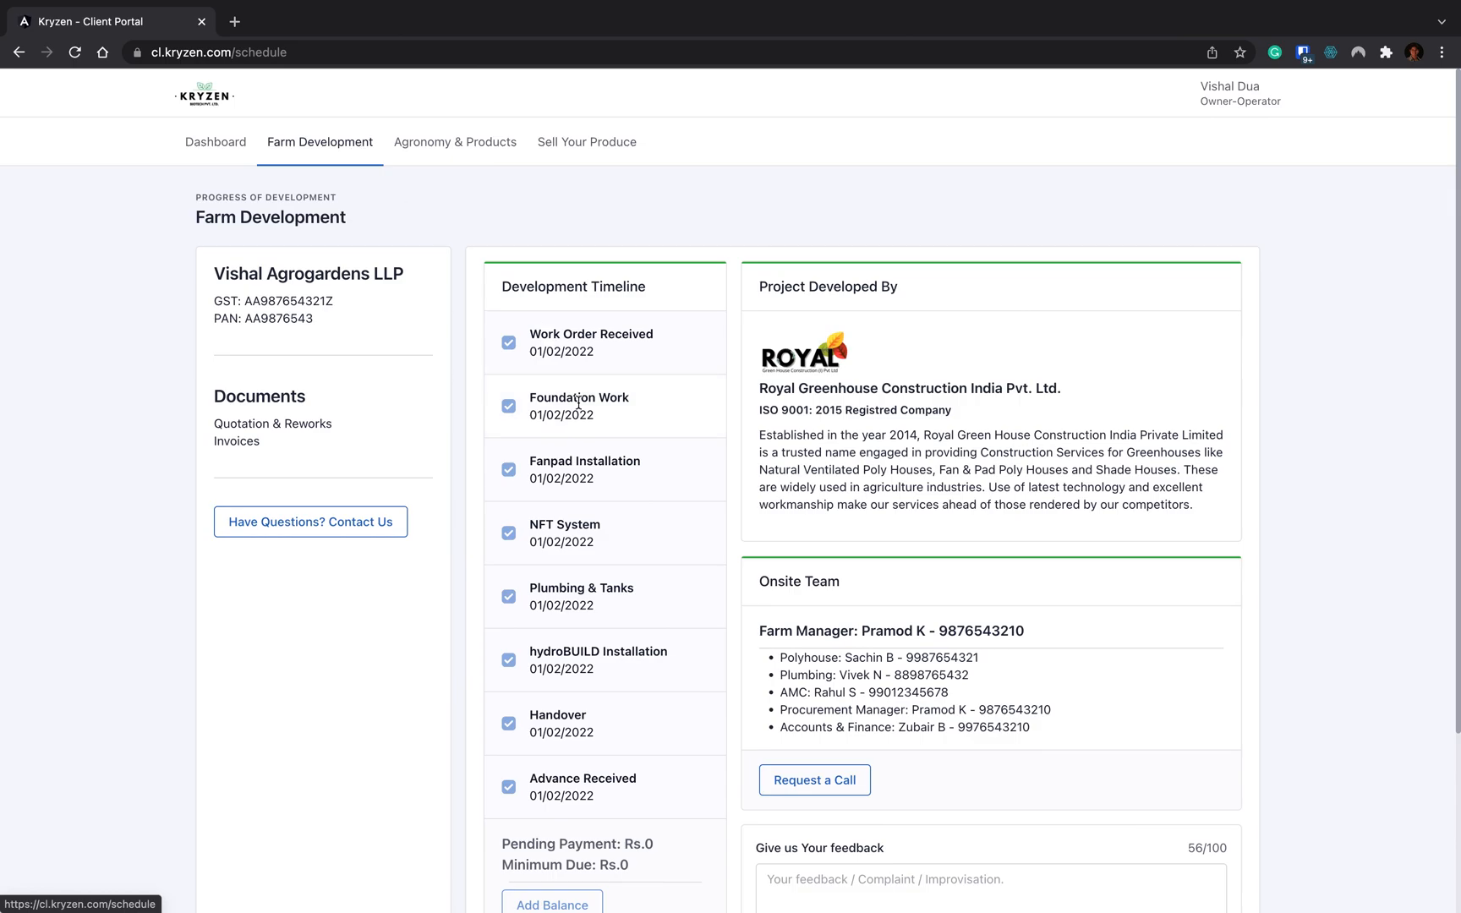
pyautogui.moveTo(935, 350)
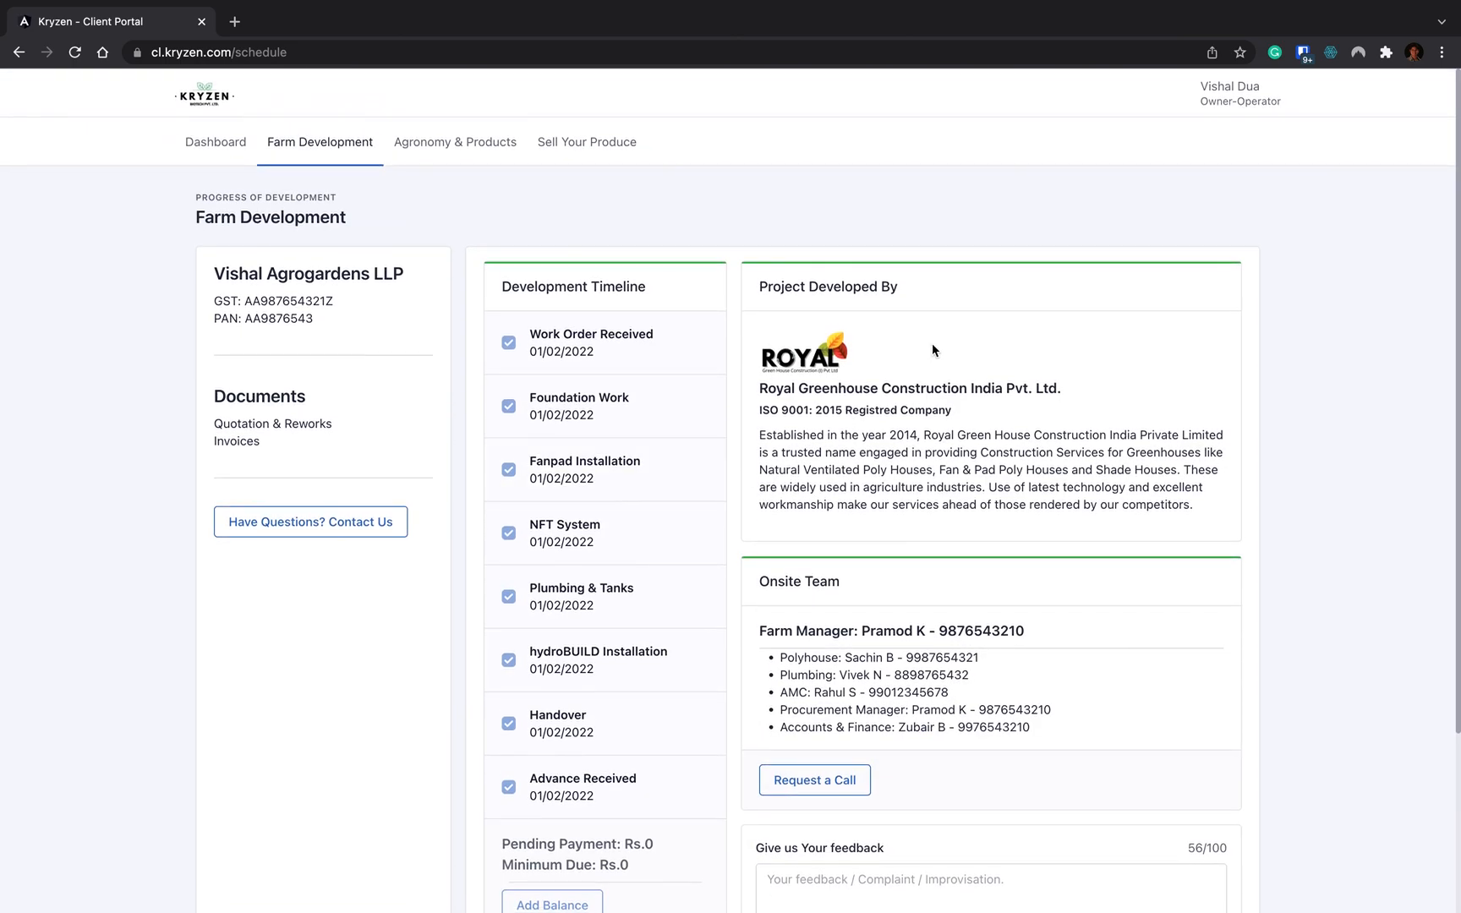
pyautogui.scroll(-3)
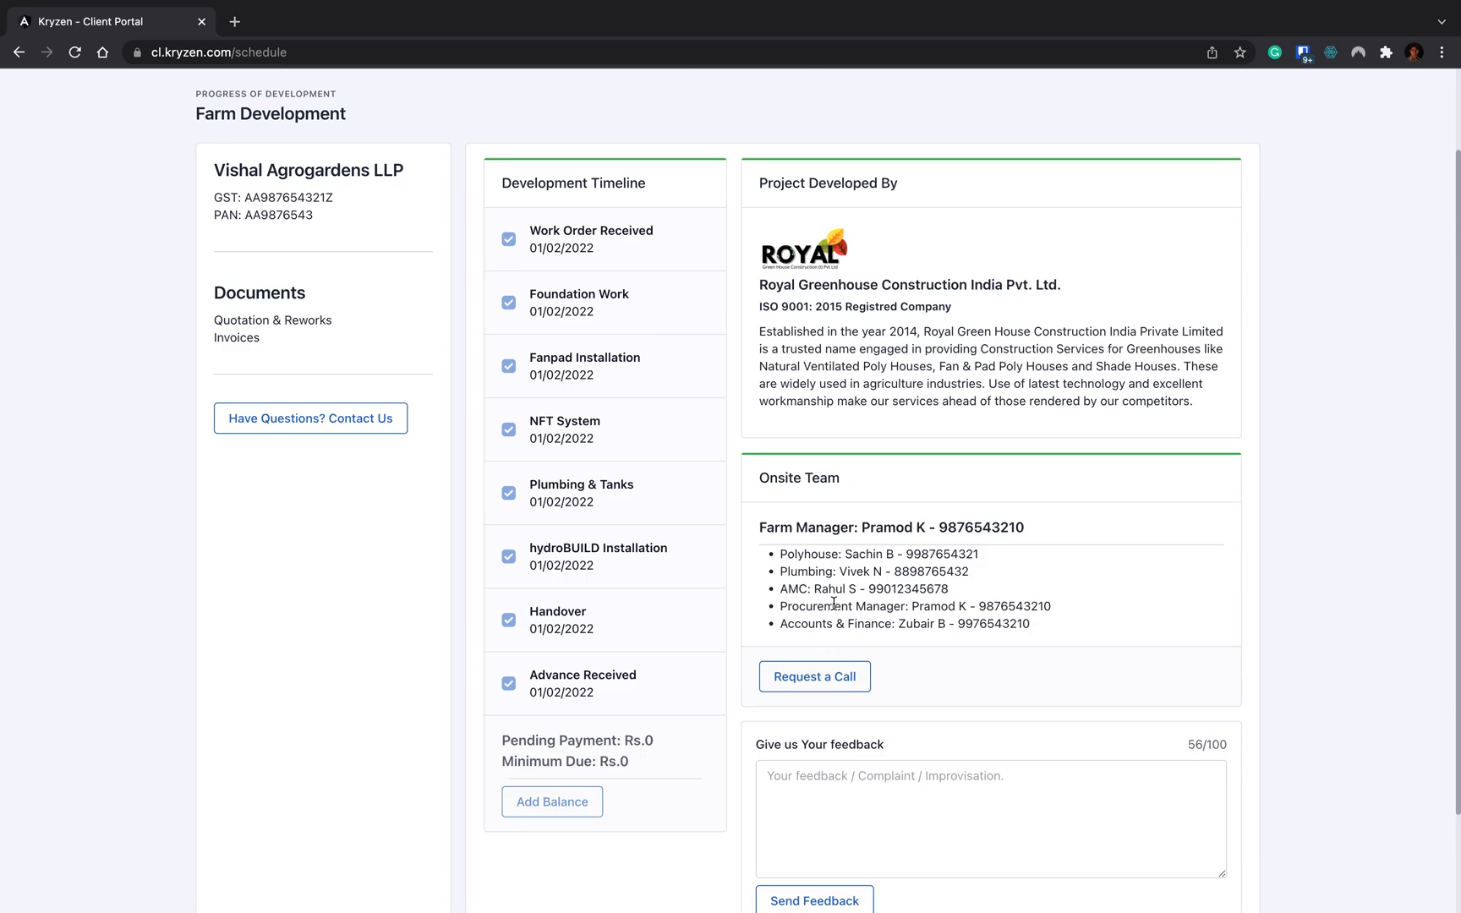
pyautogui.moveTo(918, 588)
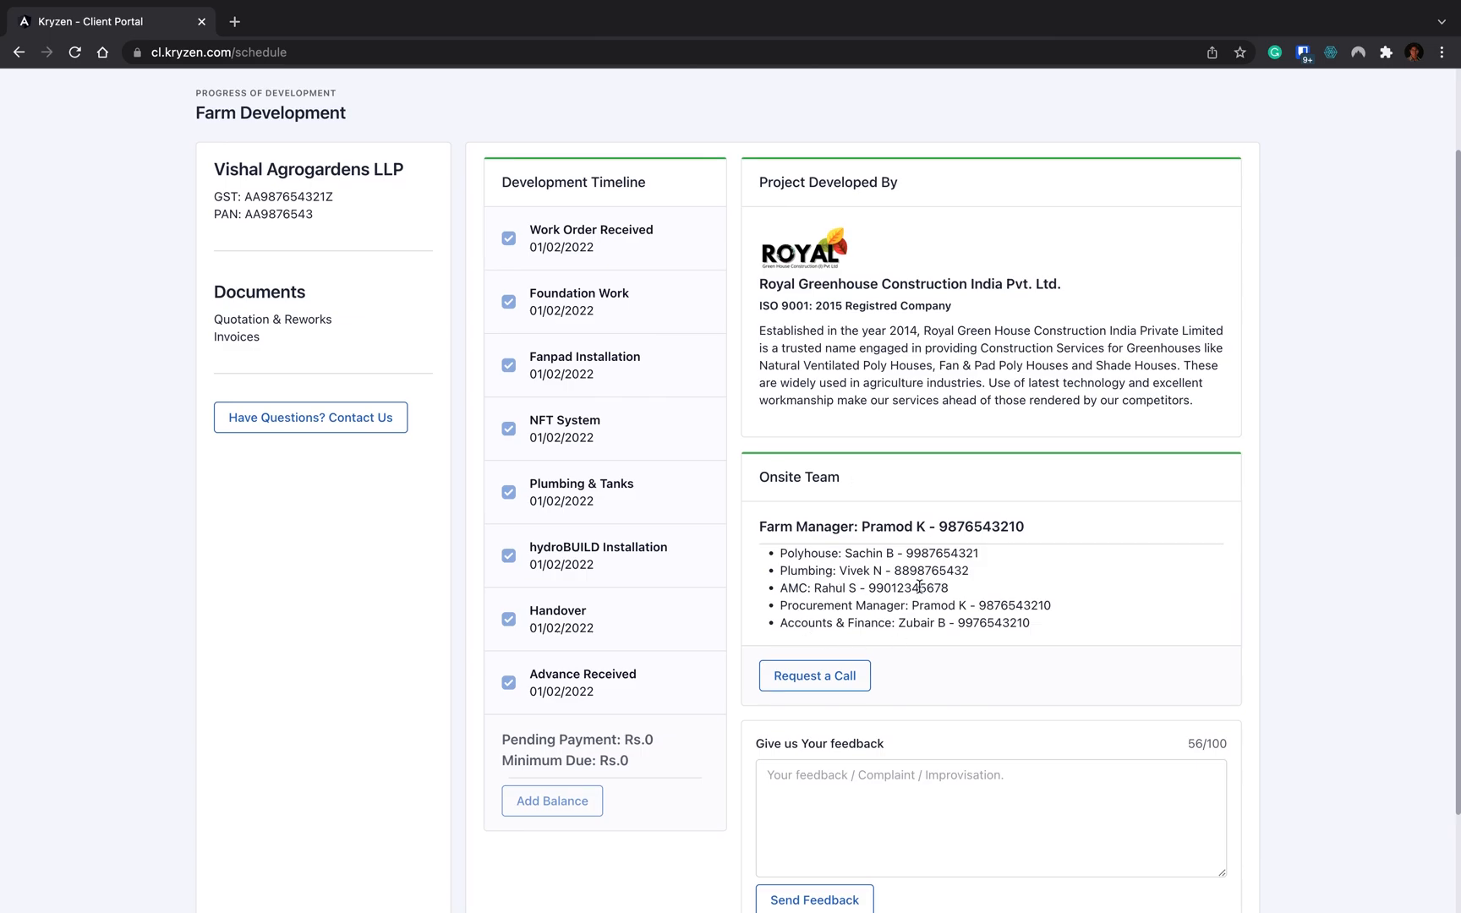
pyautogui.scroll(-3)
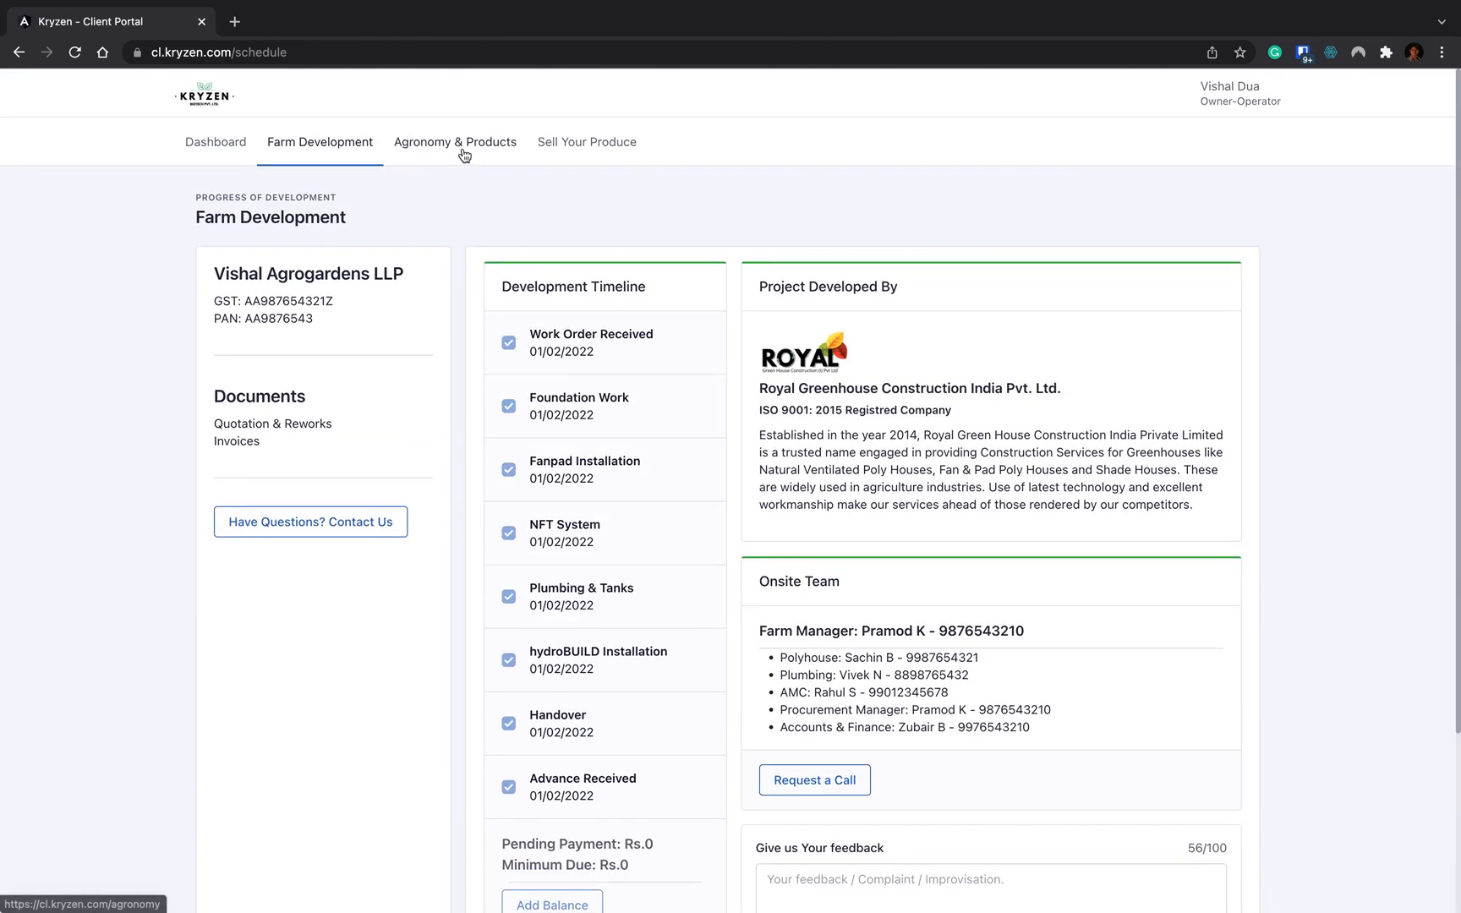
pyautogui.click(455, 142)
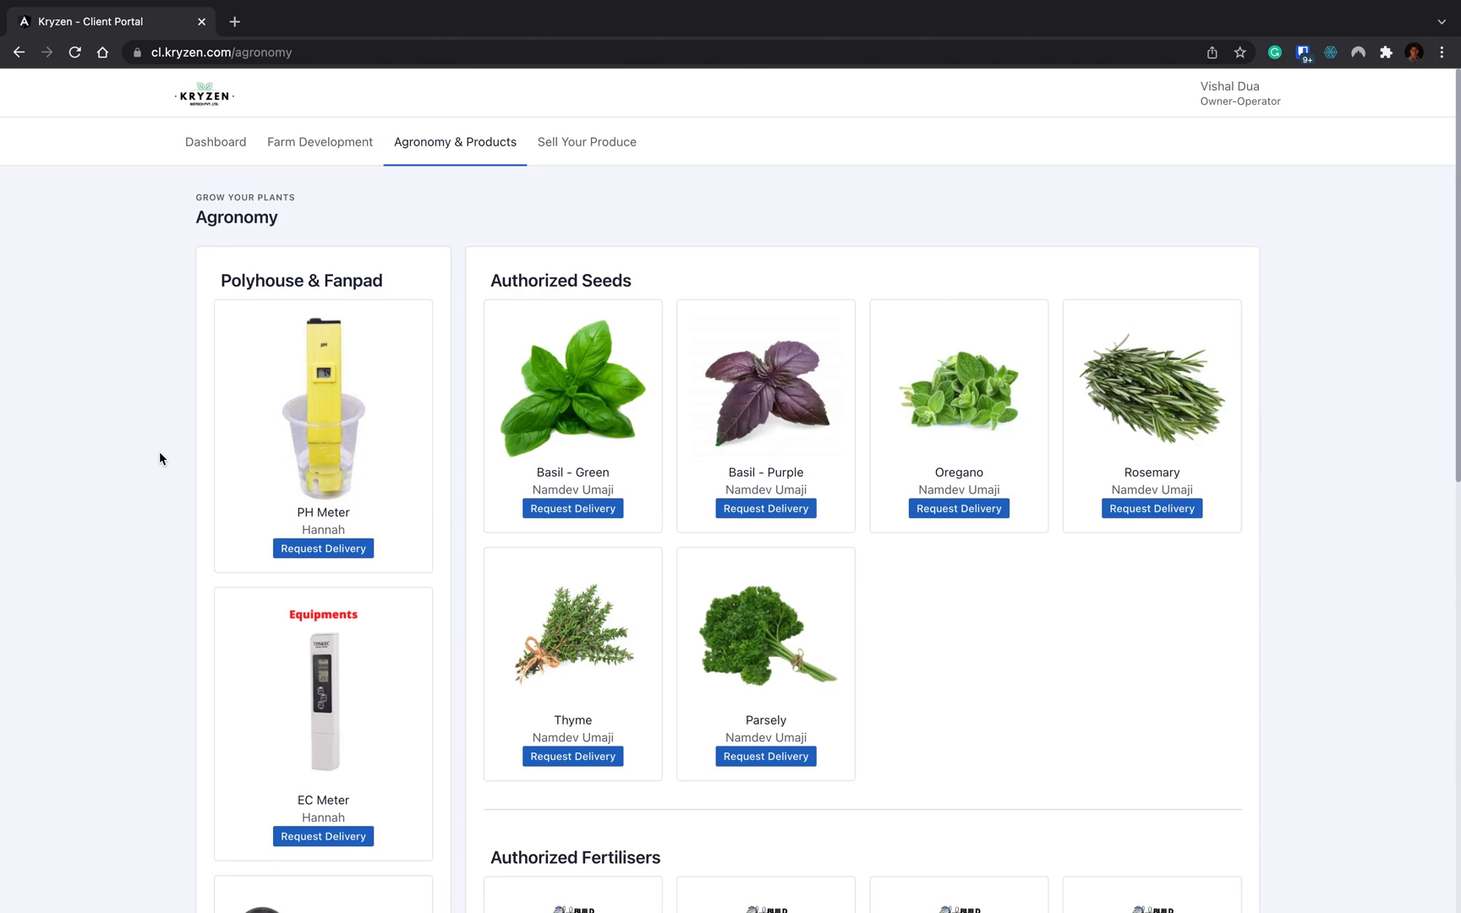
# - Request delivery of Basil - Green seeds, dismiss the confirmation, then head to the Market page
pyautogui.scroll(-3)
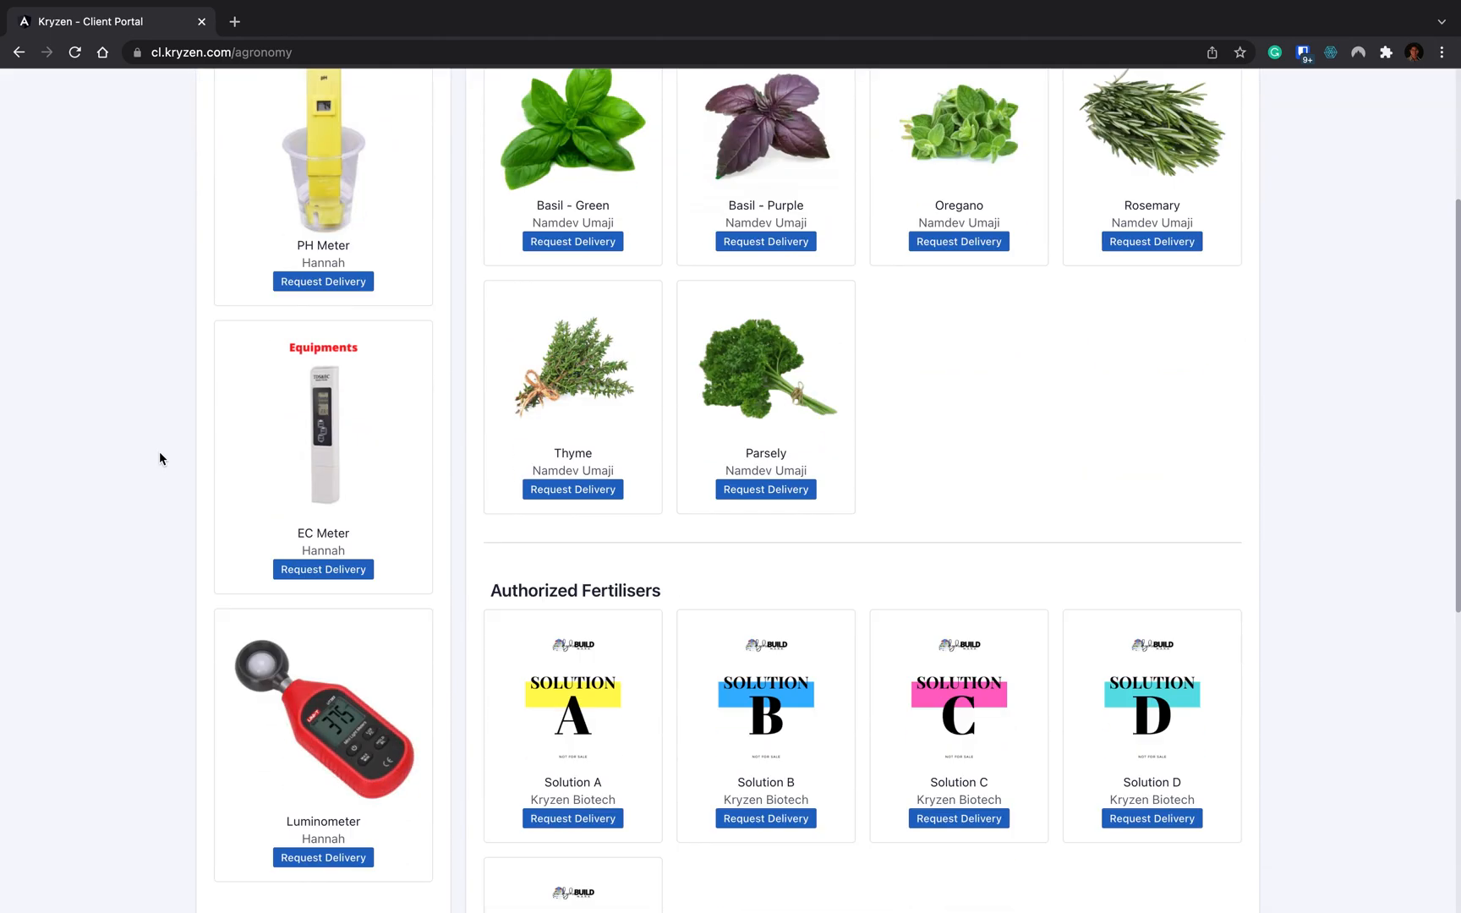
pyautogui.scroll(-3)
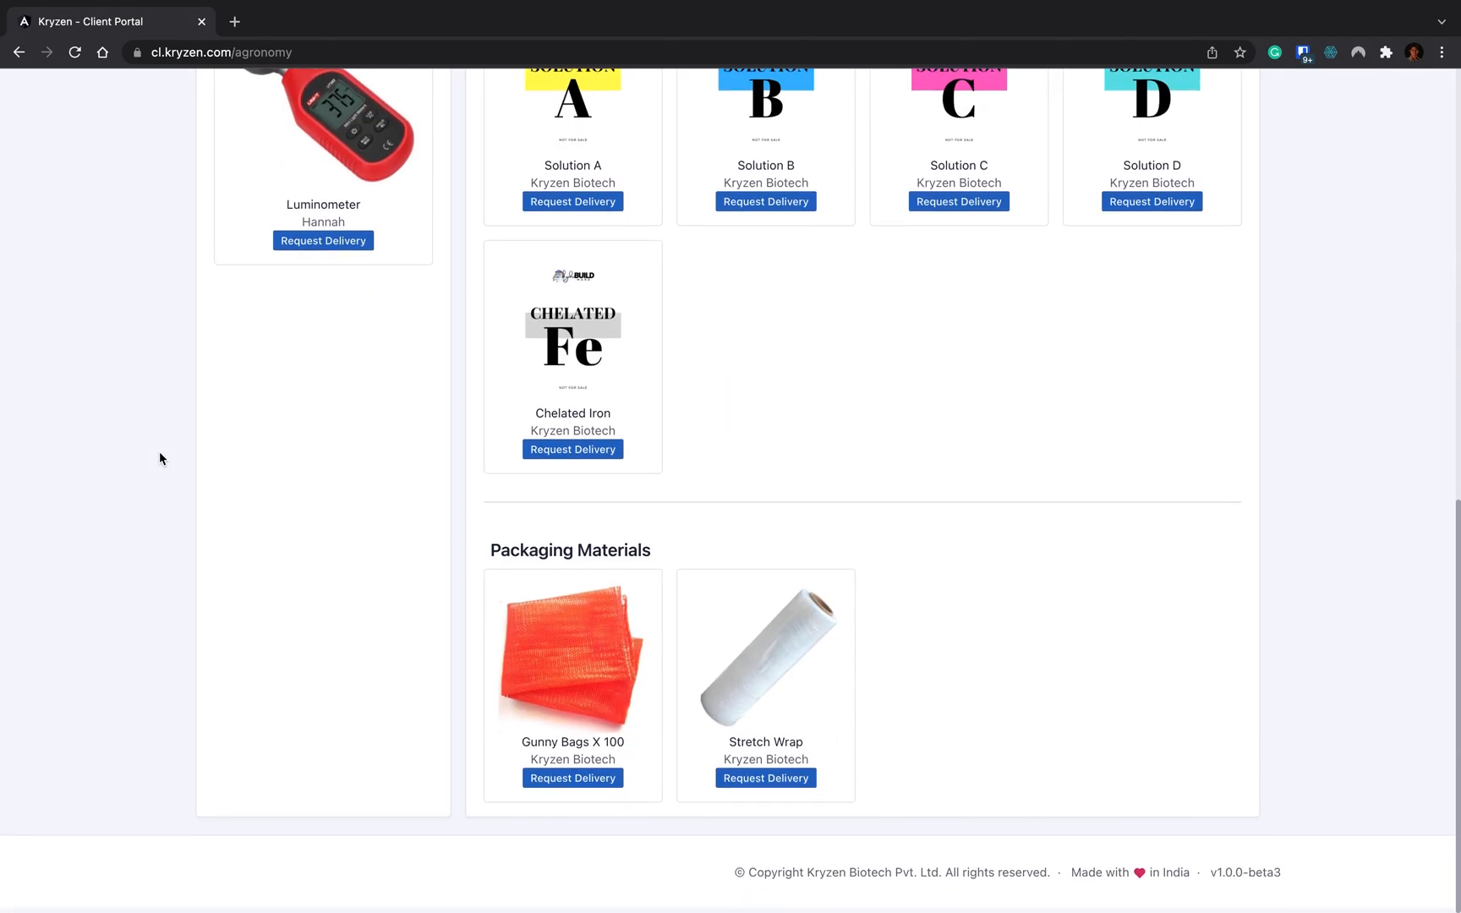
pyautogui.scroll(3)
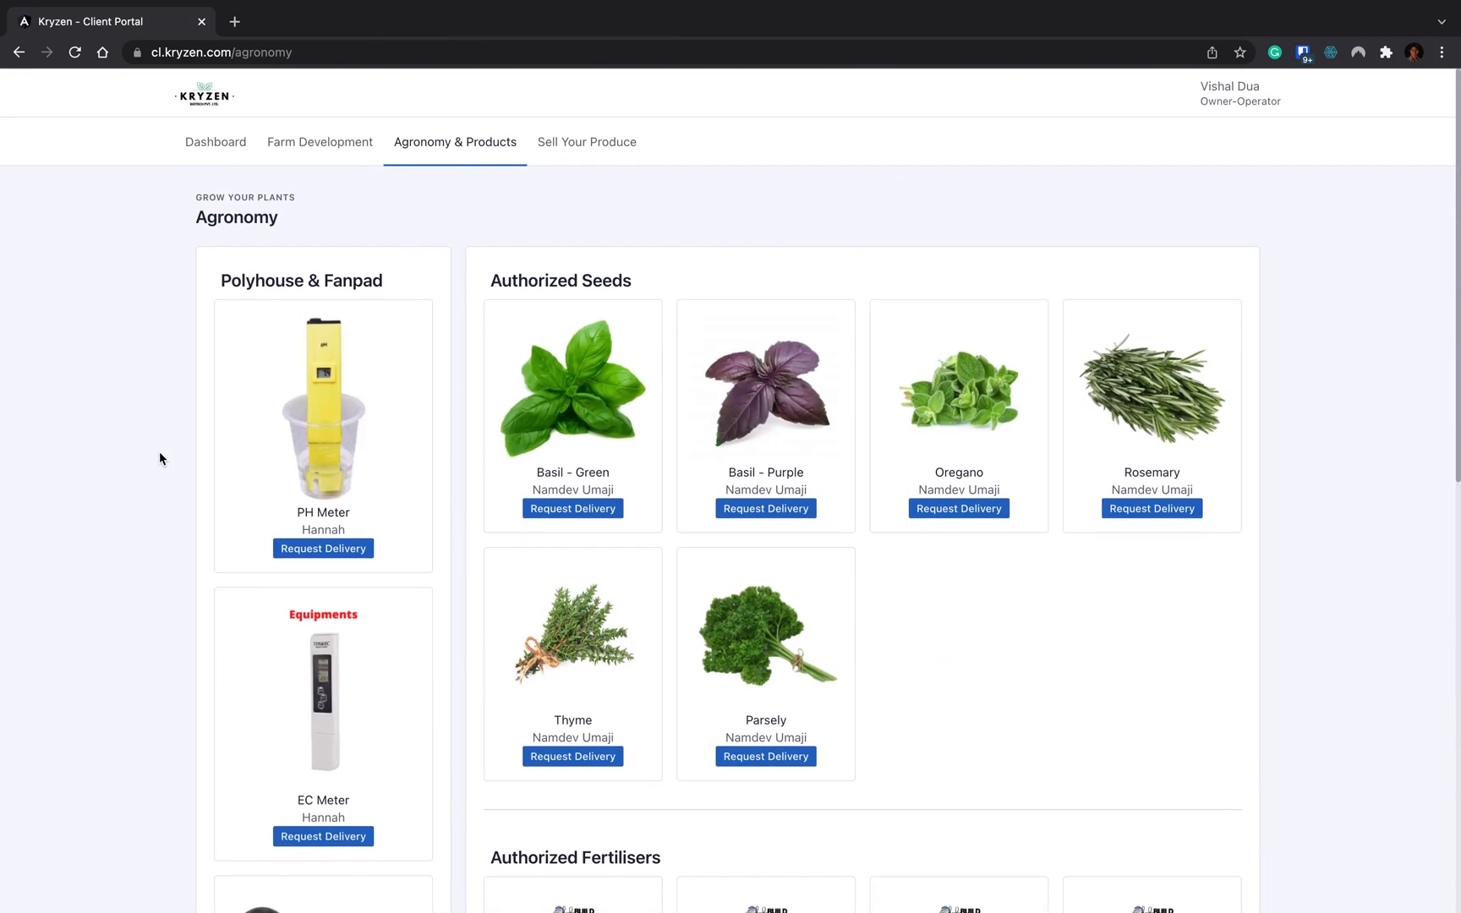
pyautogui.moveTo(583, 509)
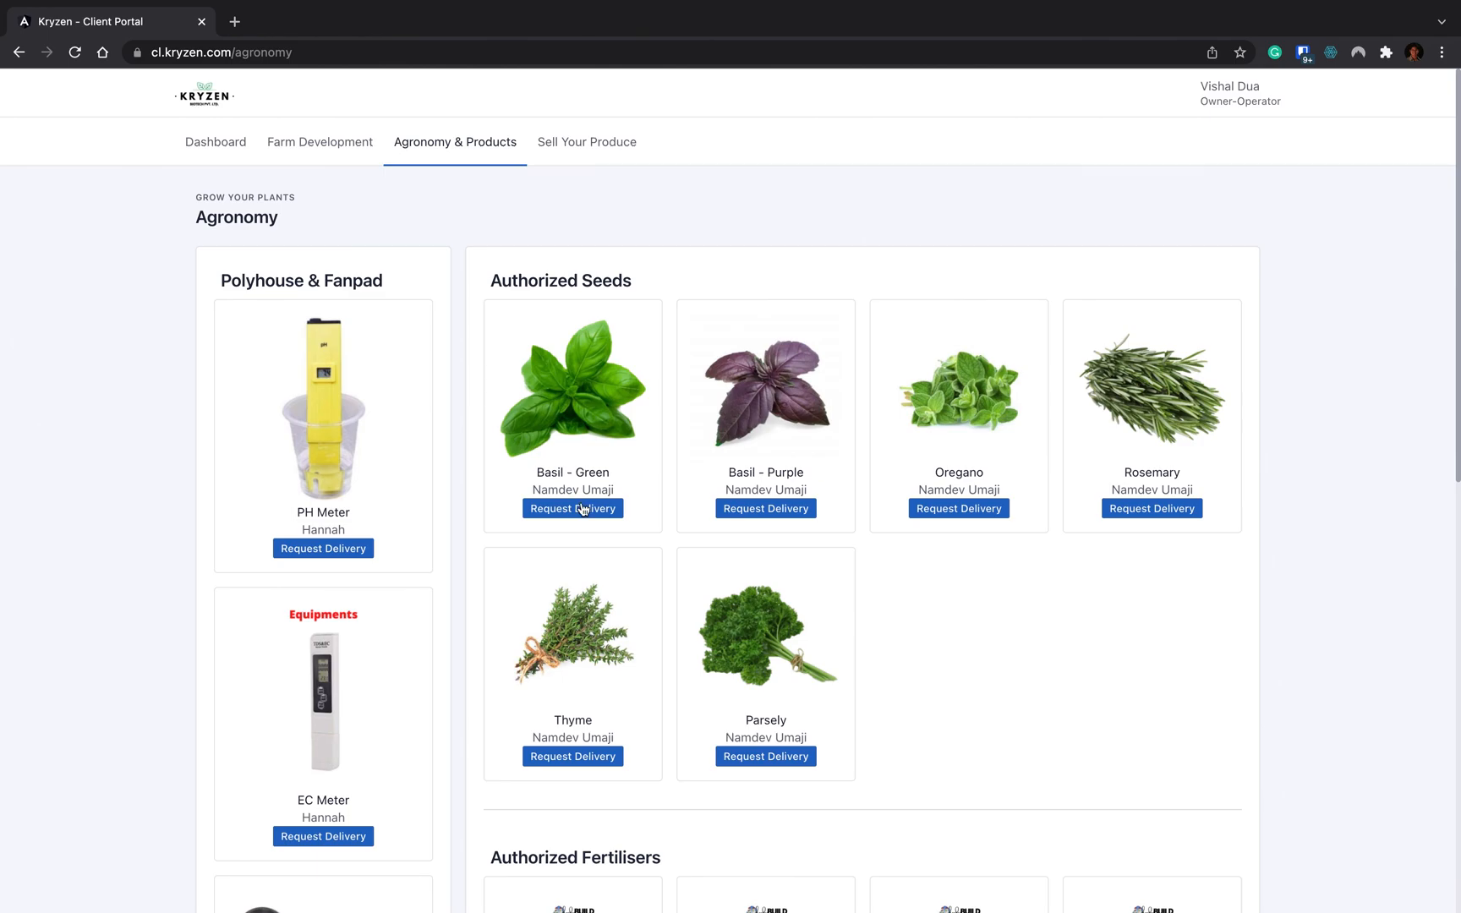
pyautogui.click(571, 509)
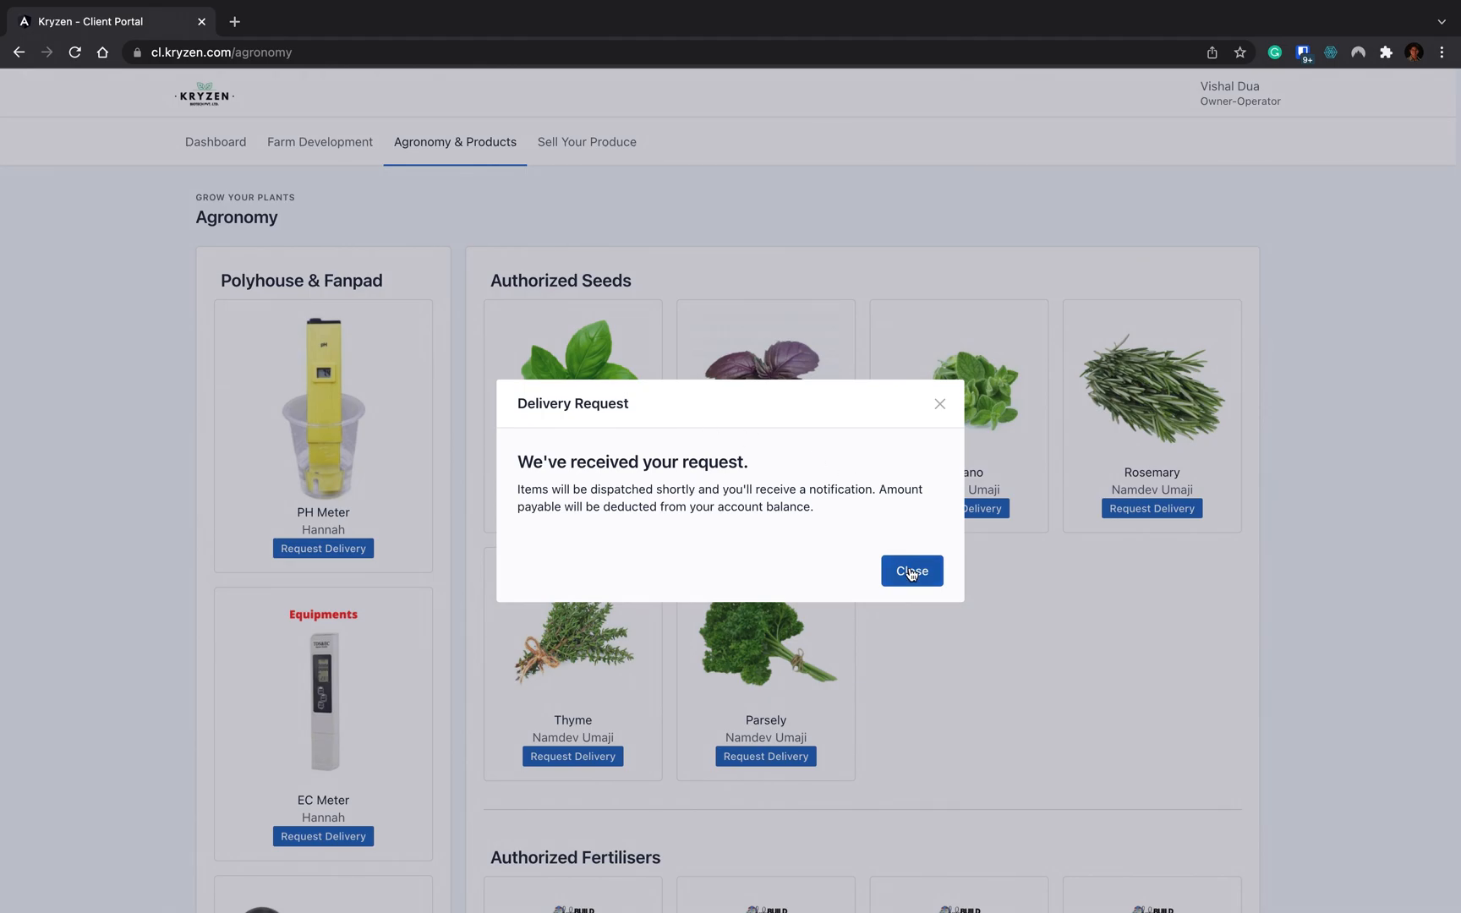
pyautogui.click(910, 571)
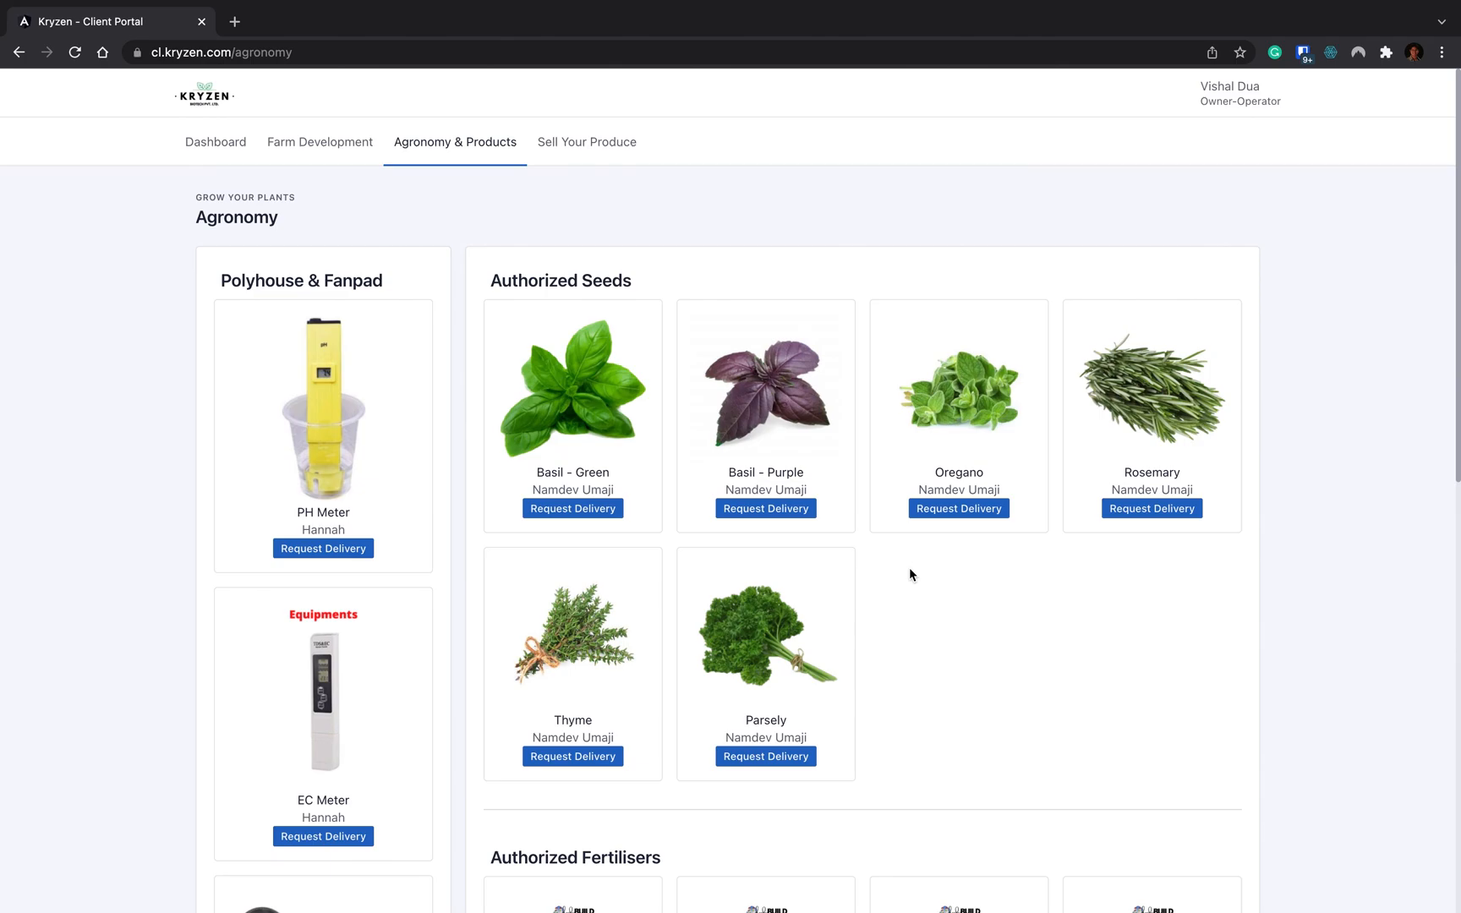
pyautogui.moveTo(614, 159)
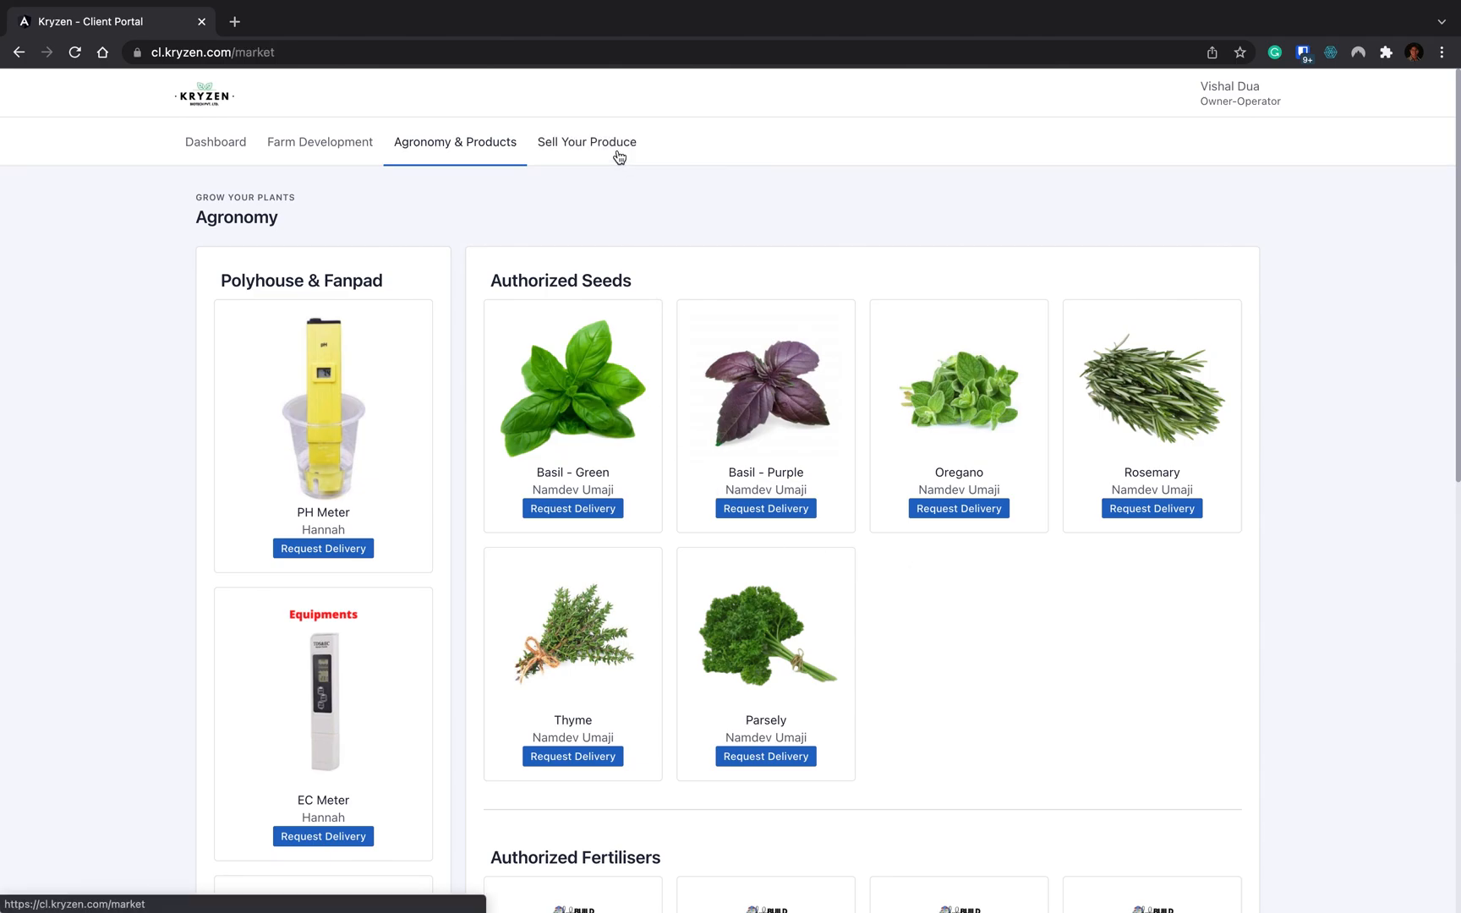
pyautogui.click(587, 142)
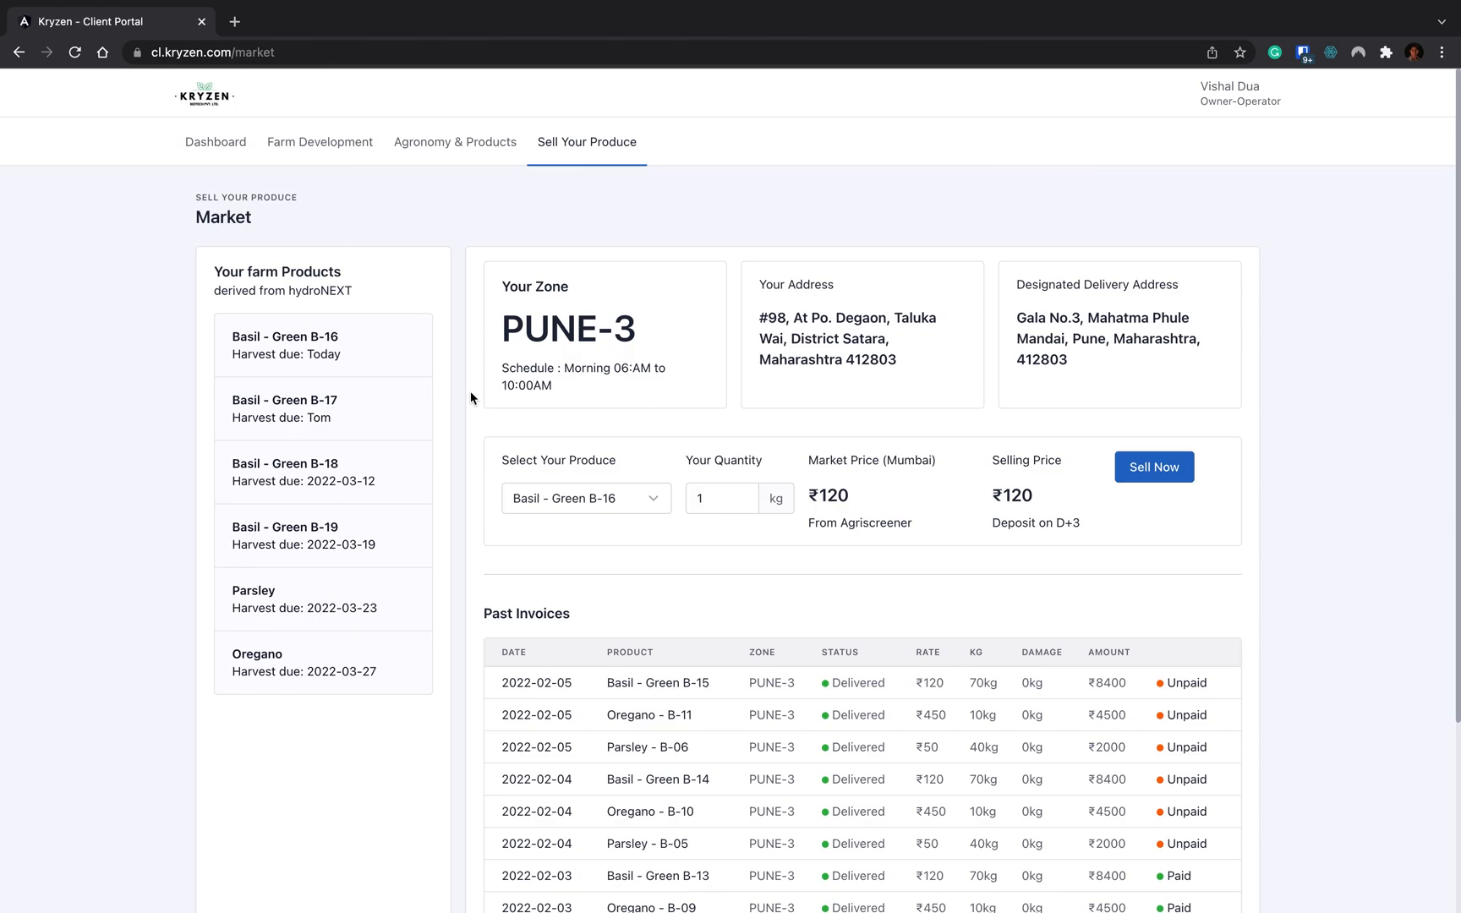
pyautogui.moveTo(595, 328)
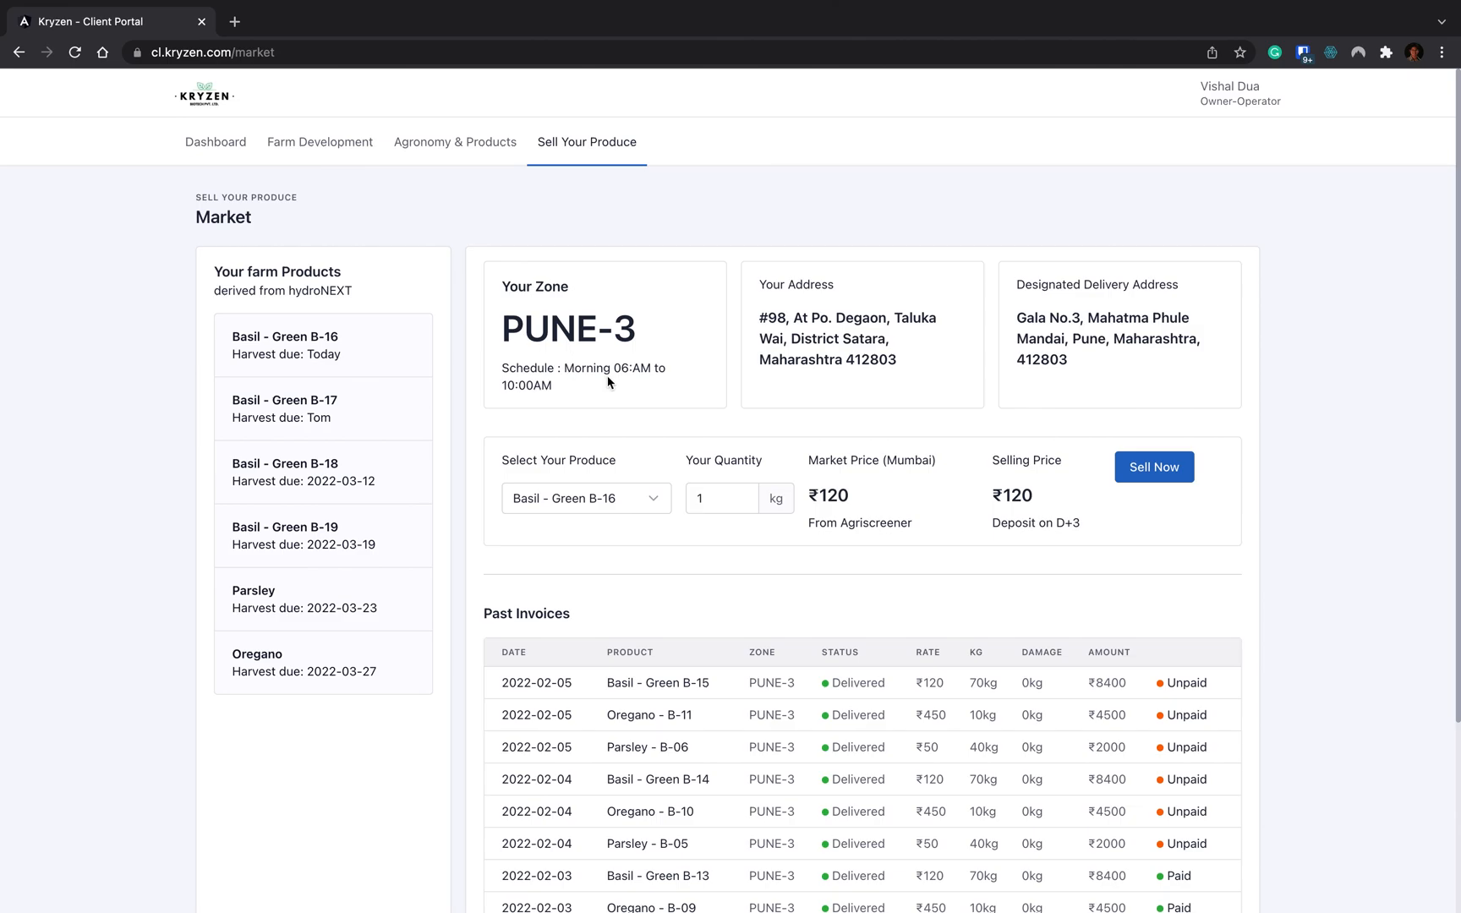
pyautogui.moveTo(854, 360)
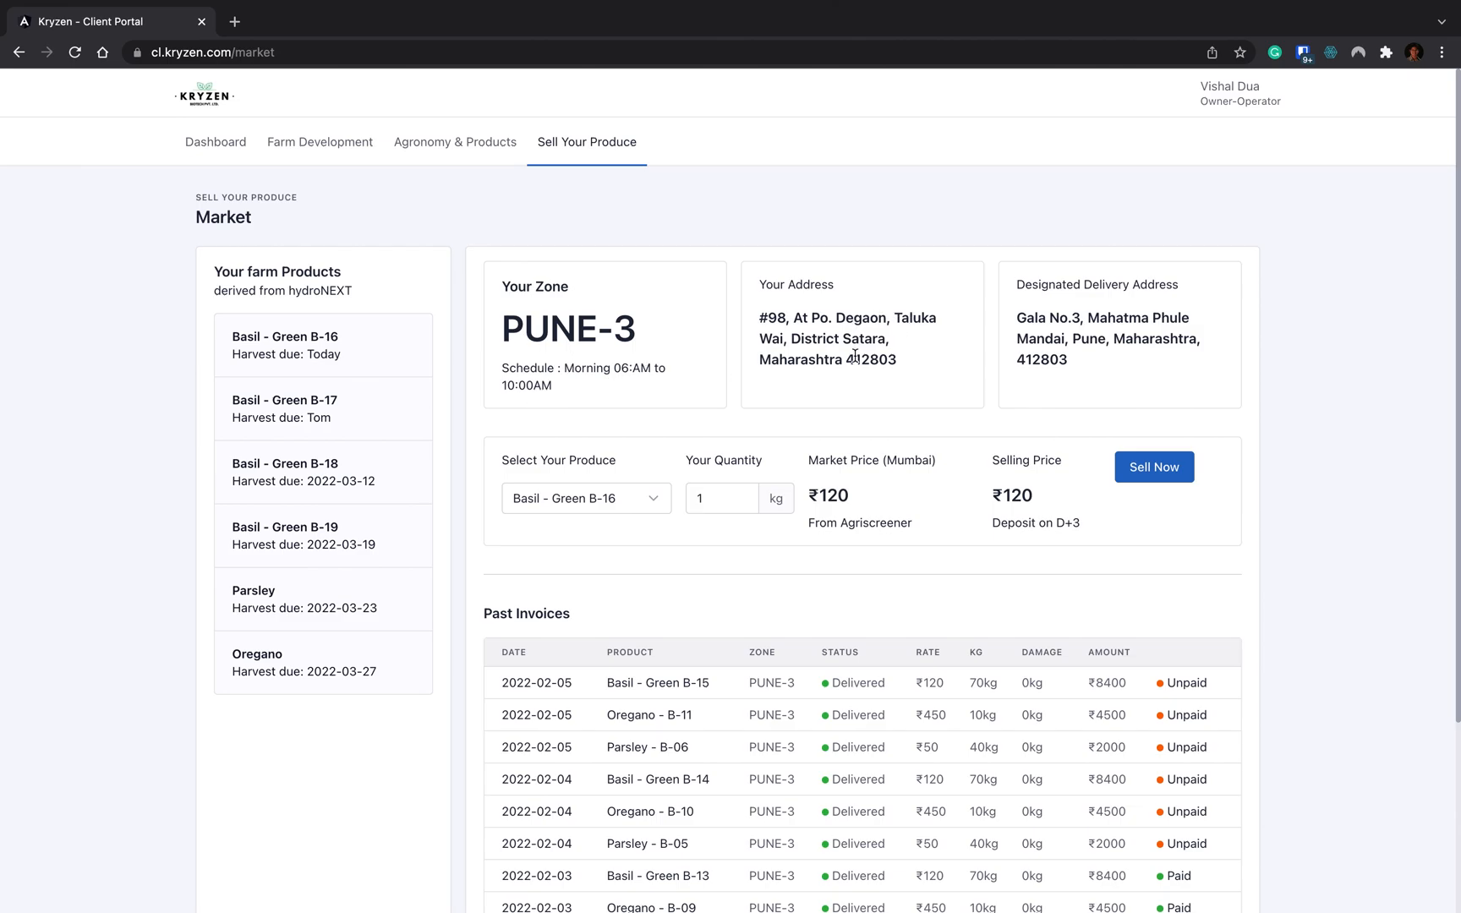
pyautogui.moveTo(1054, 399)
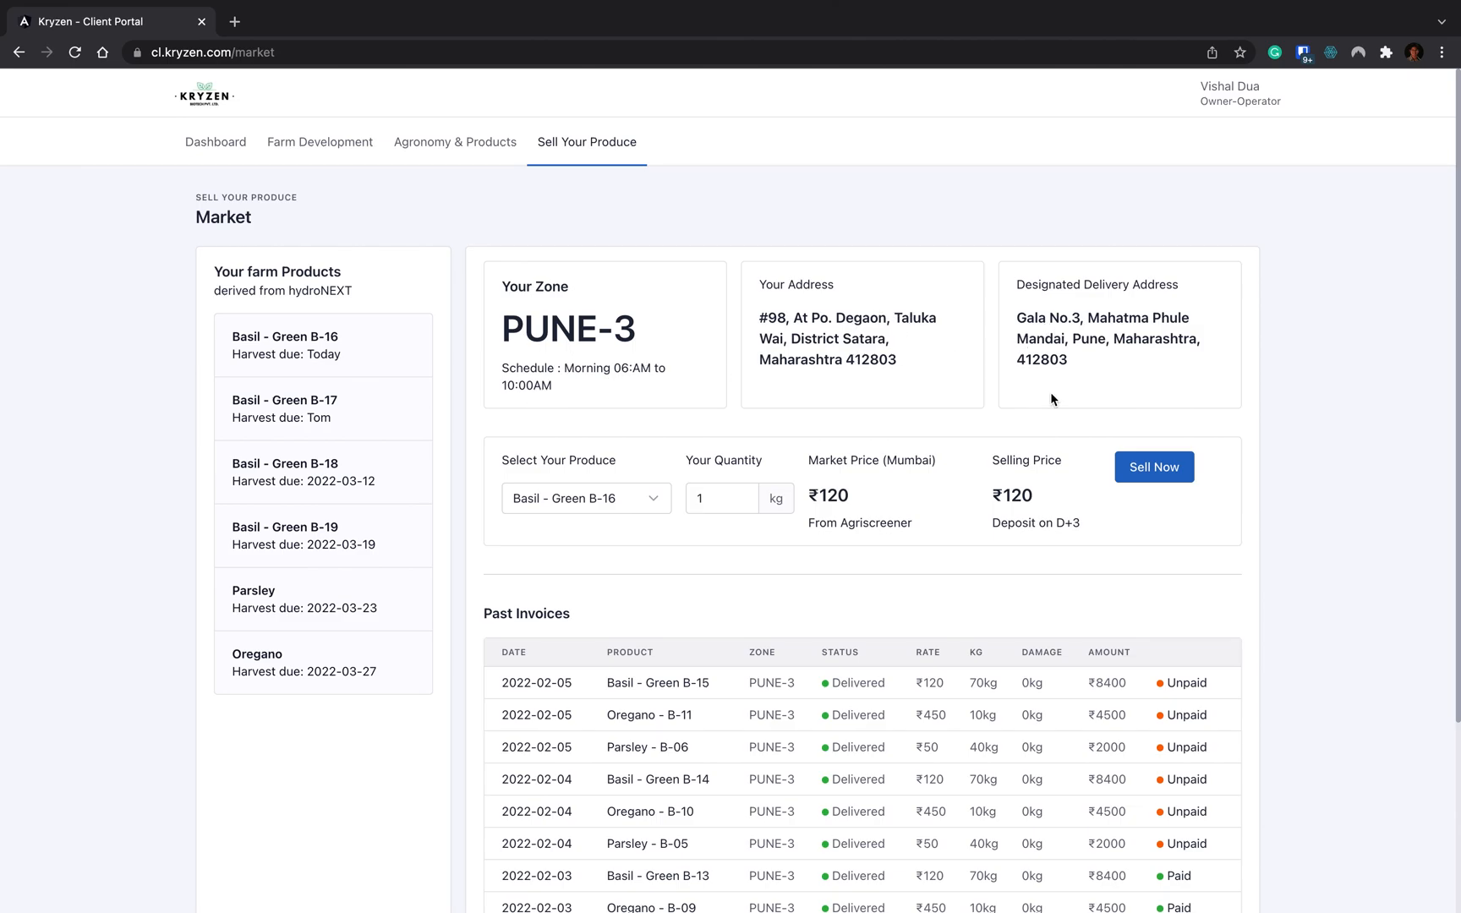
# - Select Basil - Green B-16 and settle on a 200 kg quantity after trying other amounts, giving ₹24000
pyautogui.scroll(-3)
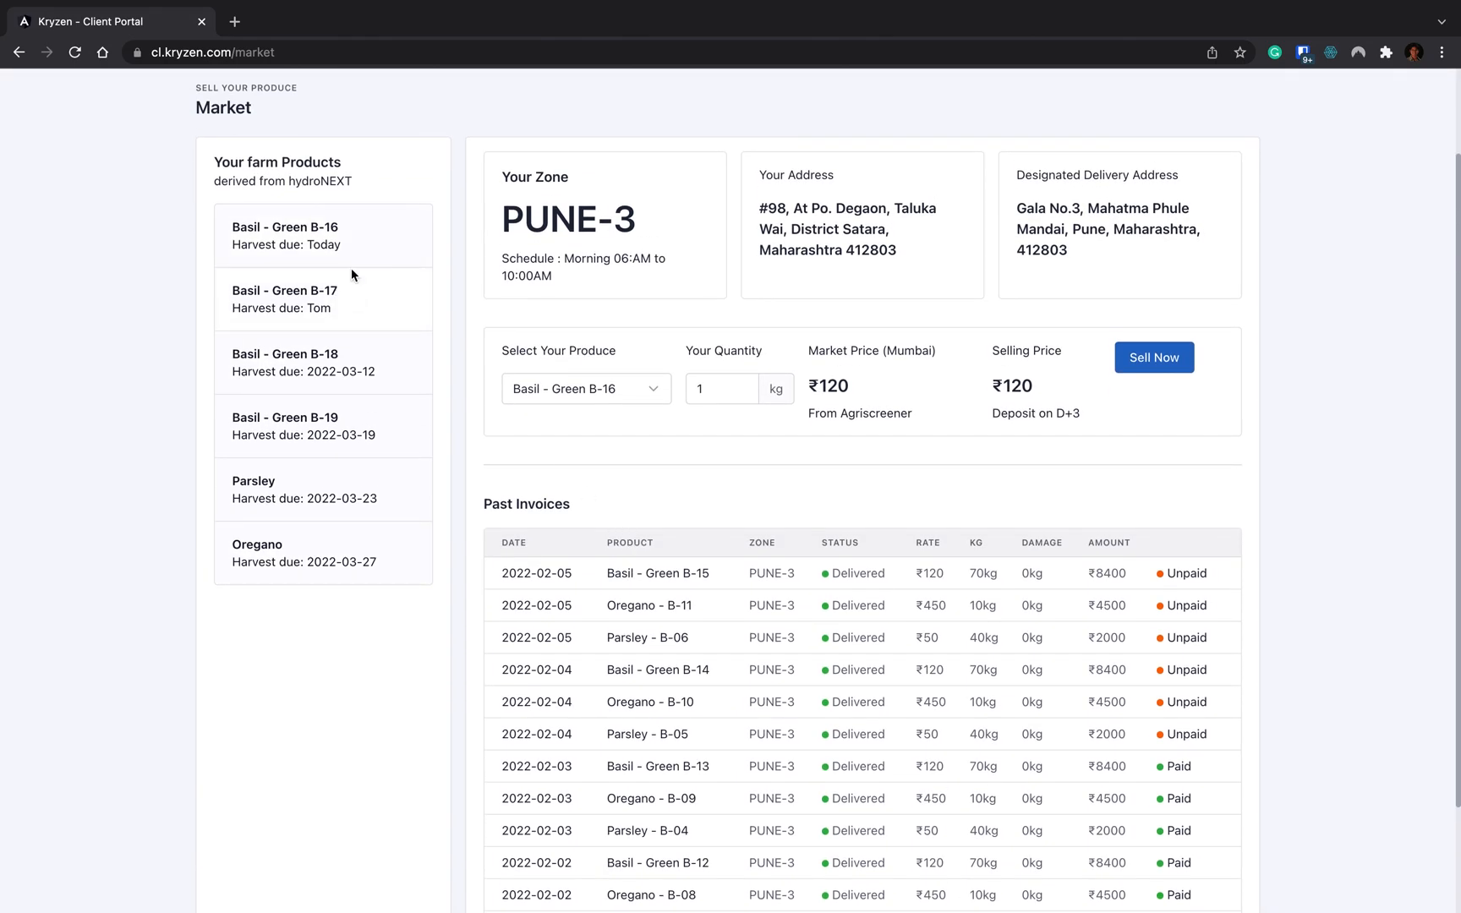
pyautogui.moveTo(352, 243)
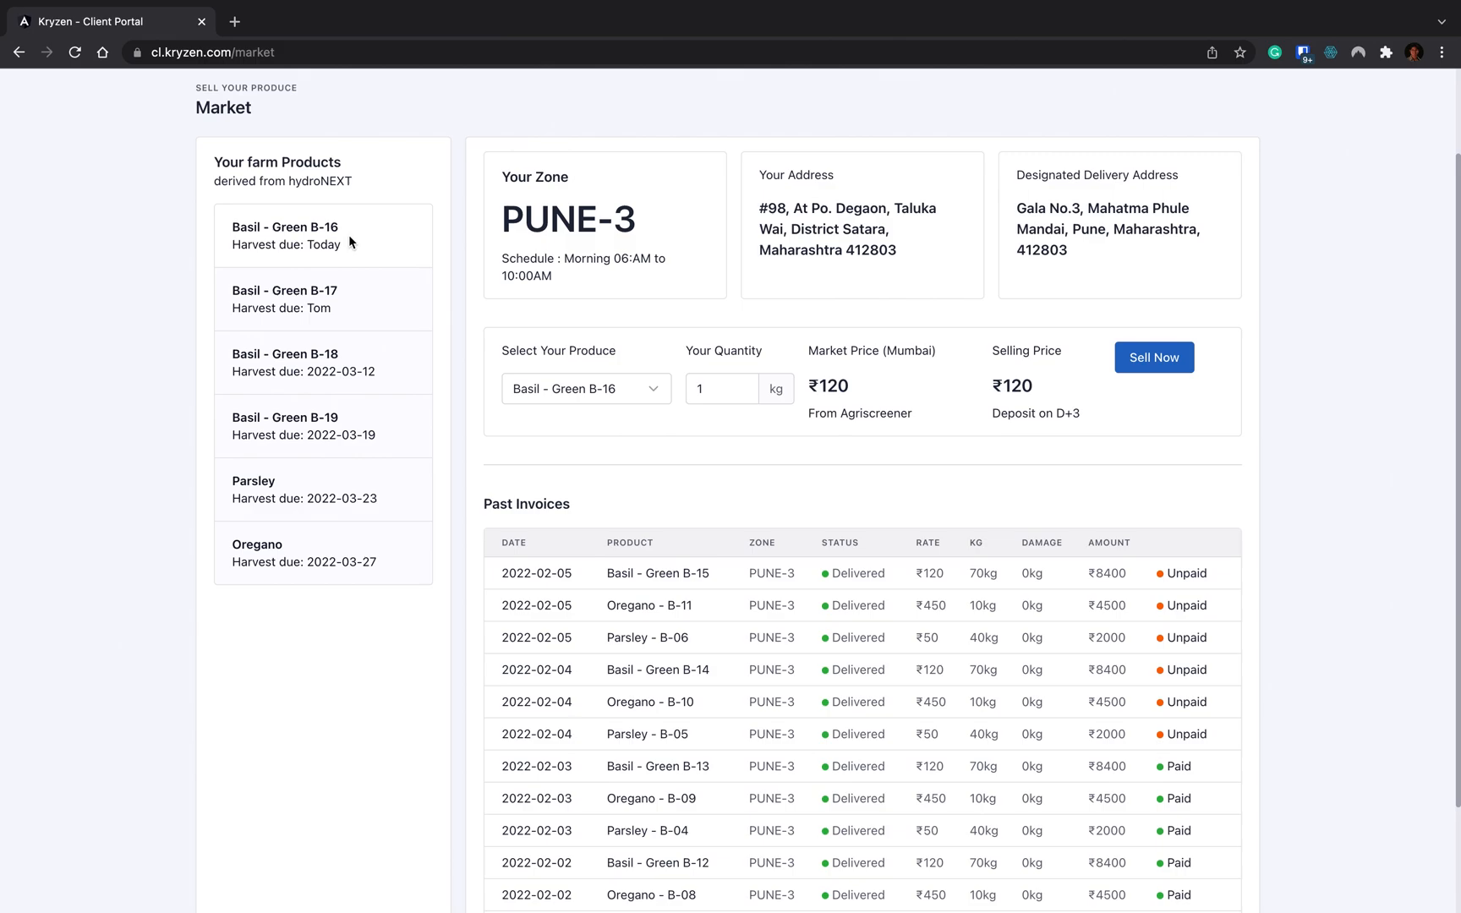
pyautogui.moveTo(658, 398)
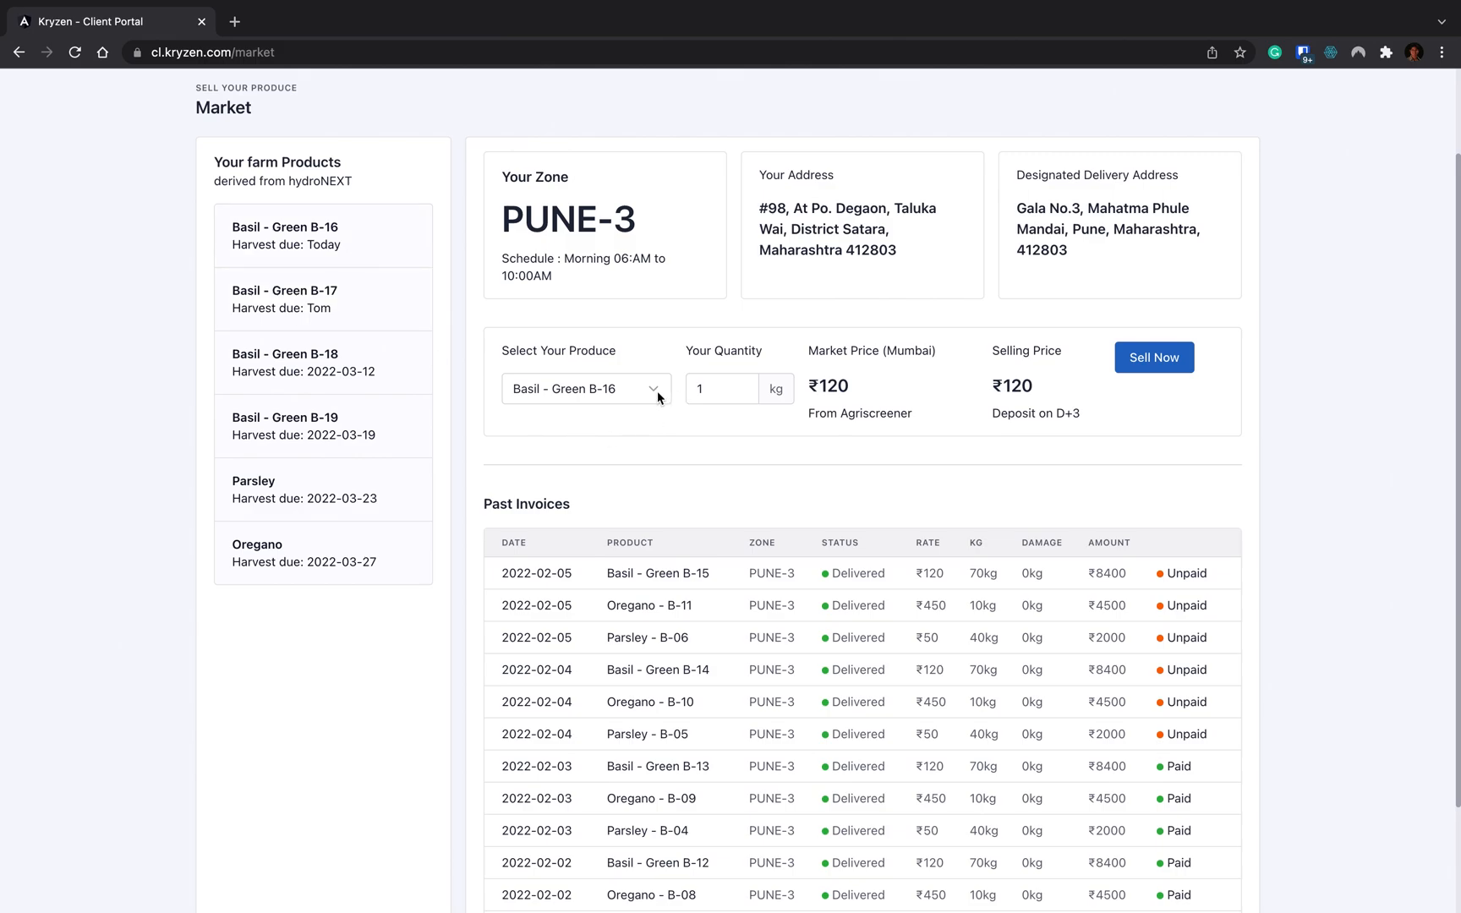
pyautogui.click(584, 389)
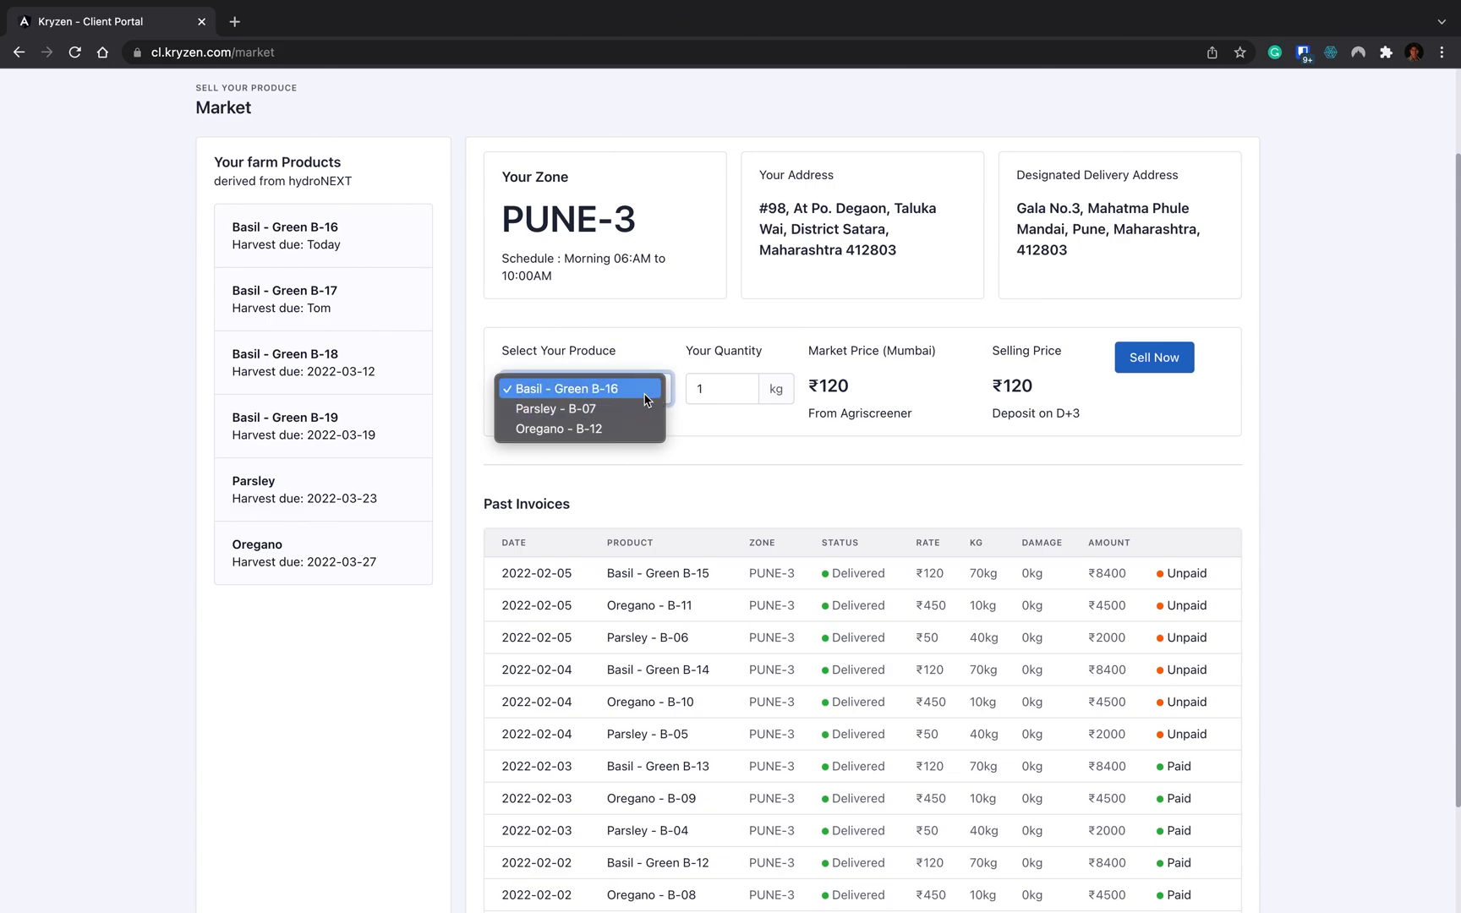
pyautogui.click(574, 389)
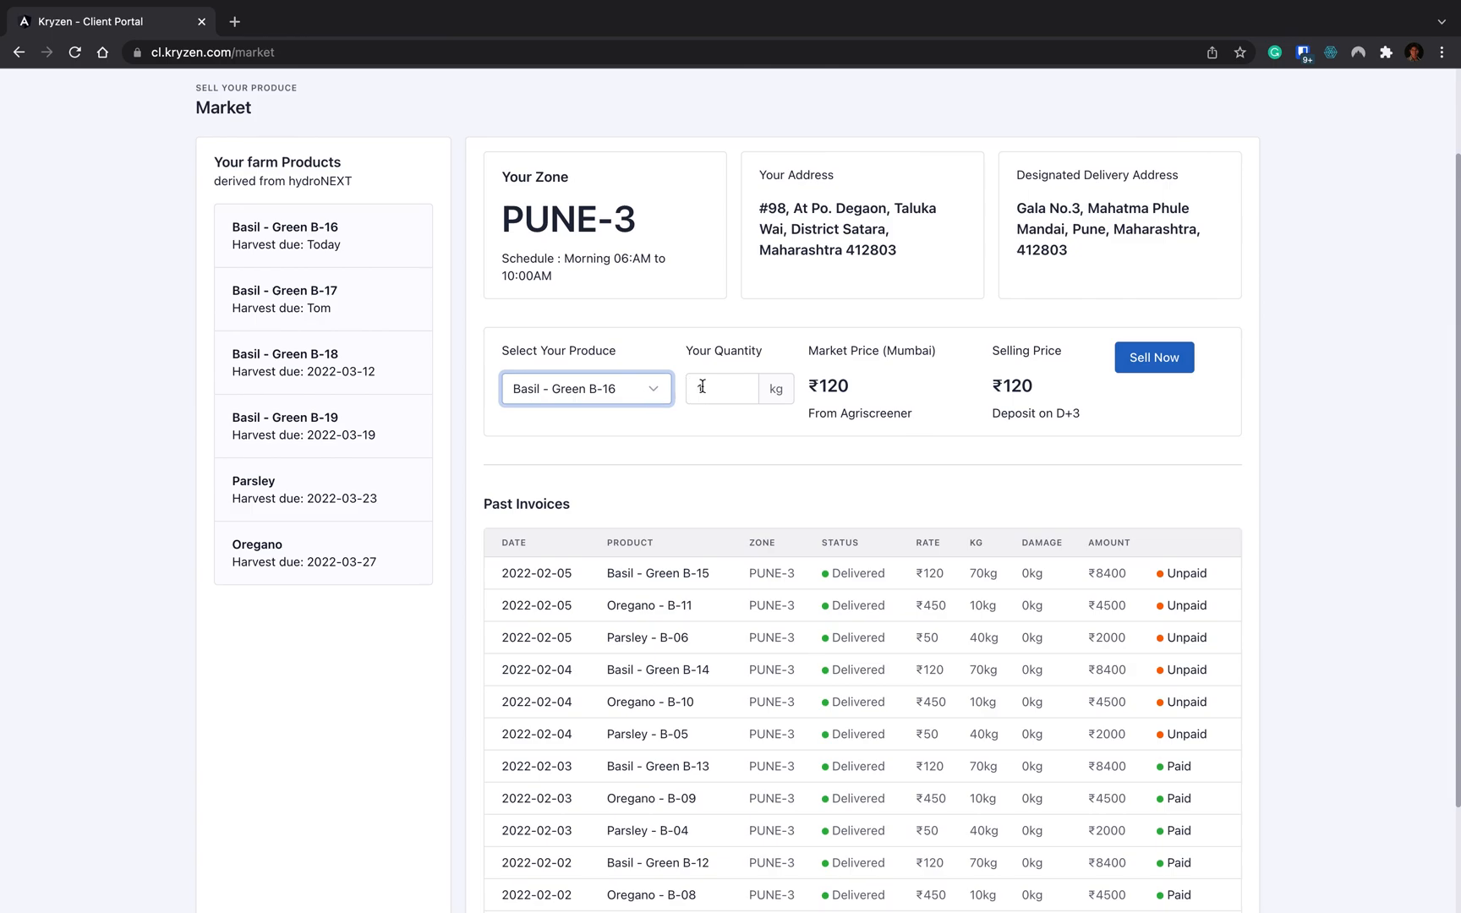
pyautogui.write('1')
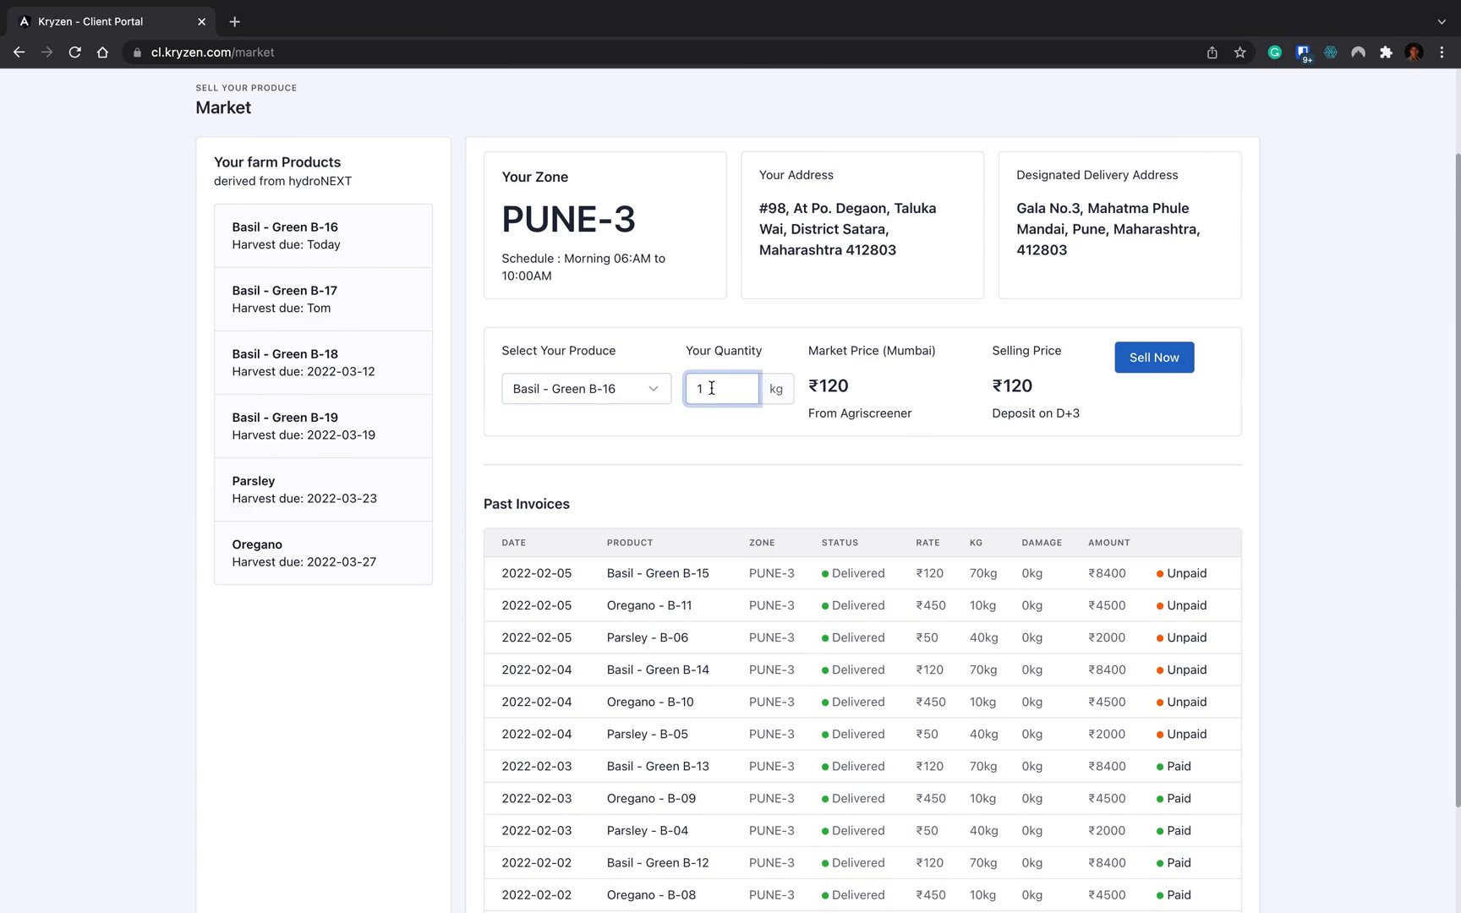
pyautogui.write('70')
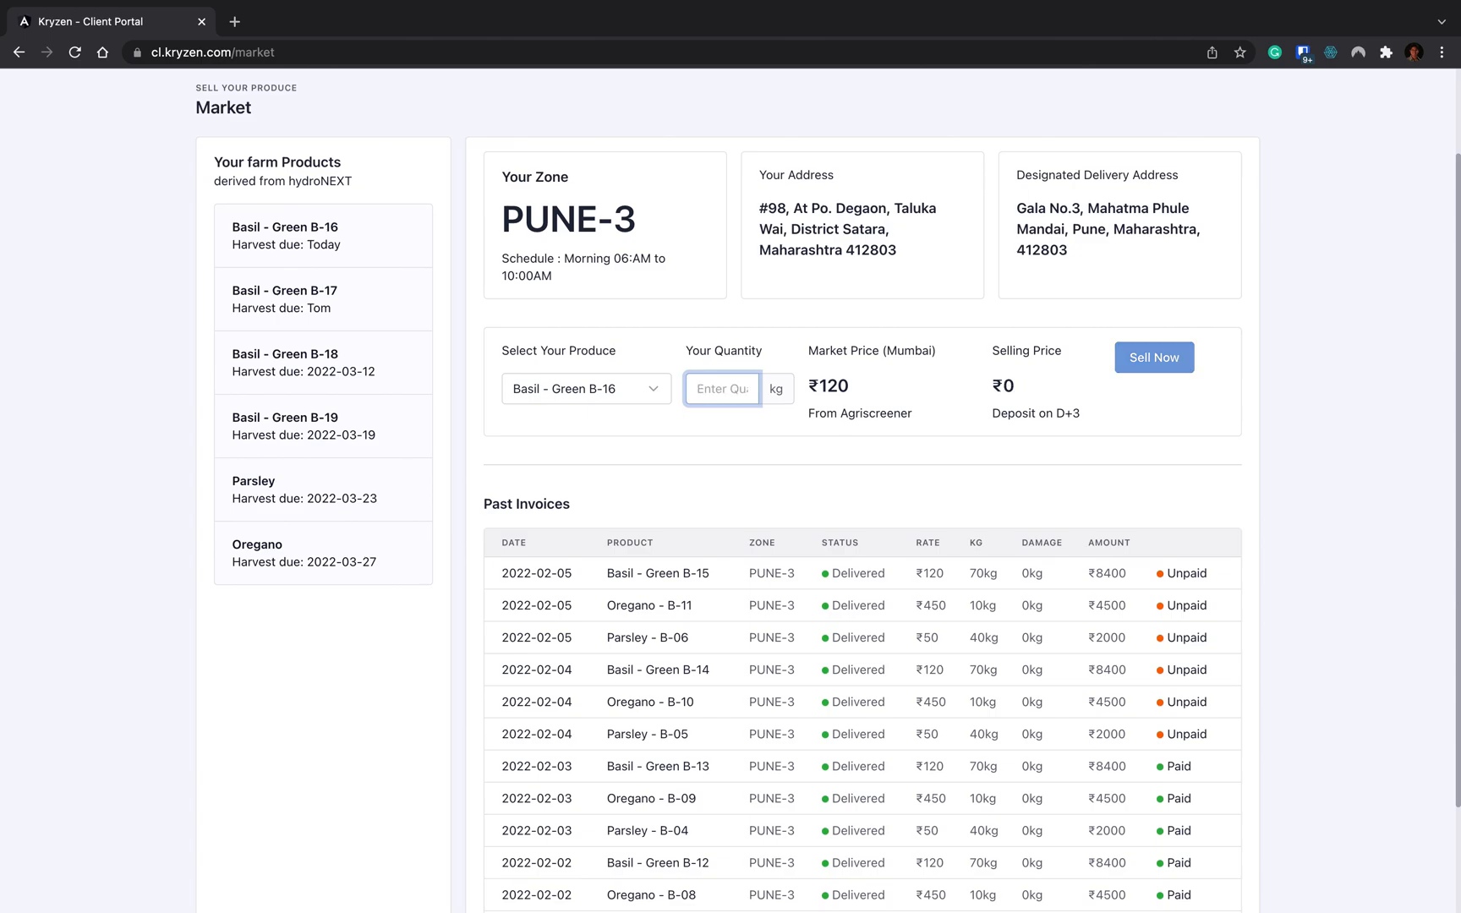
pyautogui.write('199')
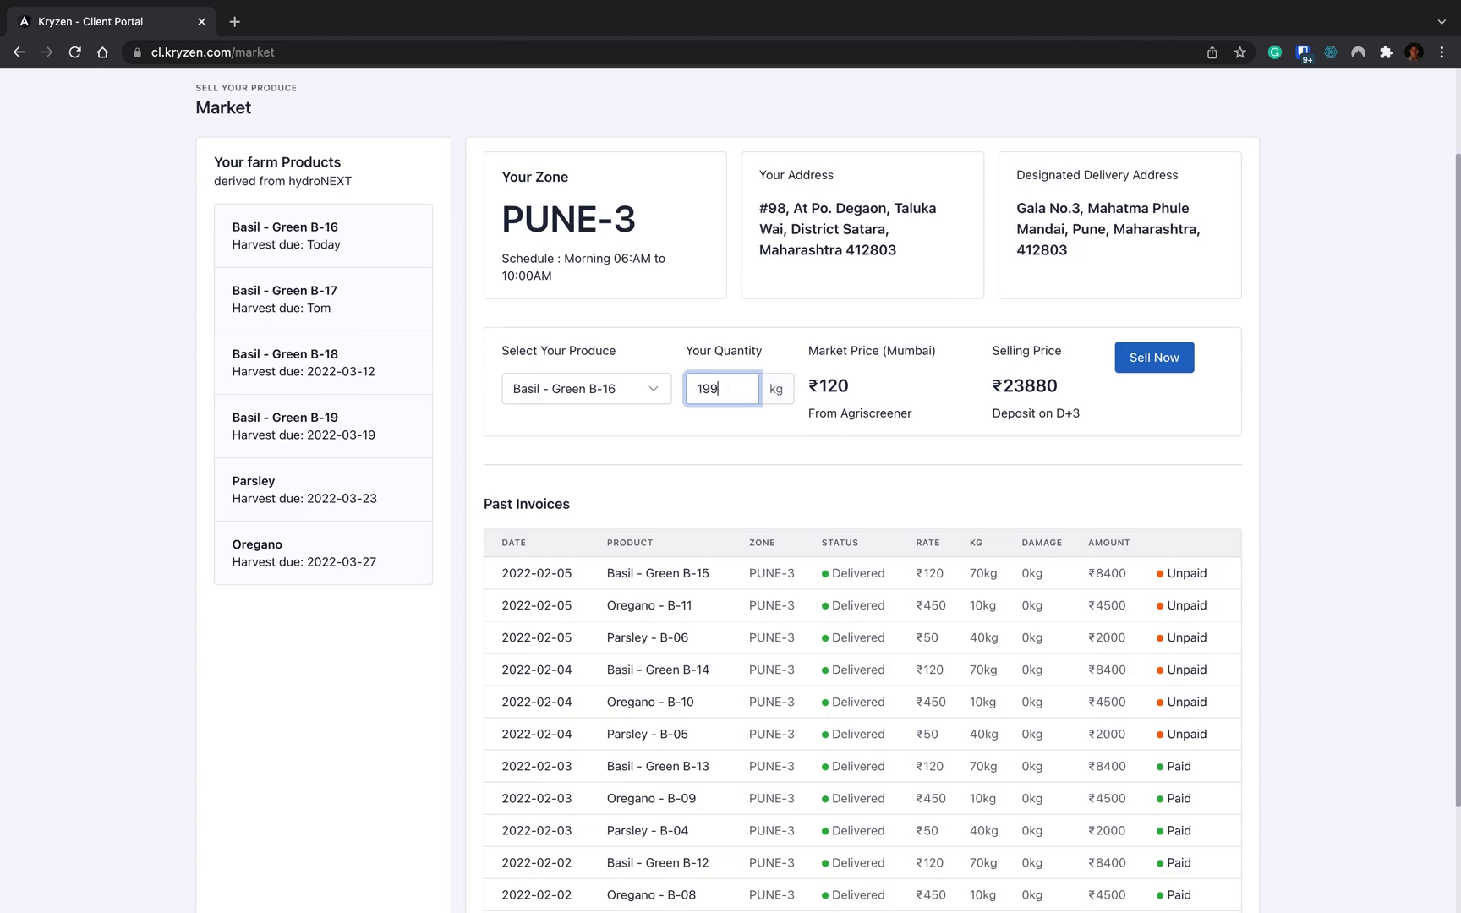
pyautogui.press('Backspace')
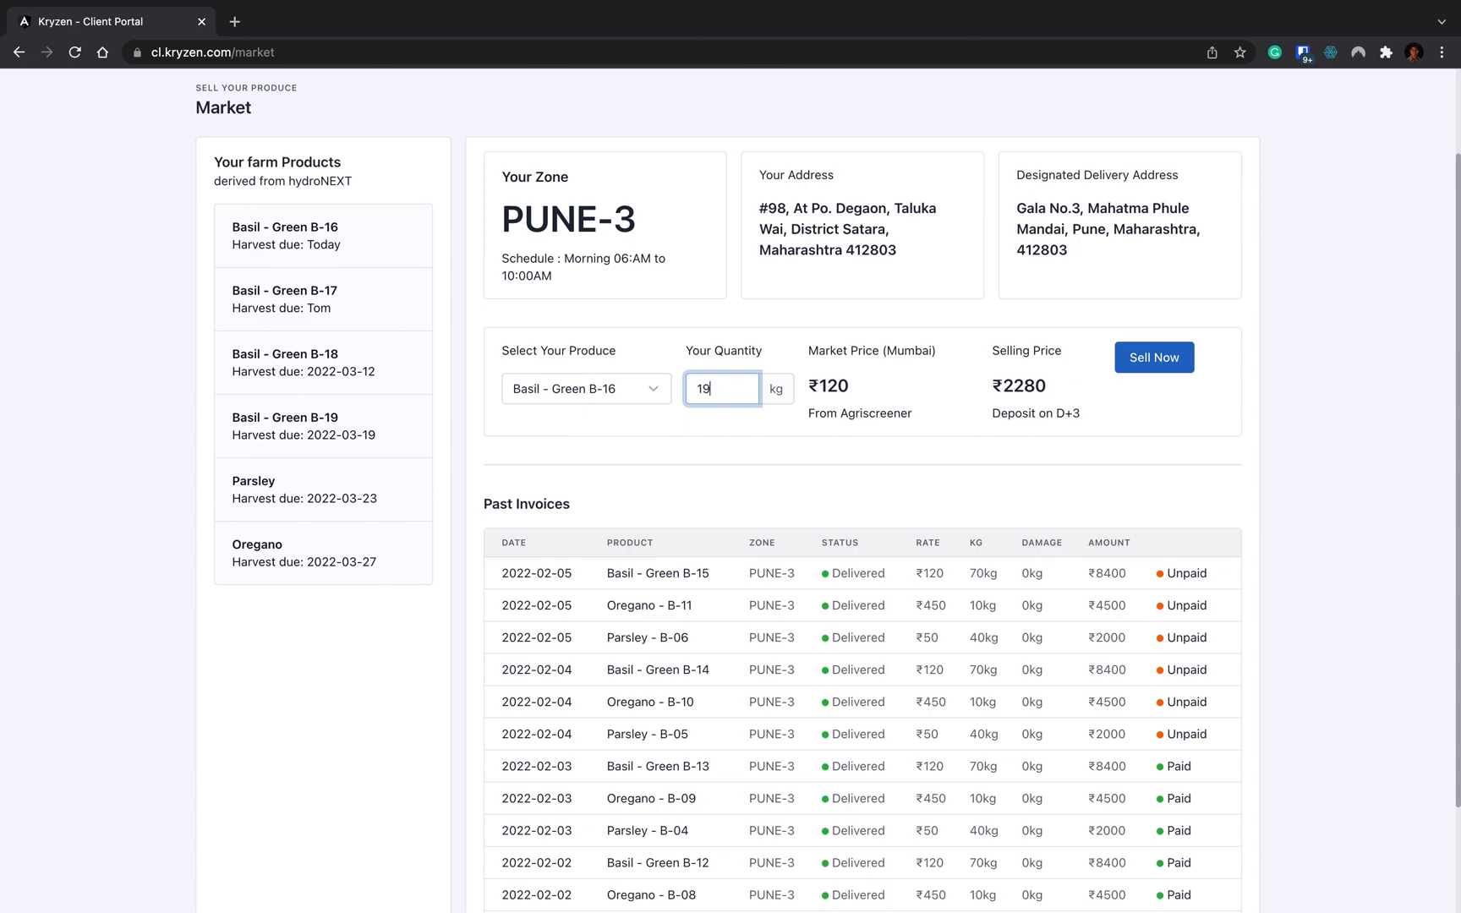
pyautogui.write('250')
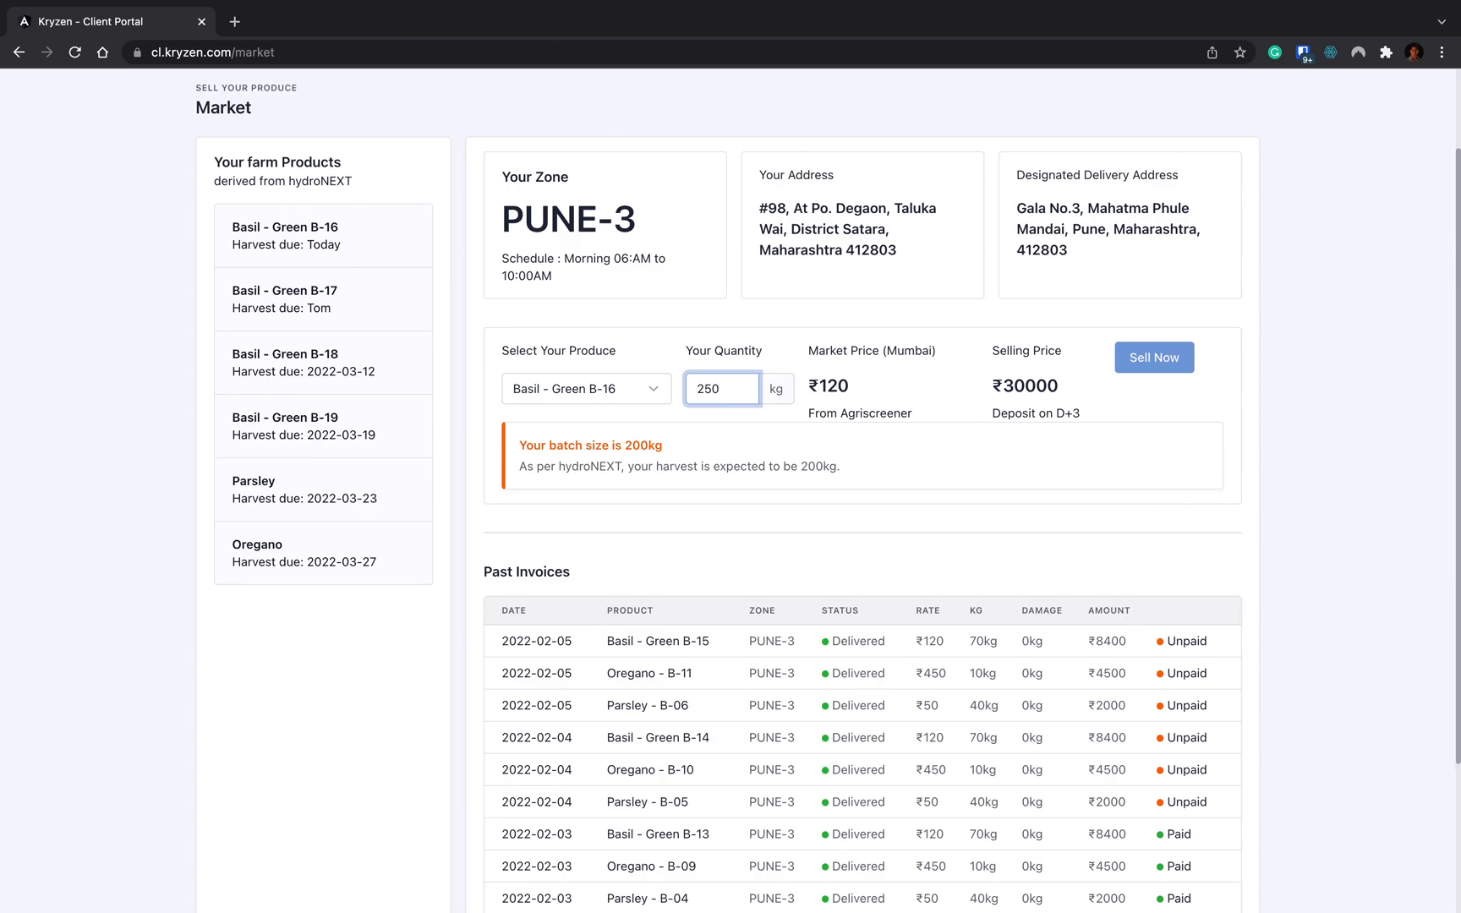
pyautogui.write('199')
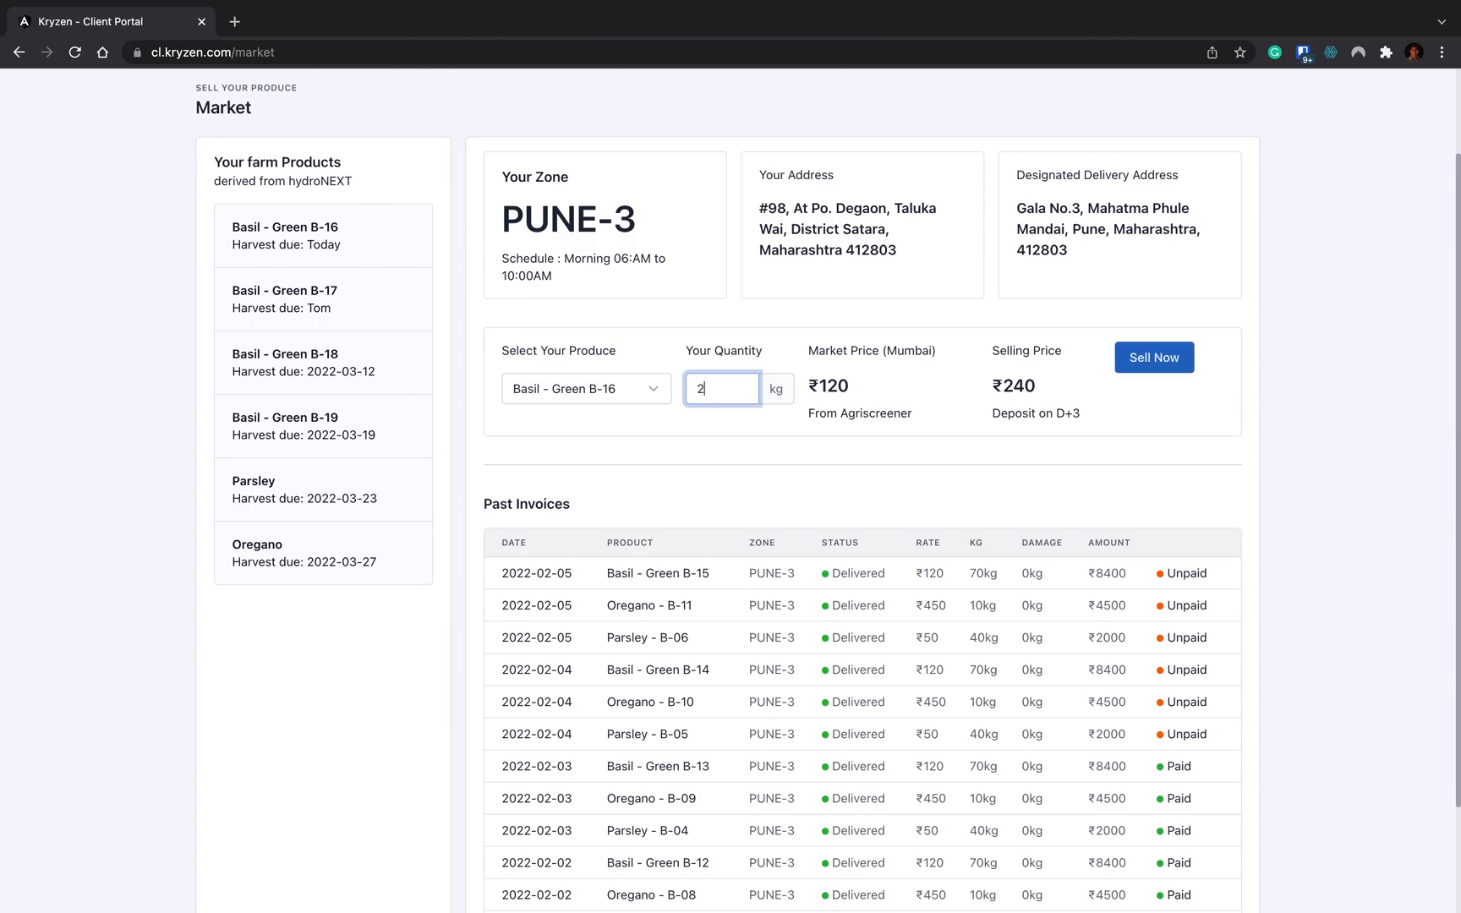
pyautogui.write('00')
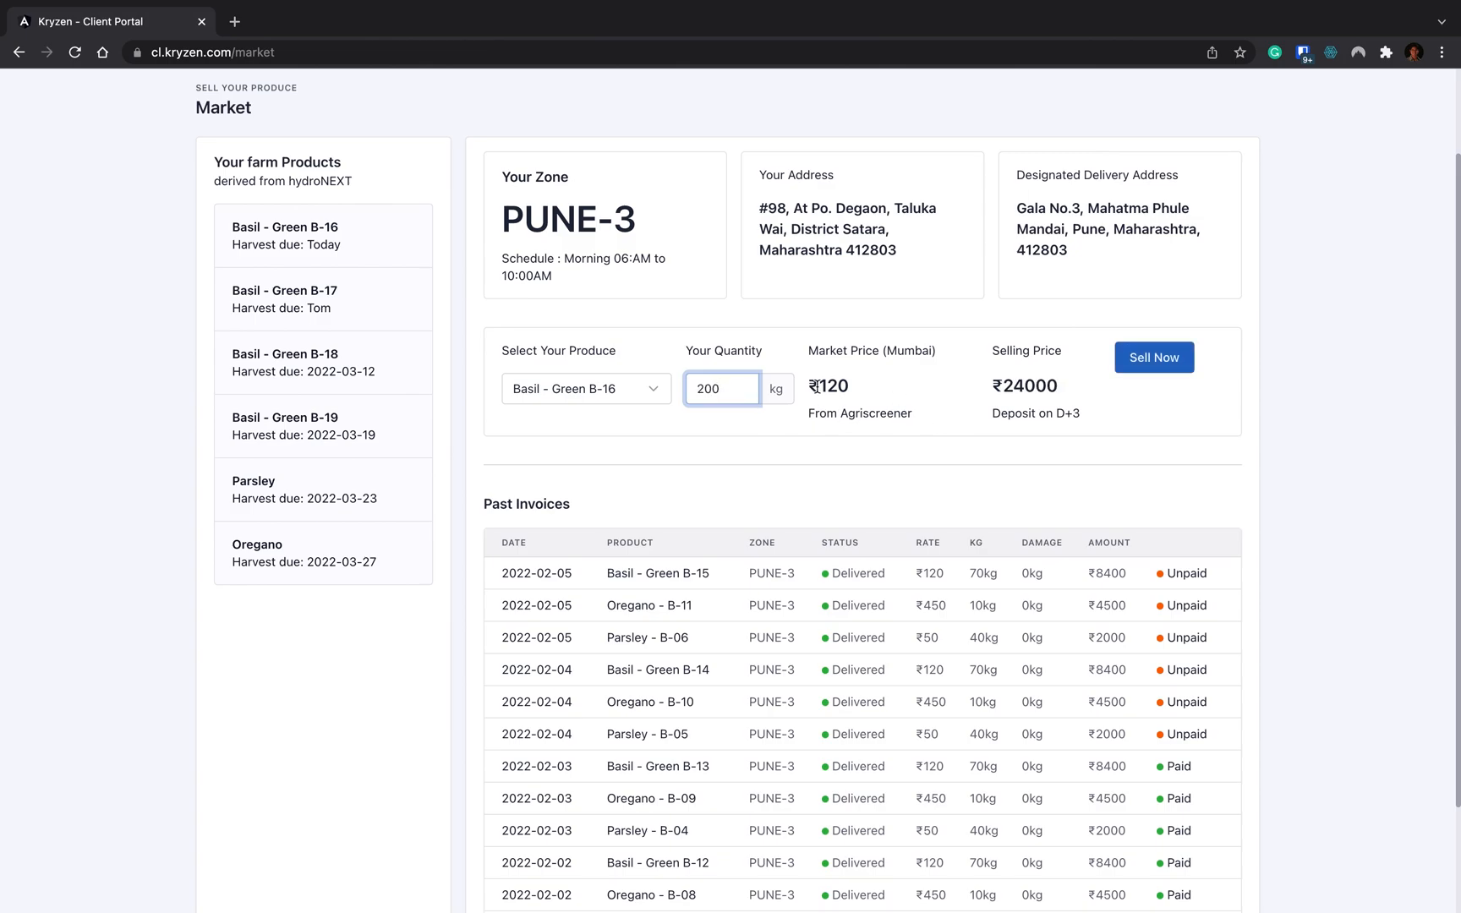
pyautogui.moveTo(857, 390)
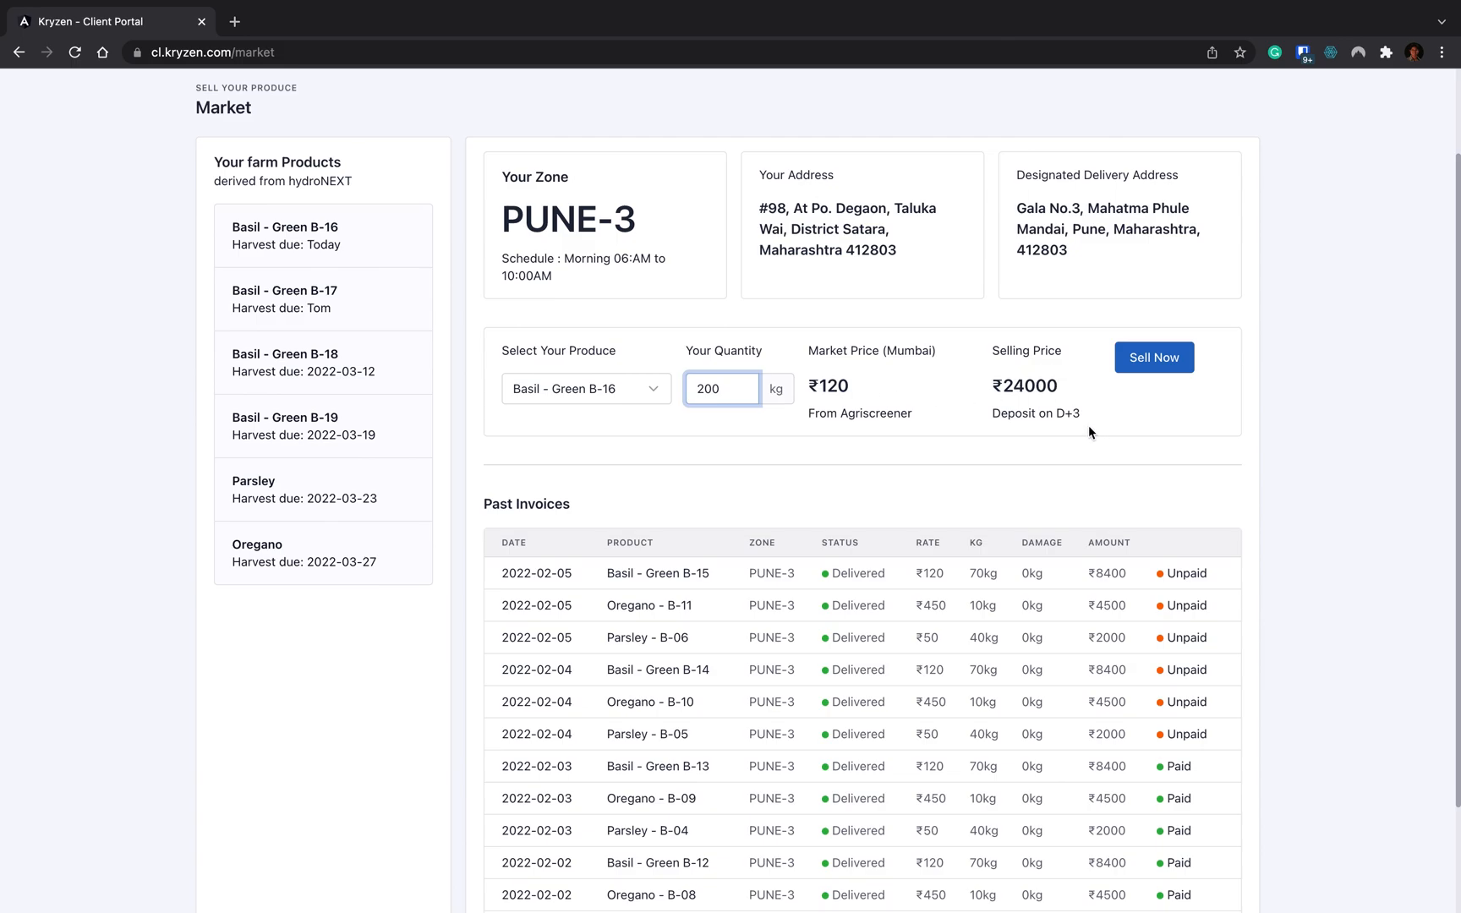
pyautogui.moveTo(1140, 370)
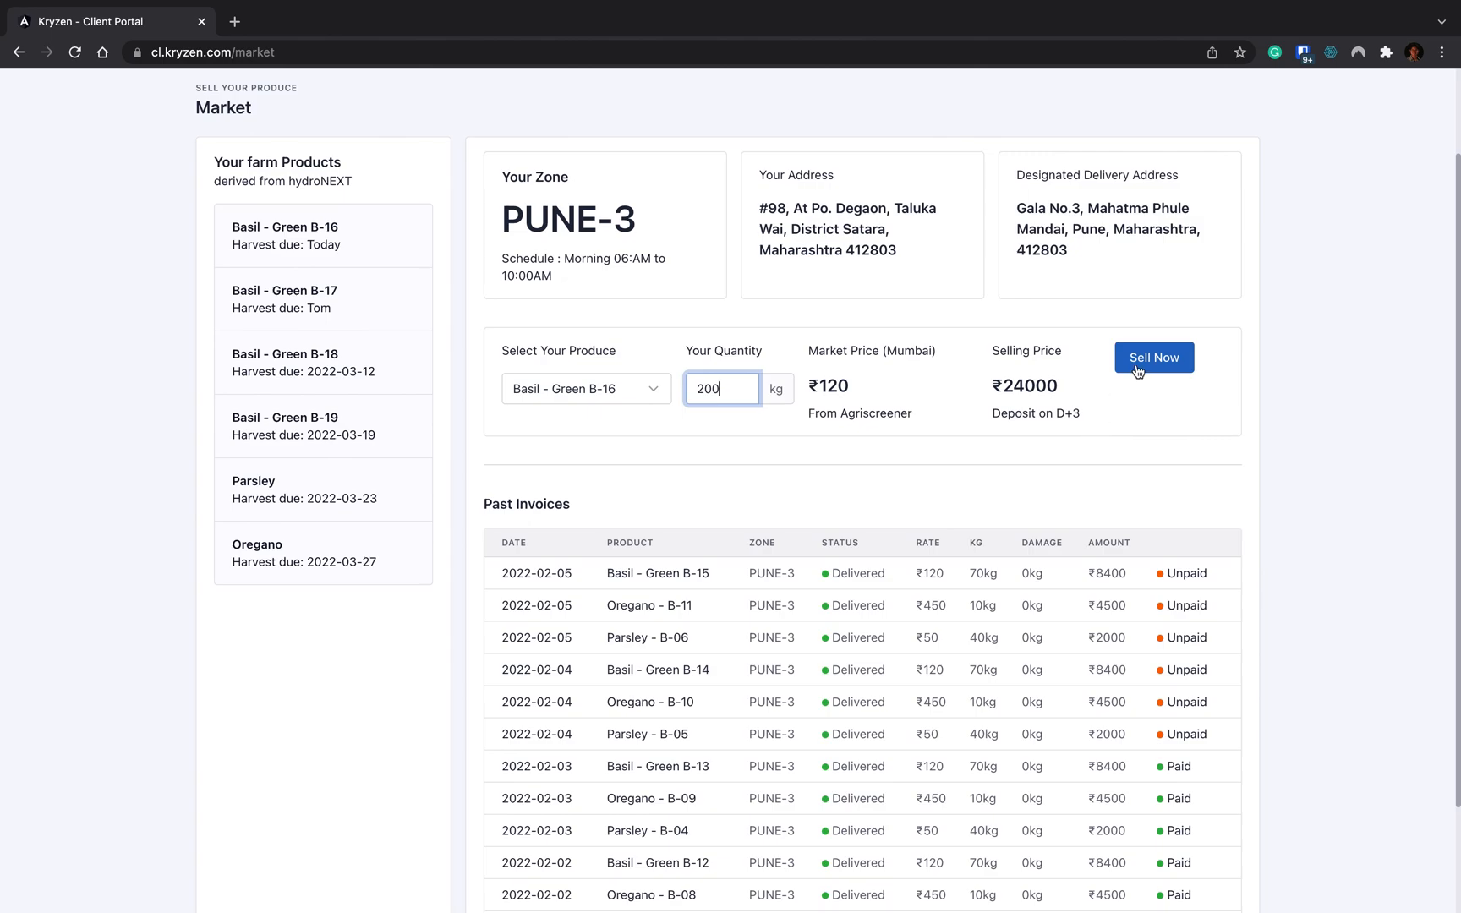
# - Submit the Basil sell request via Sell Now, mark it Ready to Dispatch, and confirm so it lists as SLA Pending
pyautogui.click(1155, 358)
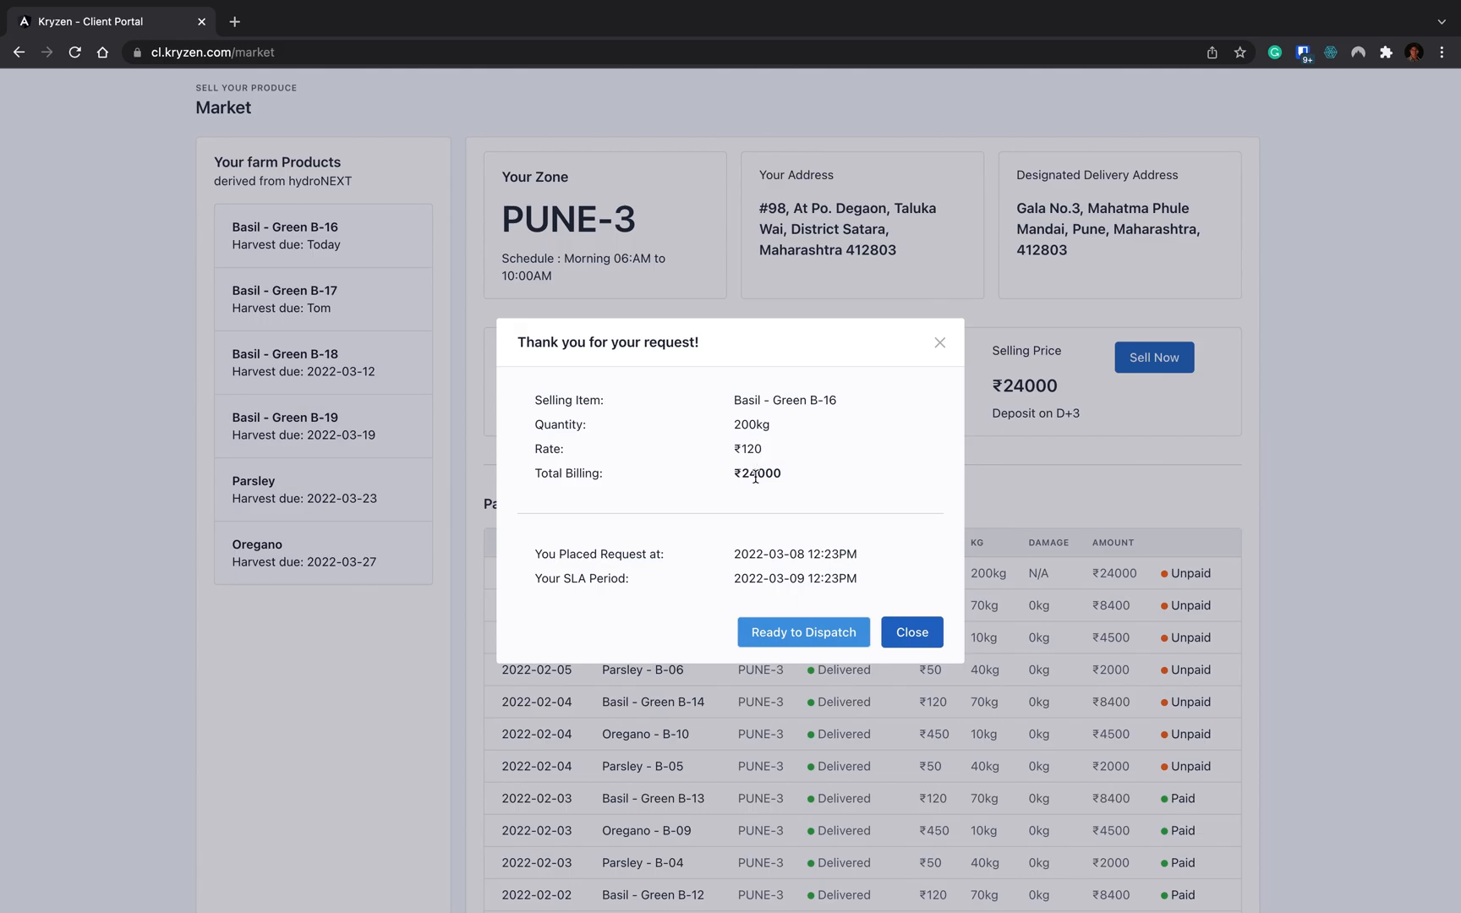
pyautogui.moveTo(810, 555)
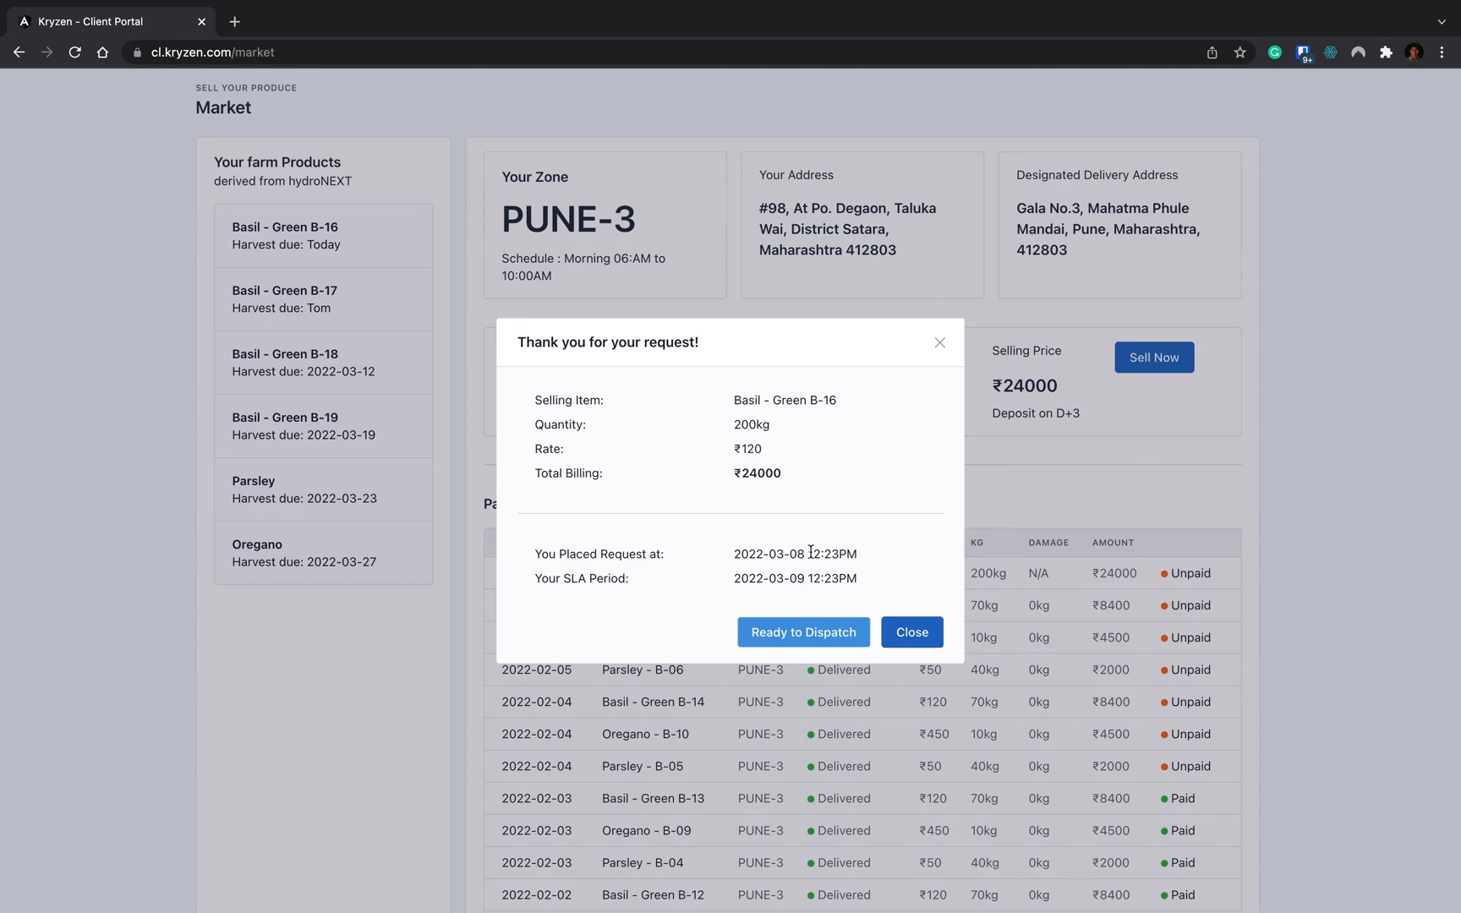
pyautogui.moveTo(838, 585)
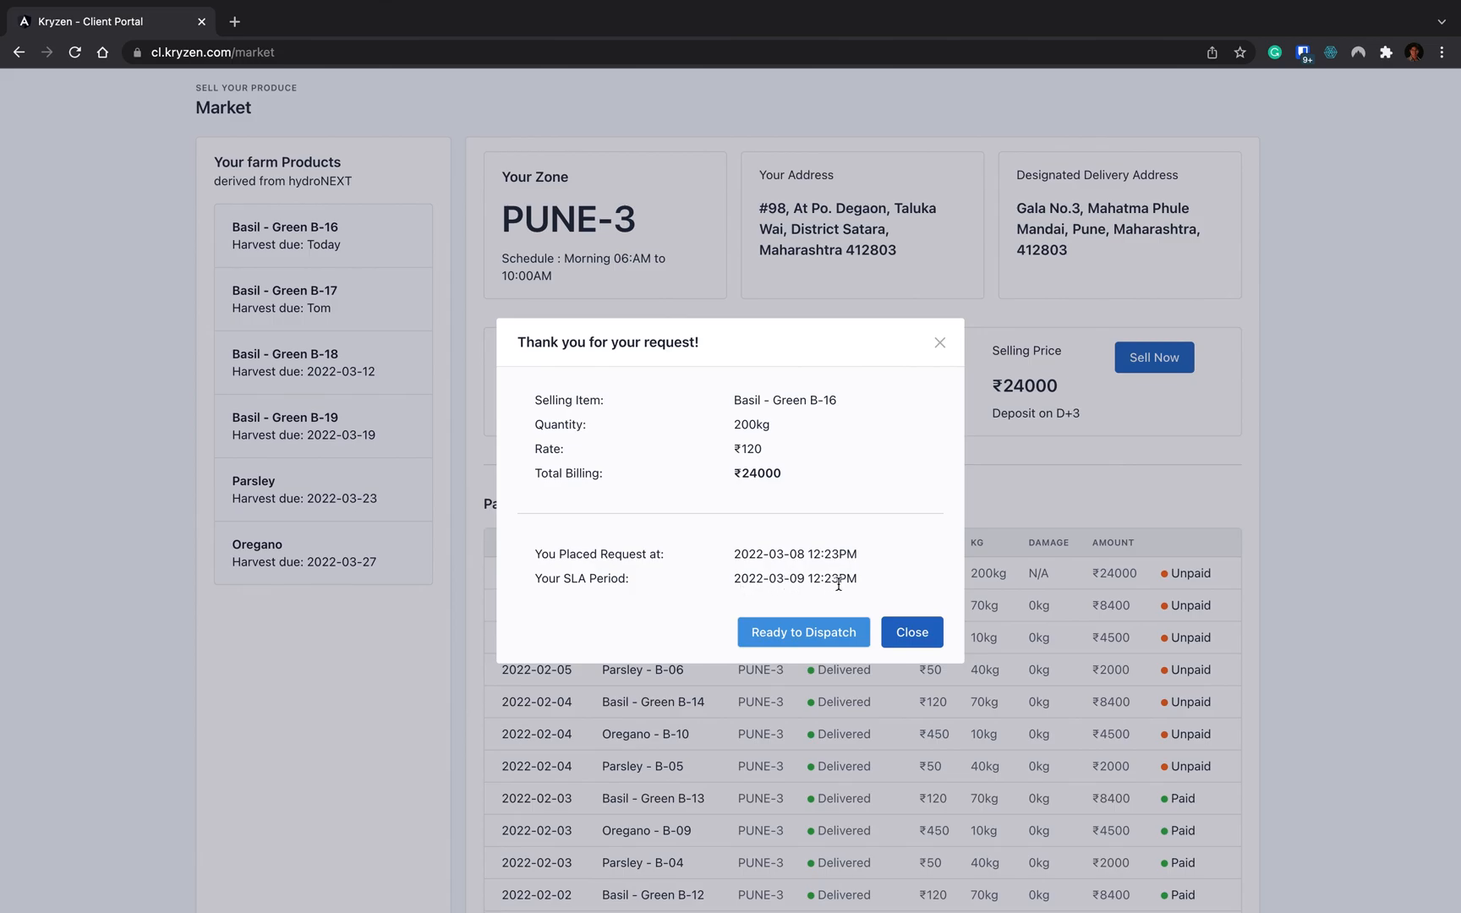
pyautogui.moveTo(626, 614)
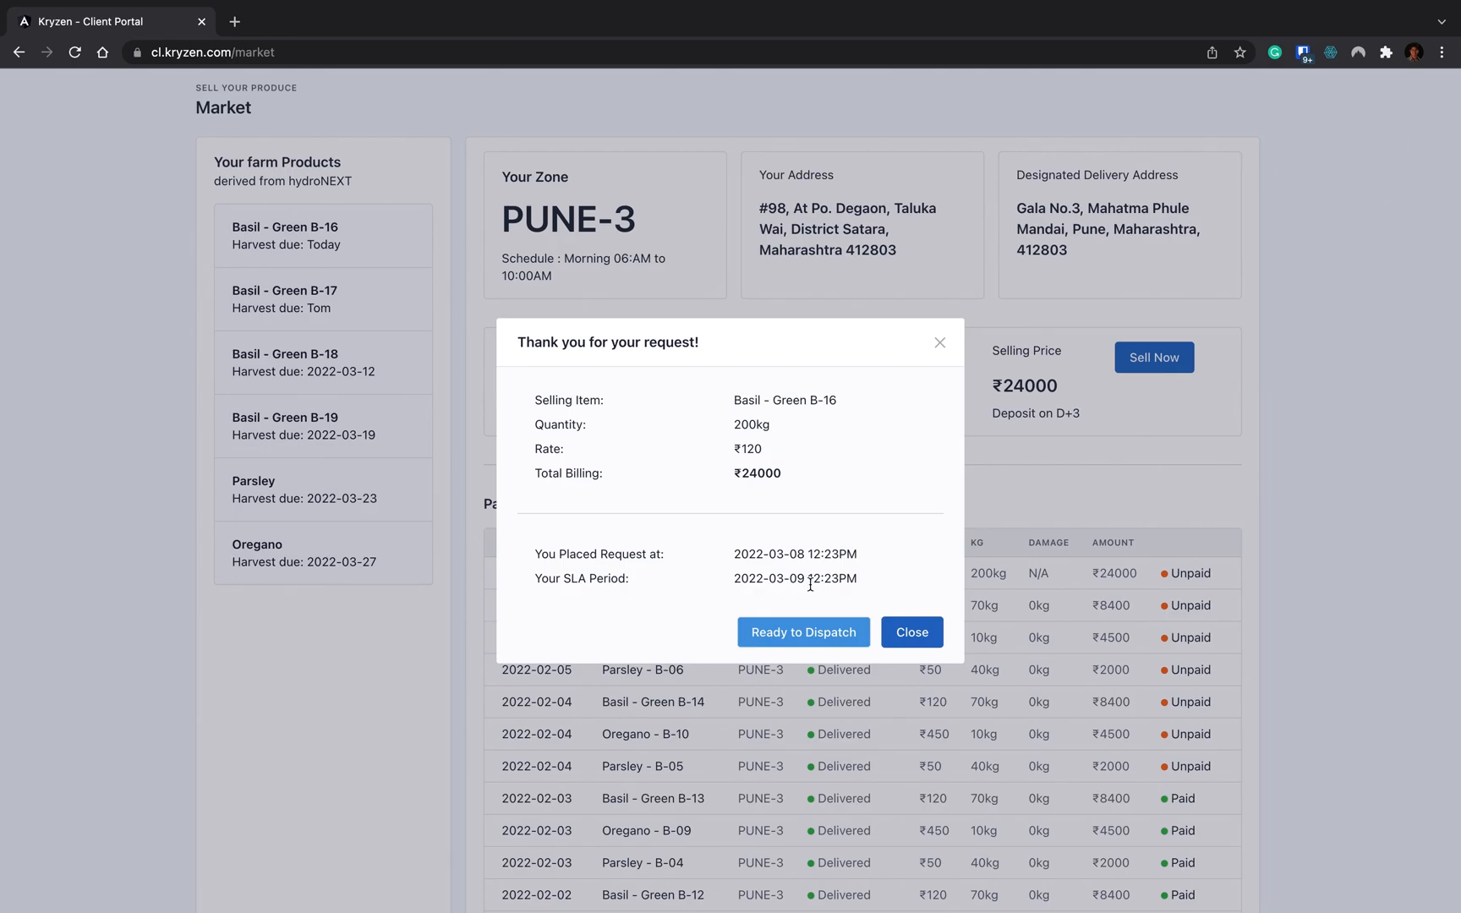
pyautogui.moveTo(803, 641)
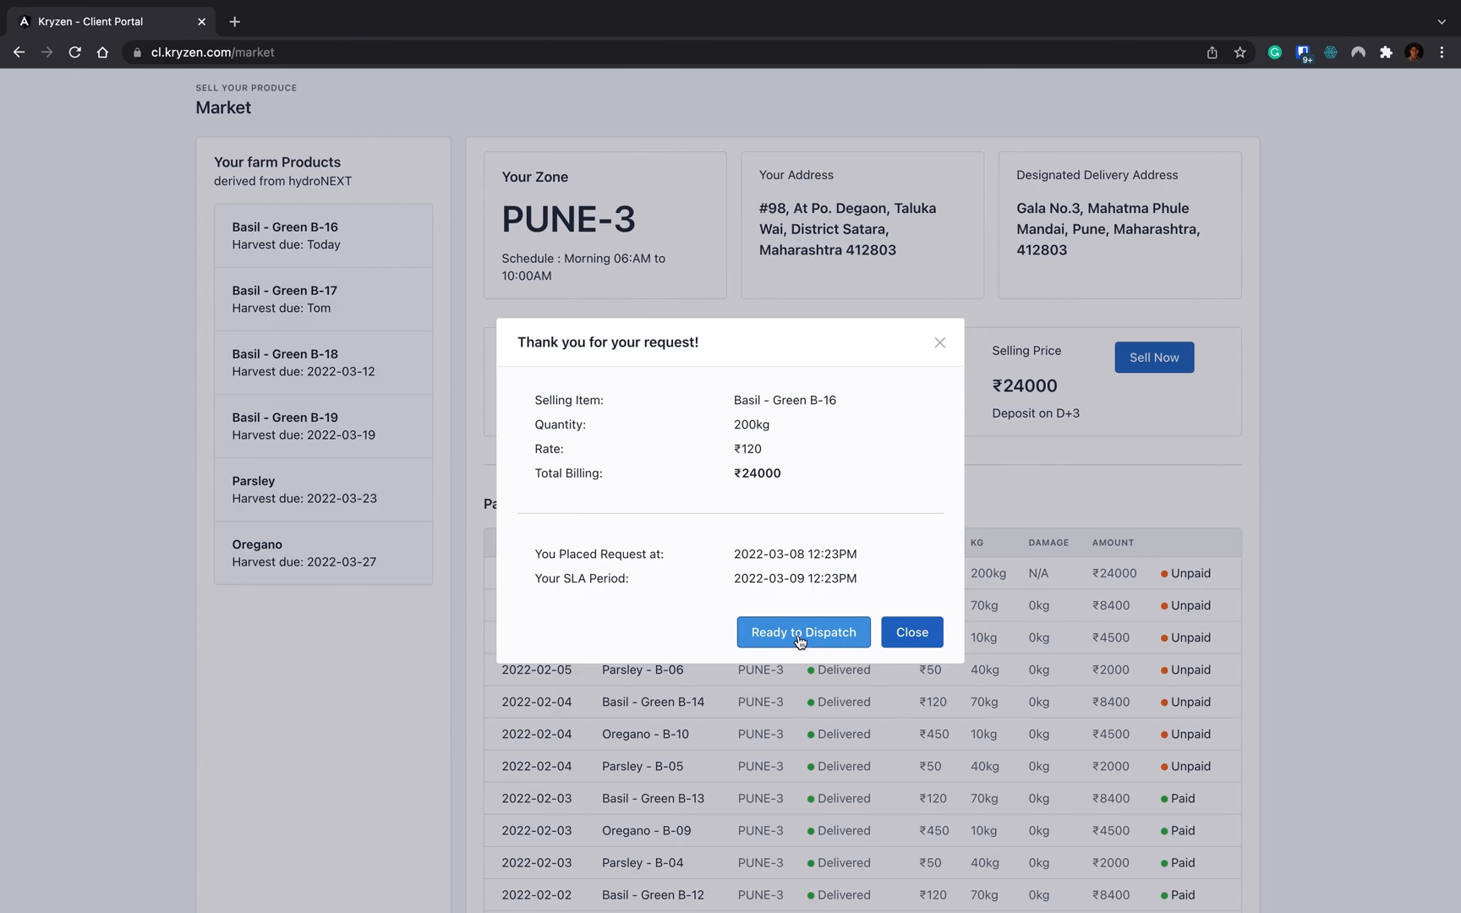
pyautogui.click(803, 632)
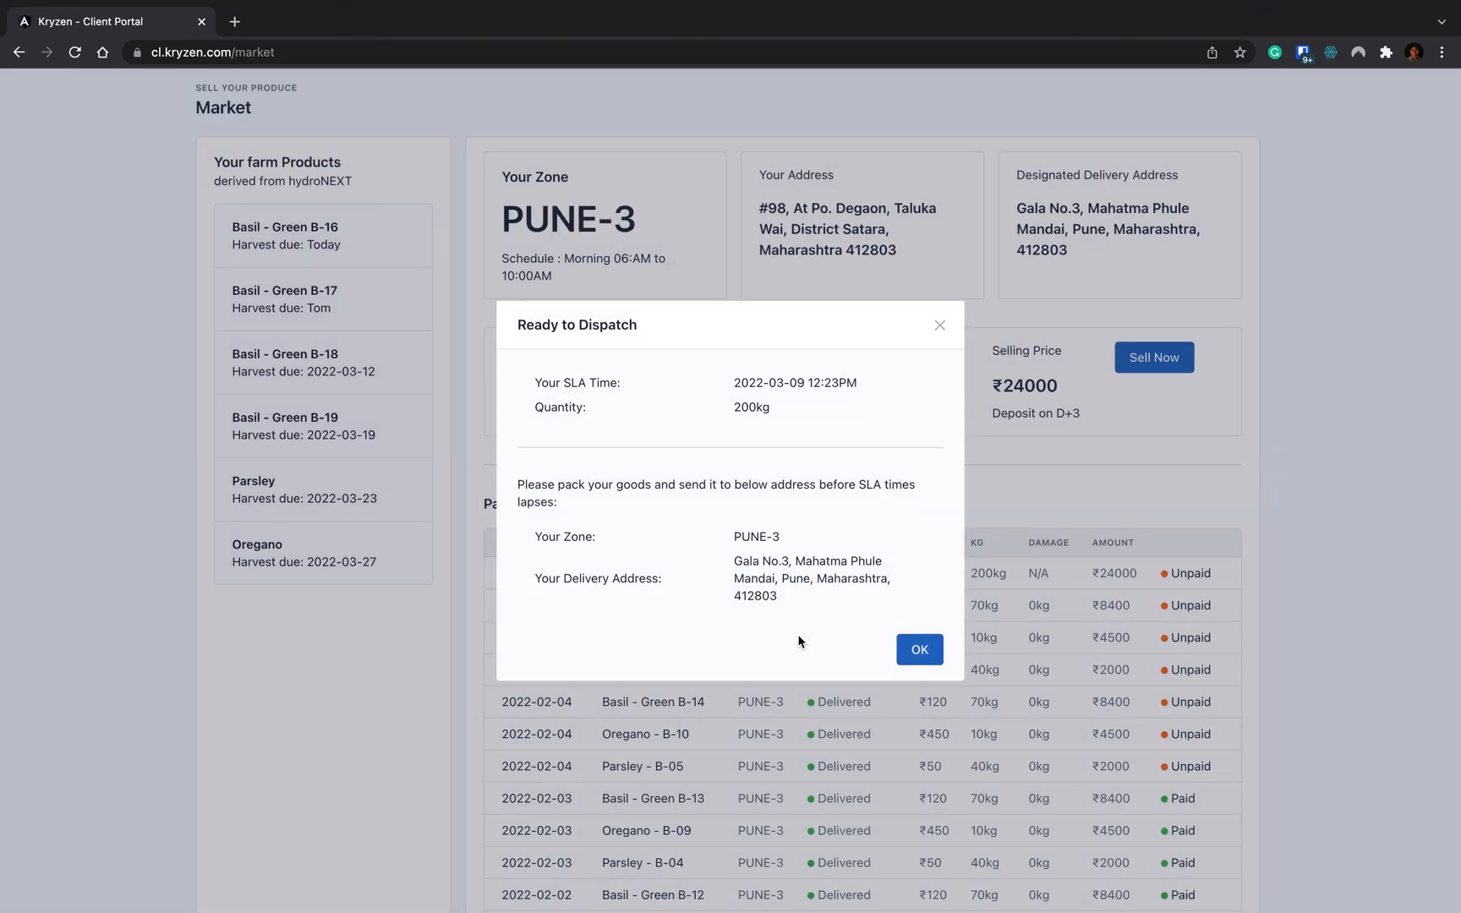
pyautogui.moveTo(736, 560); pyautogui.dragTo(776, 597)
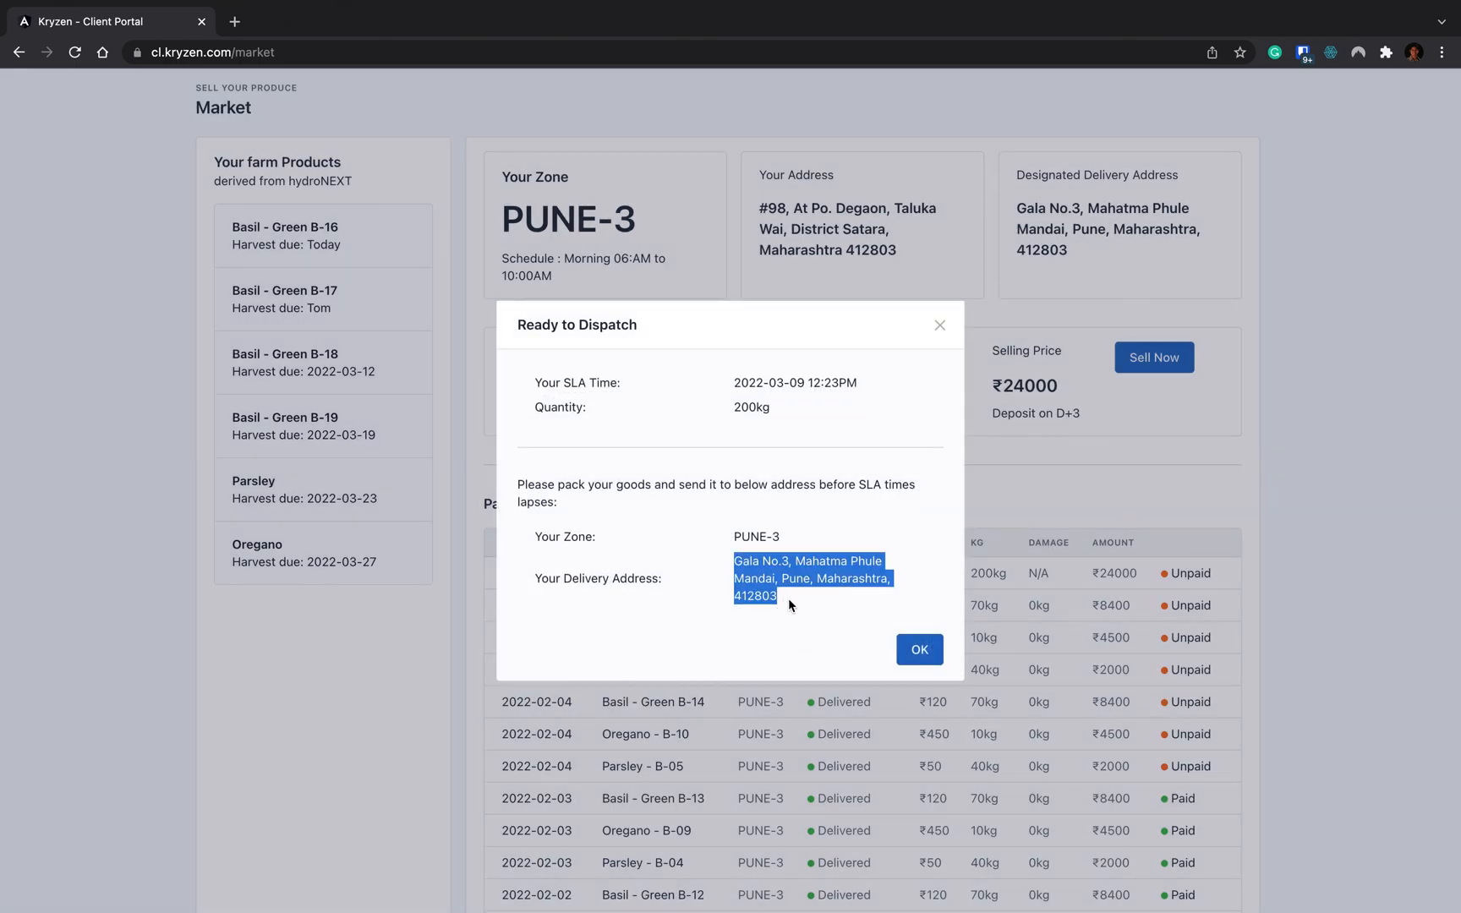
pyautogui.click(791, 605)
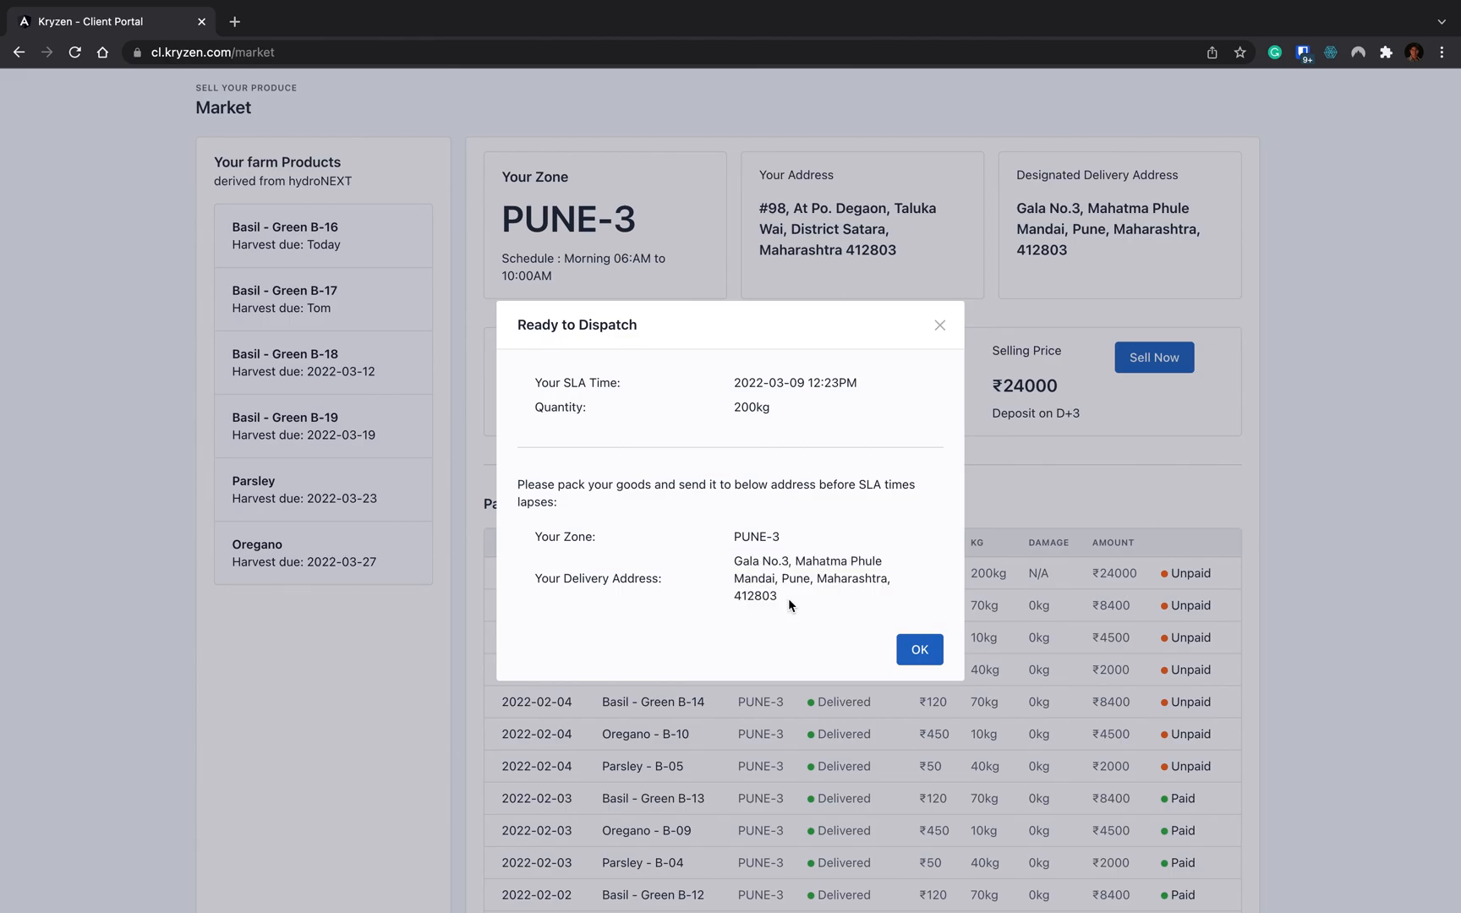
pyautogui.click(920, 650)
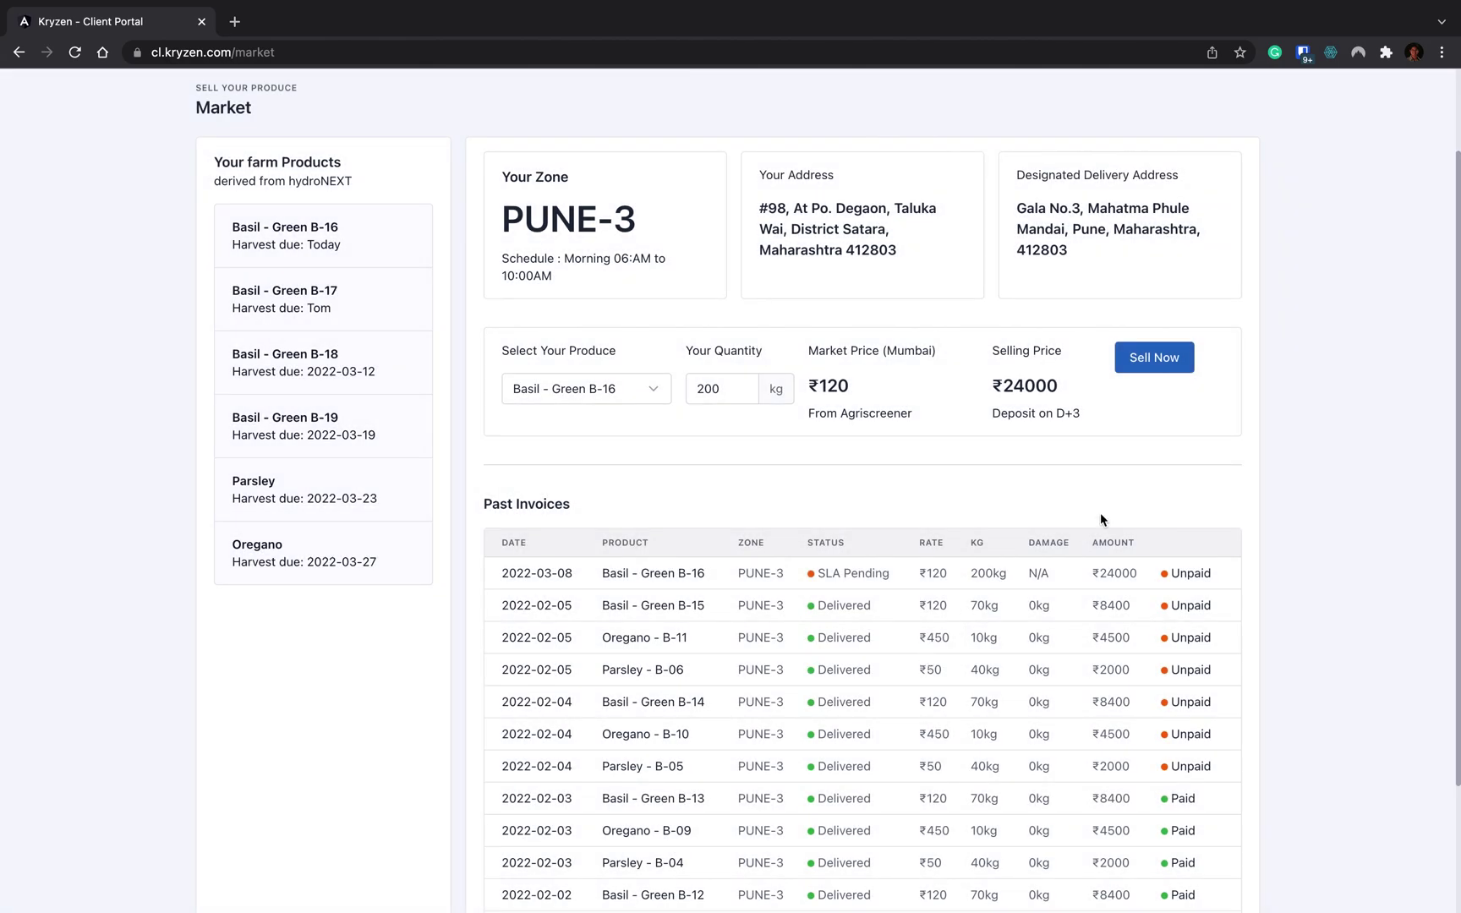
pyautogui.moveTo(1011, 592)
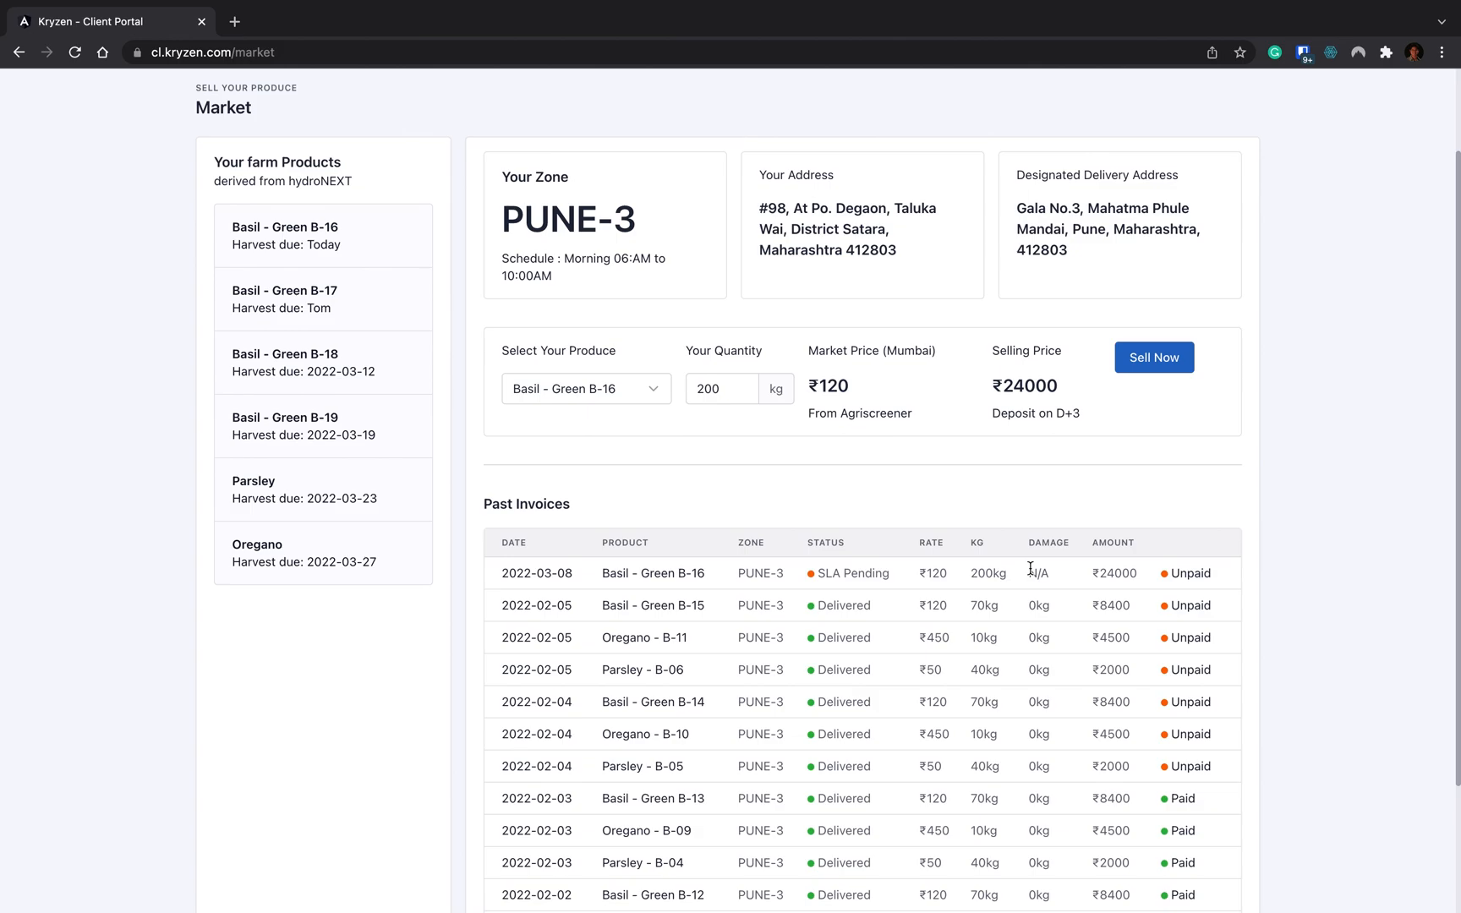
pyautogui.moveTo(862, 611)
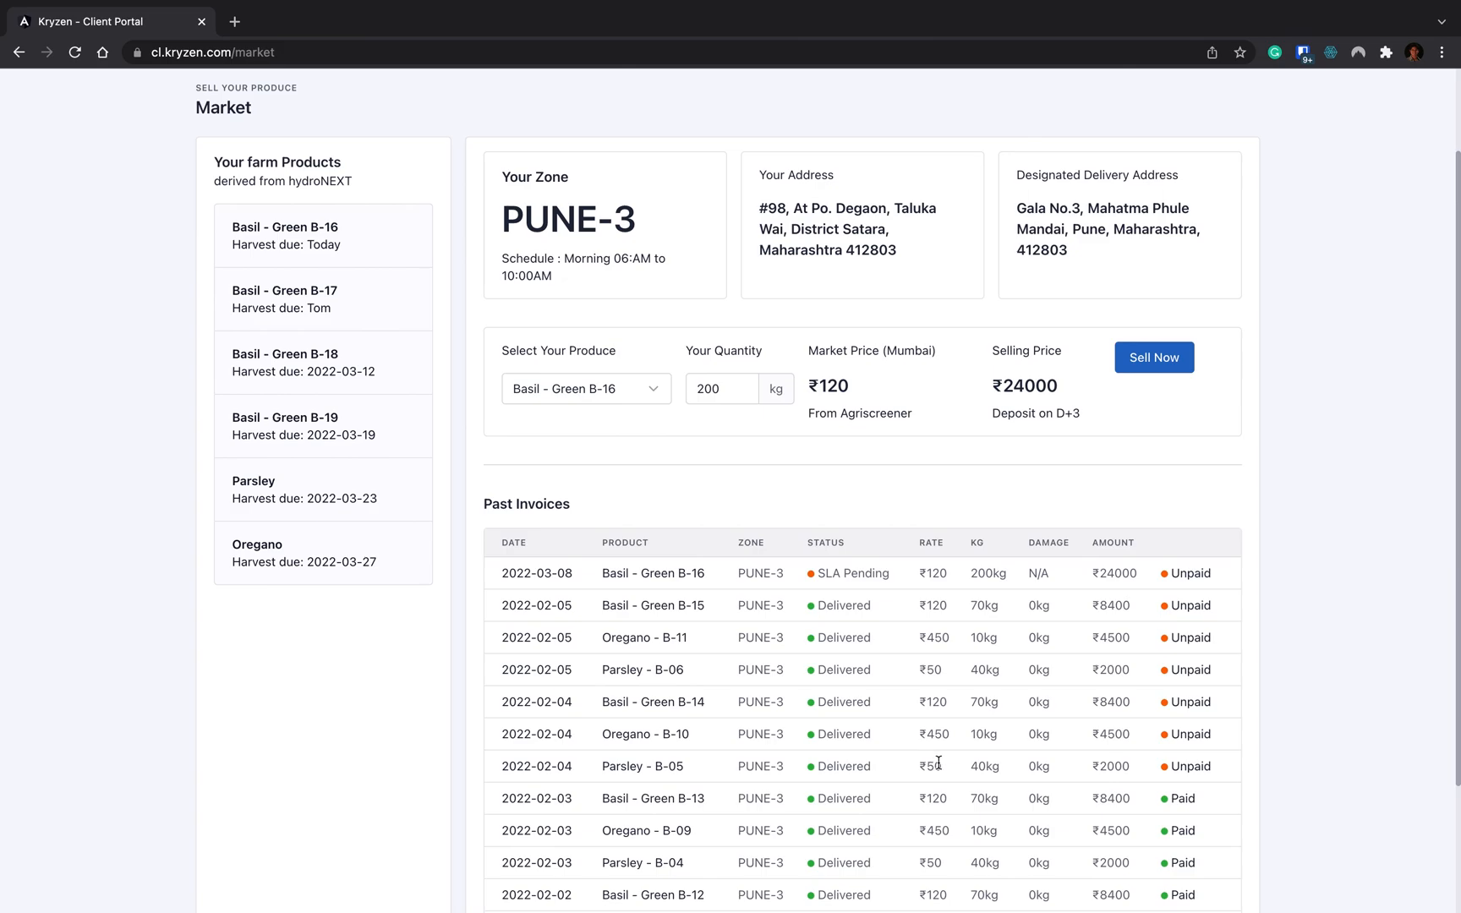
pyautogui.scroll(-3)
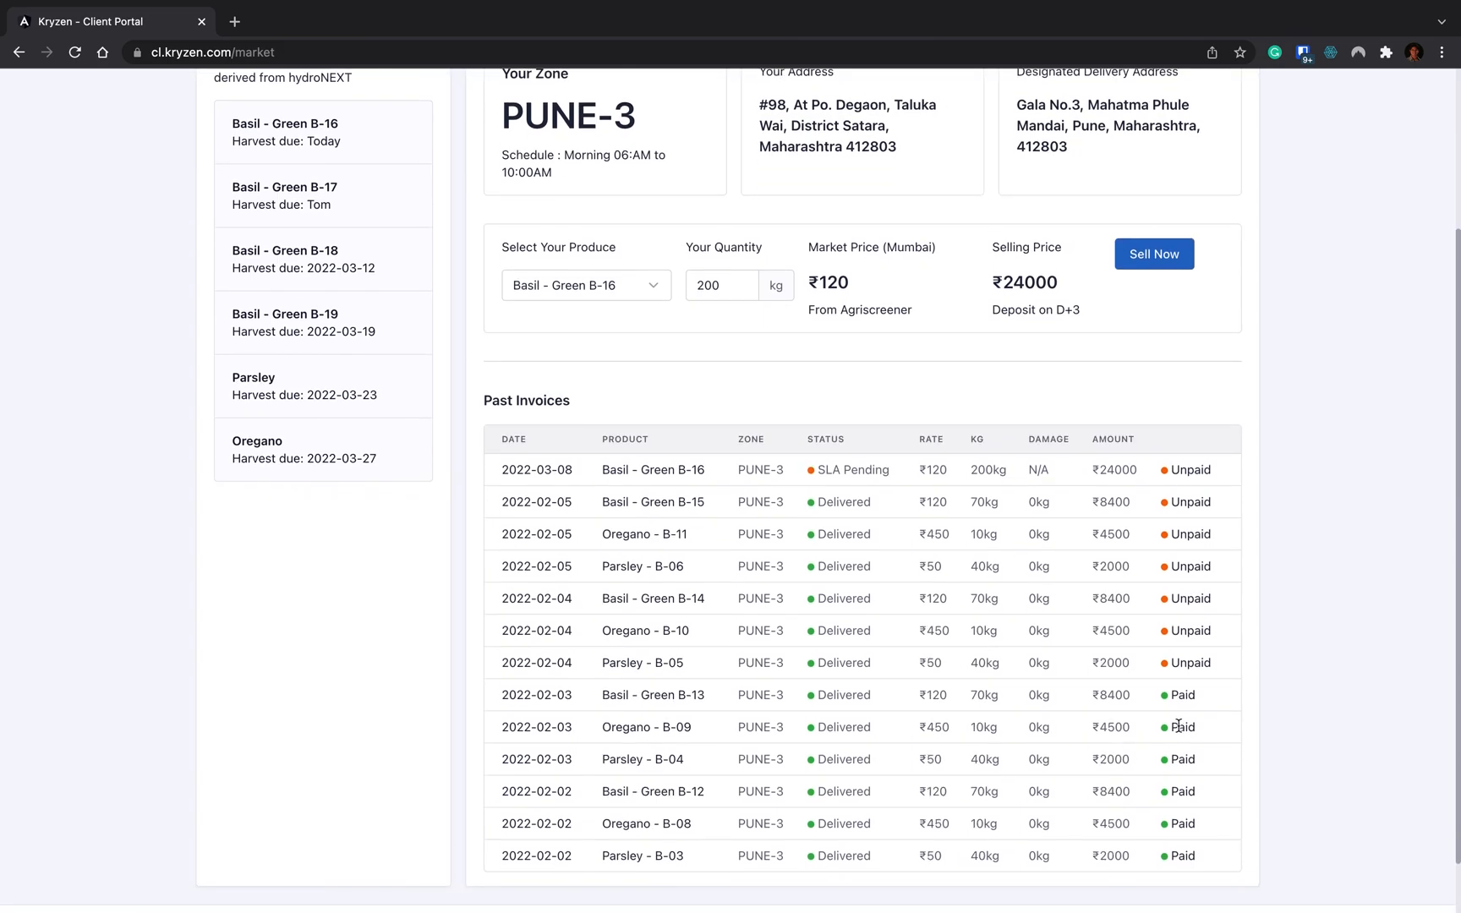
pyautogui.moveTo(1201, 764)
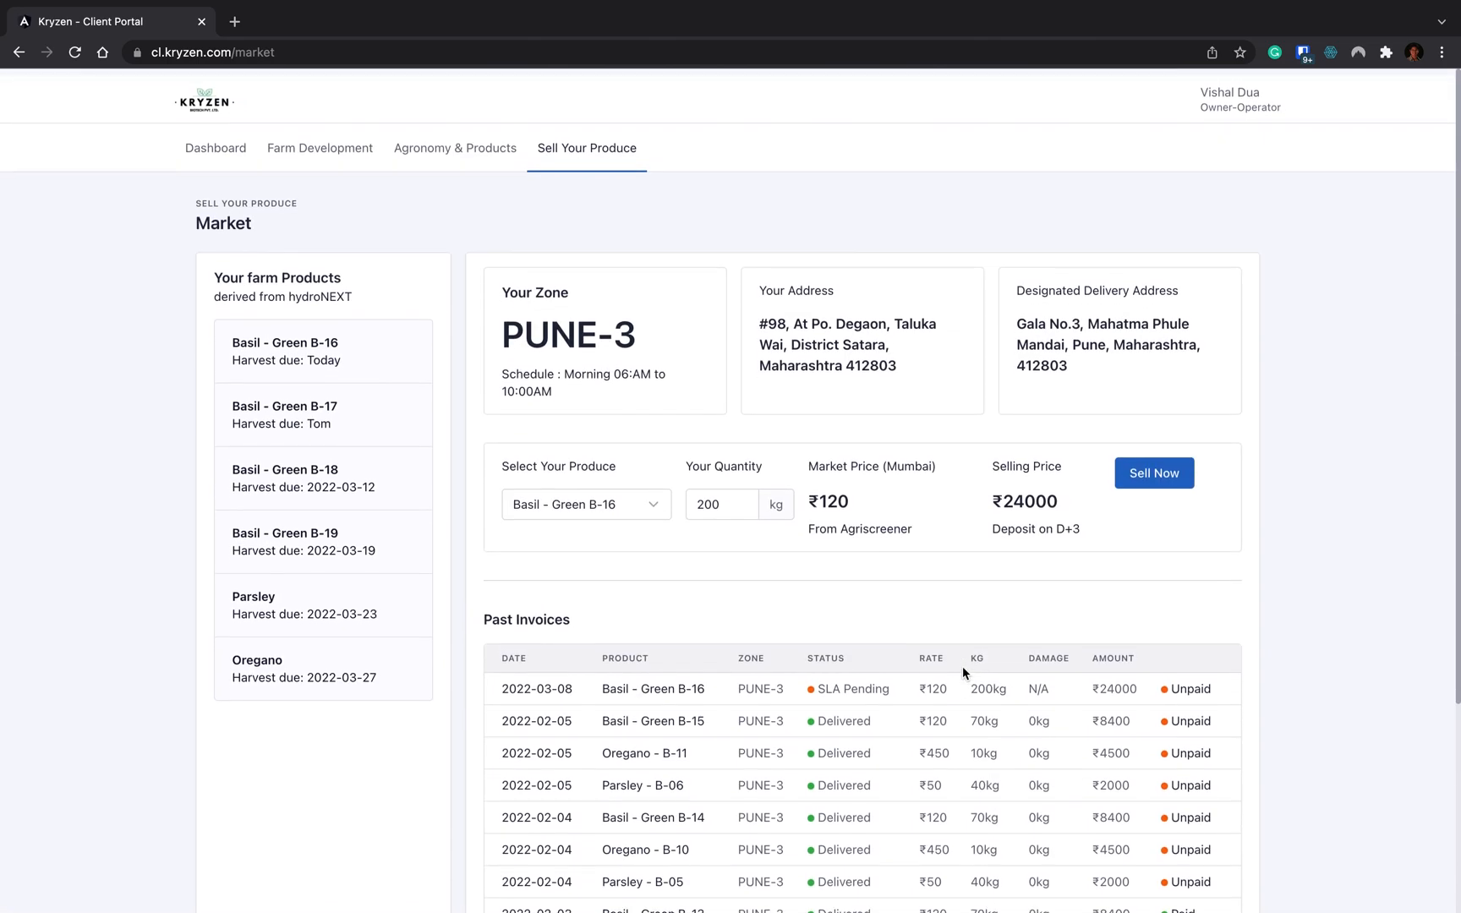
pyautogui.click(1227, 98)
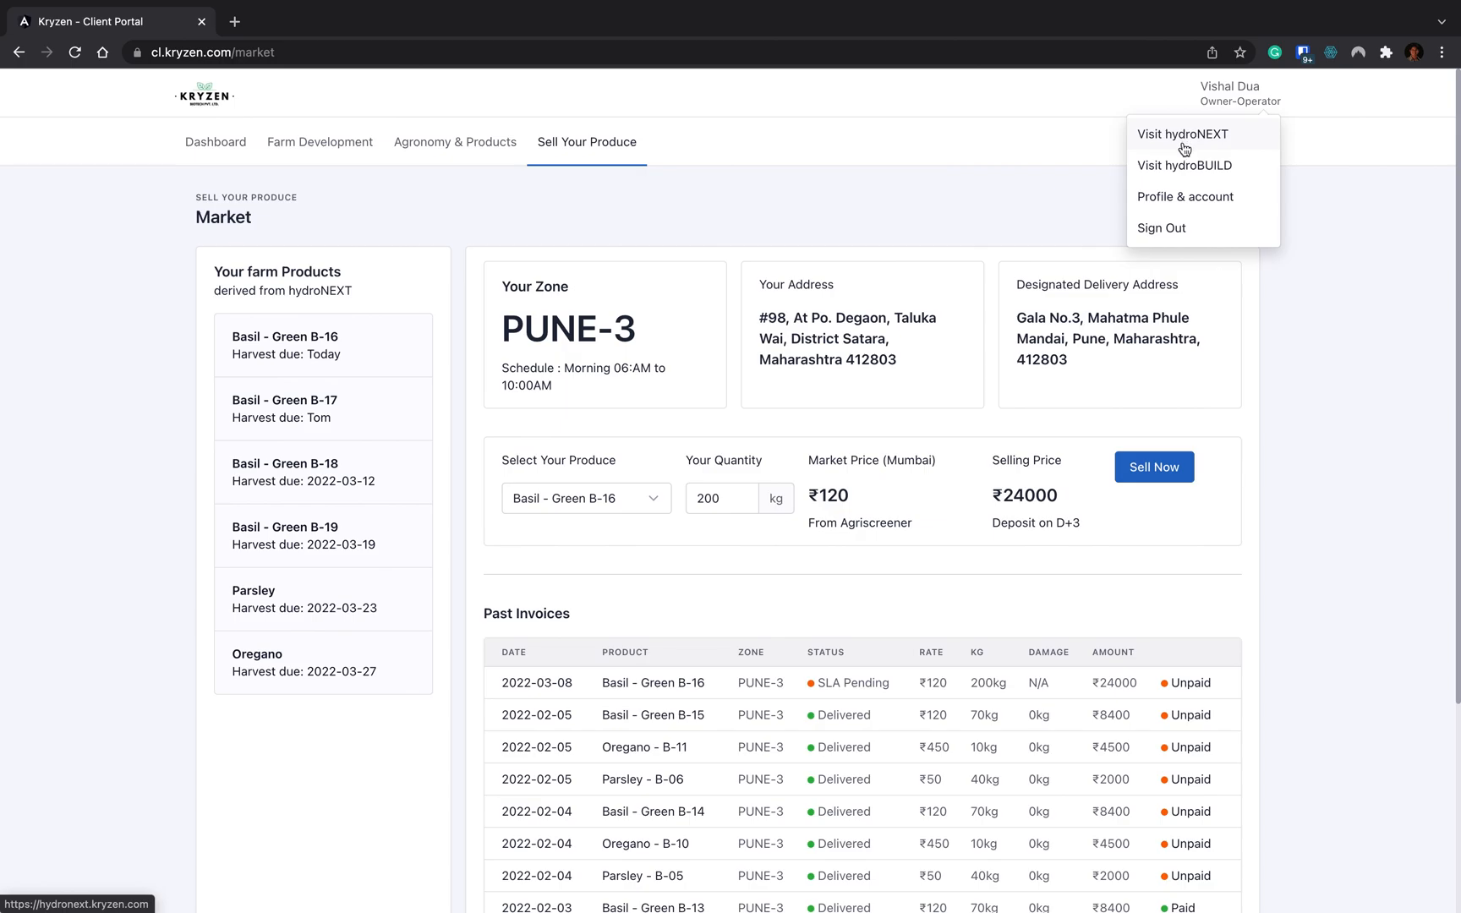
pyautogui.moveTo(1170, 206)
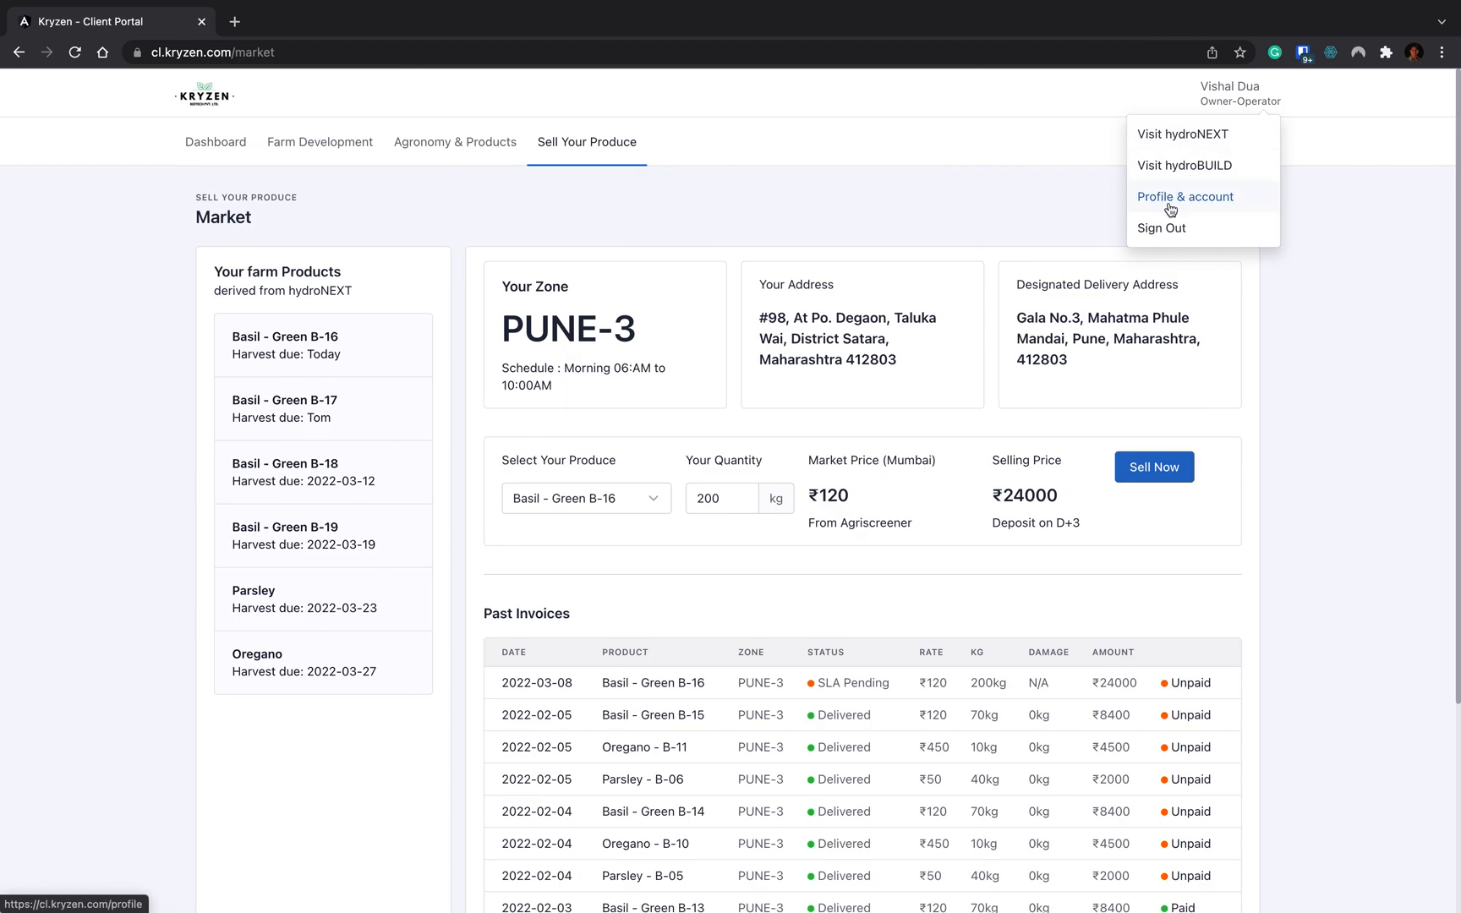
pyautogui.click(1184, 196)
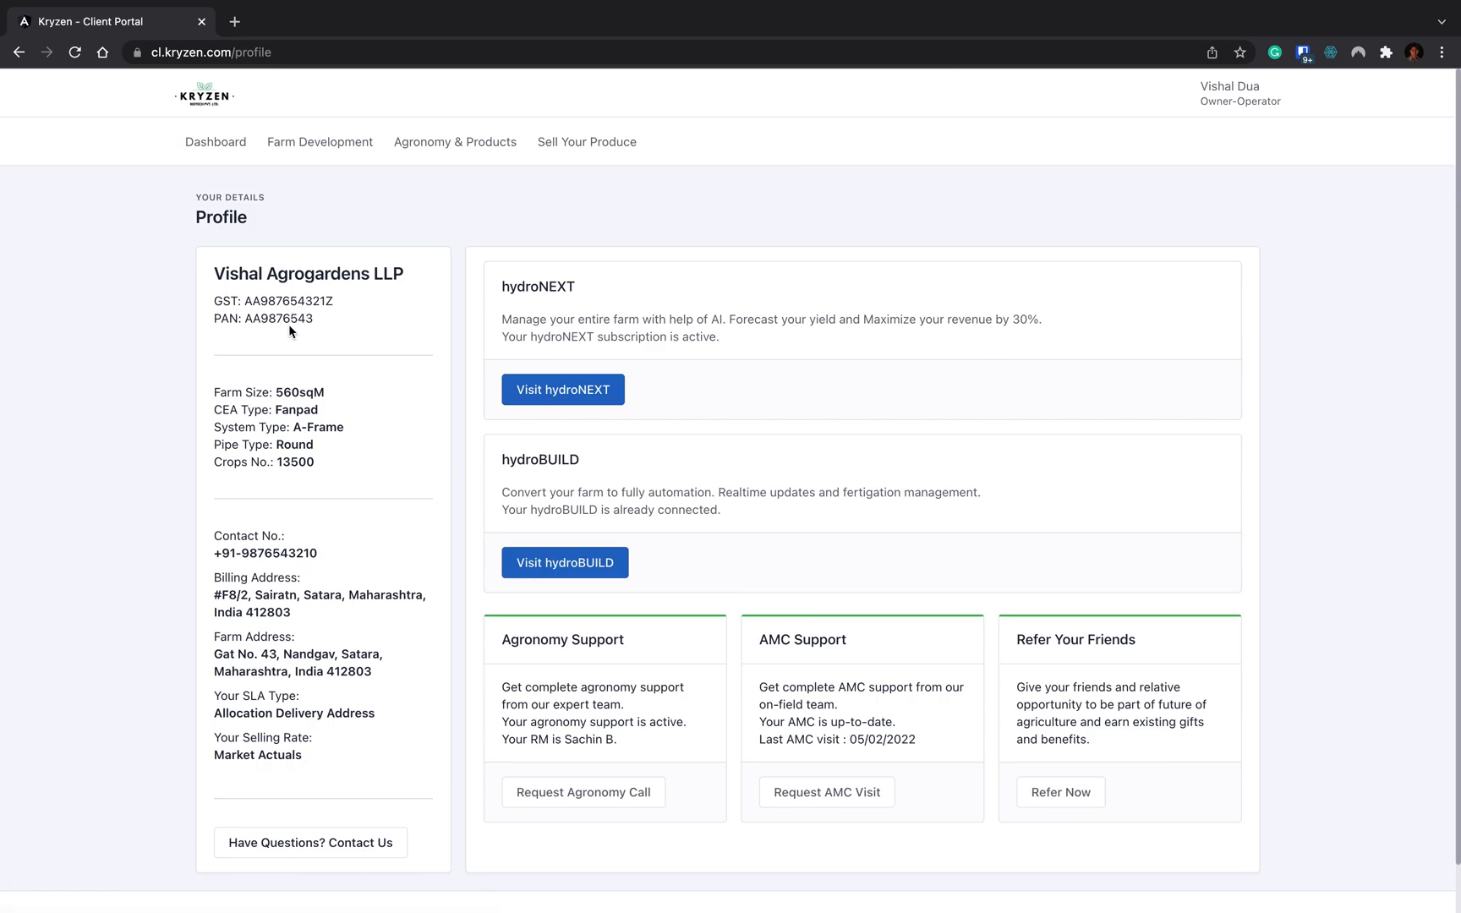
pyautogui.moveTo(308, 306)
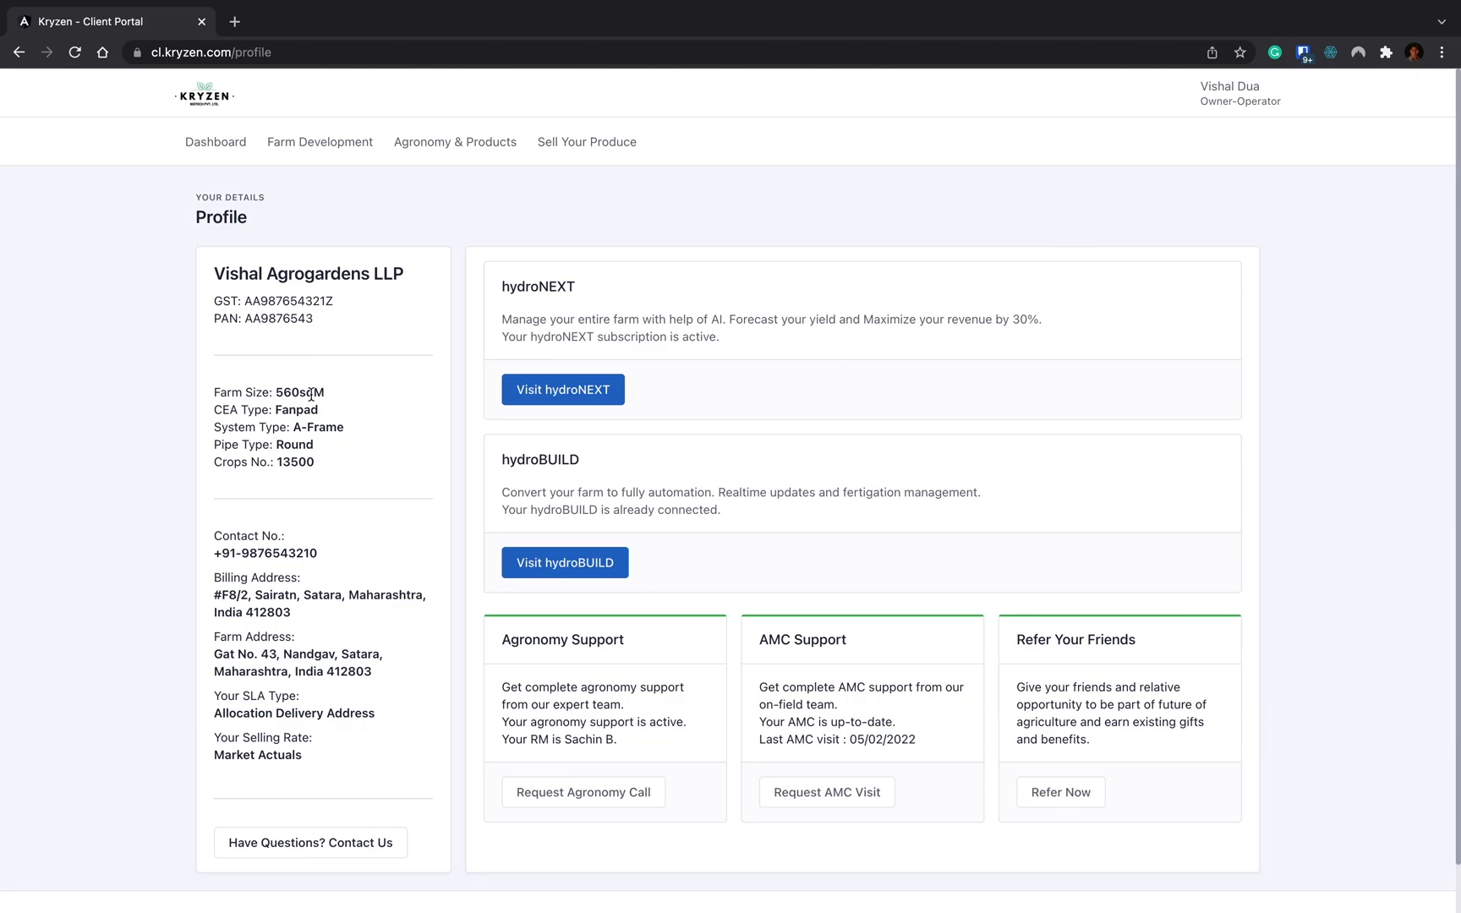
pyautogui.moveTo(304, 433)
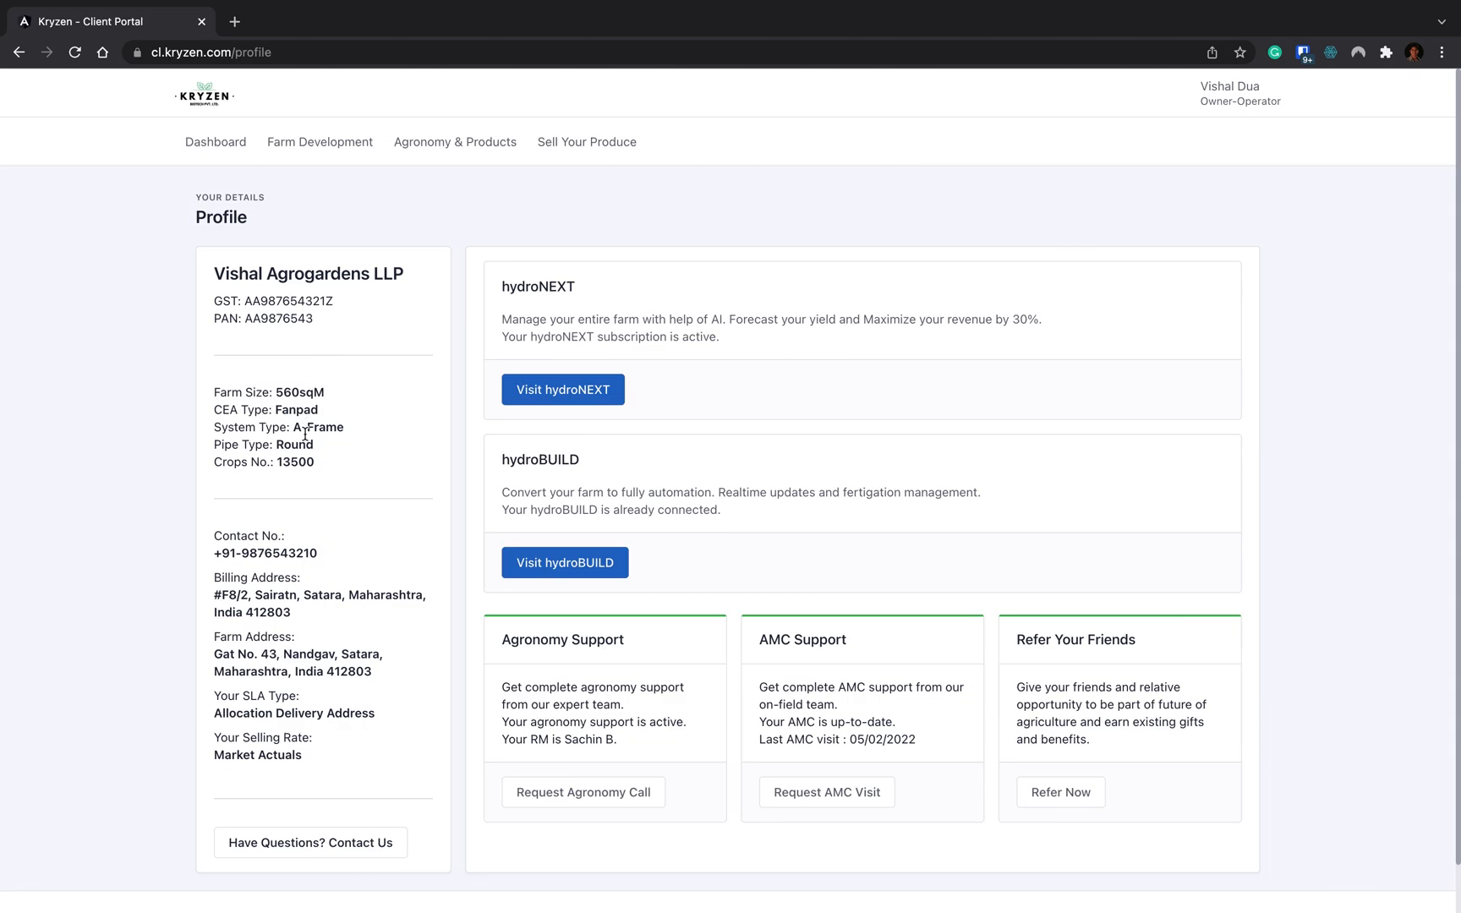
pyautogui.scroll(-3)
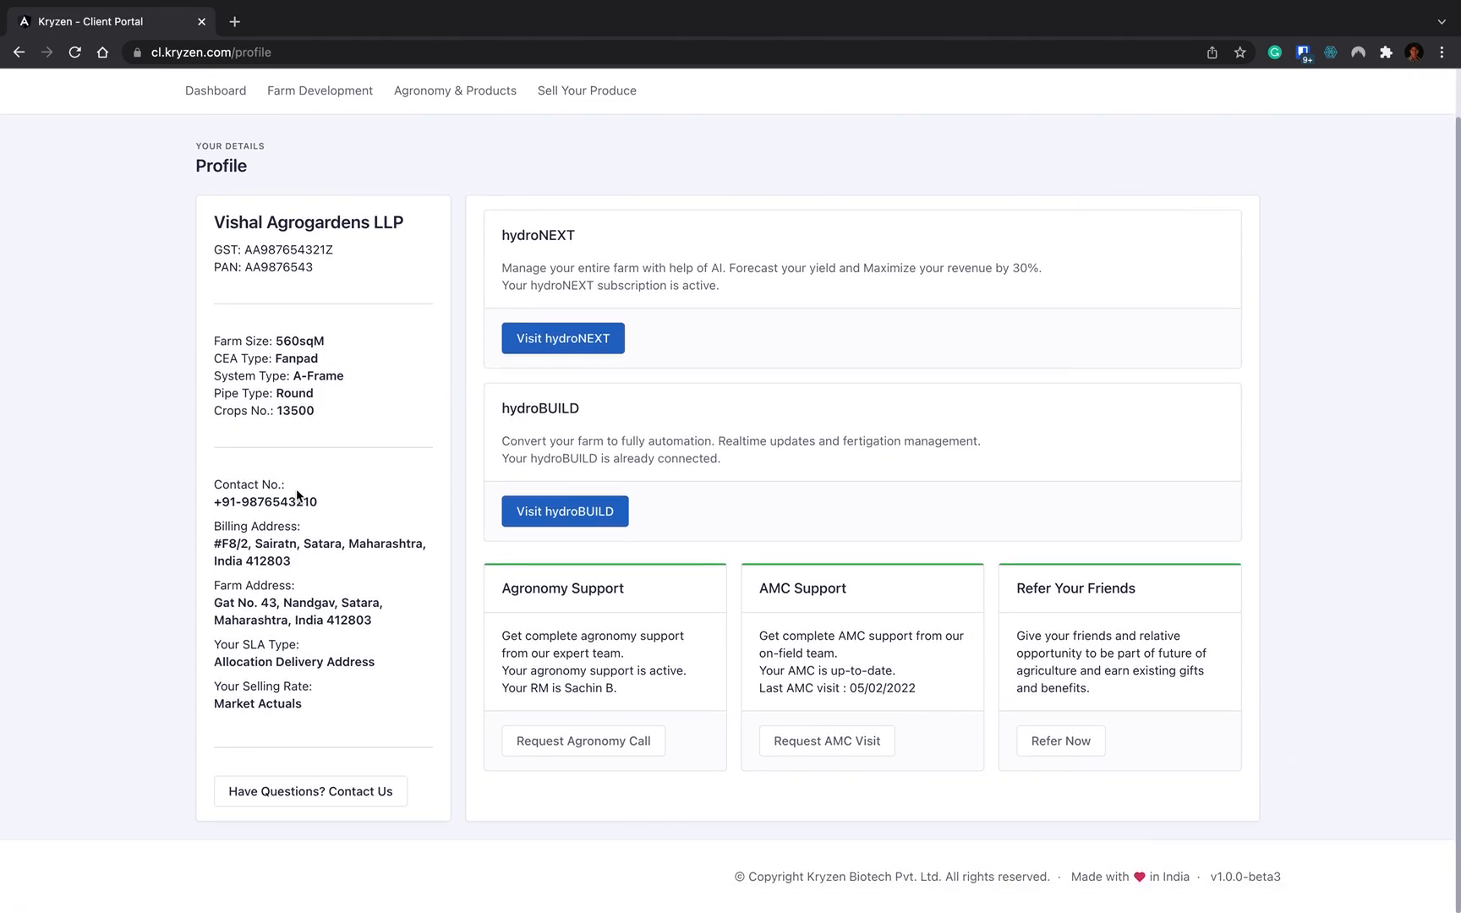
pyautogui.moveTo(290, 663)
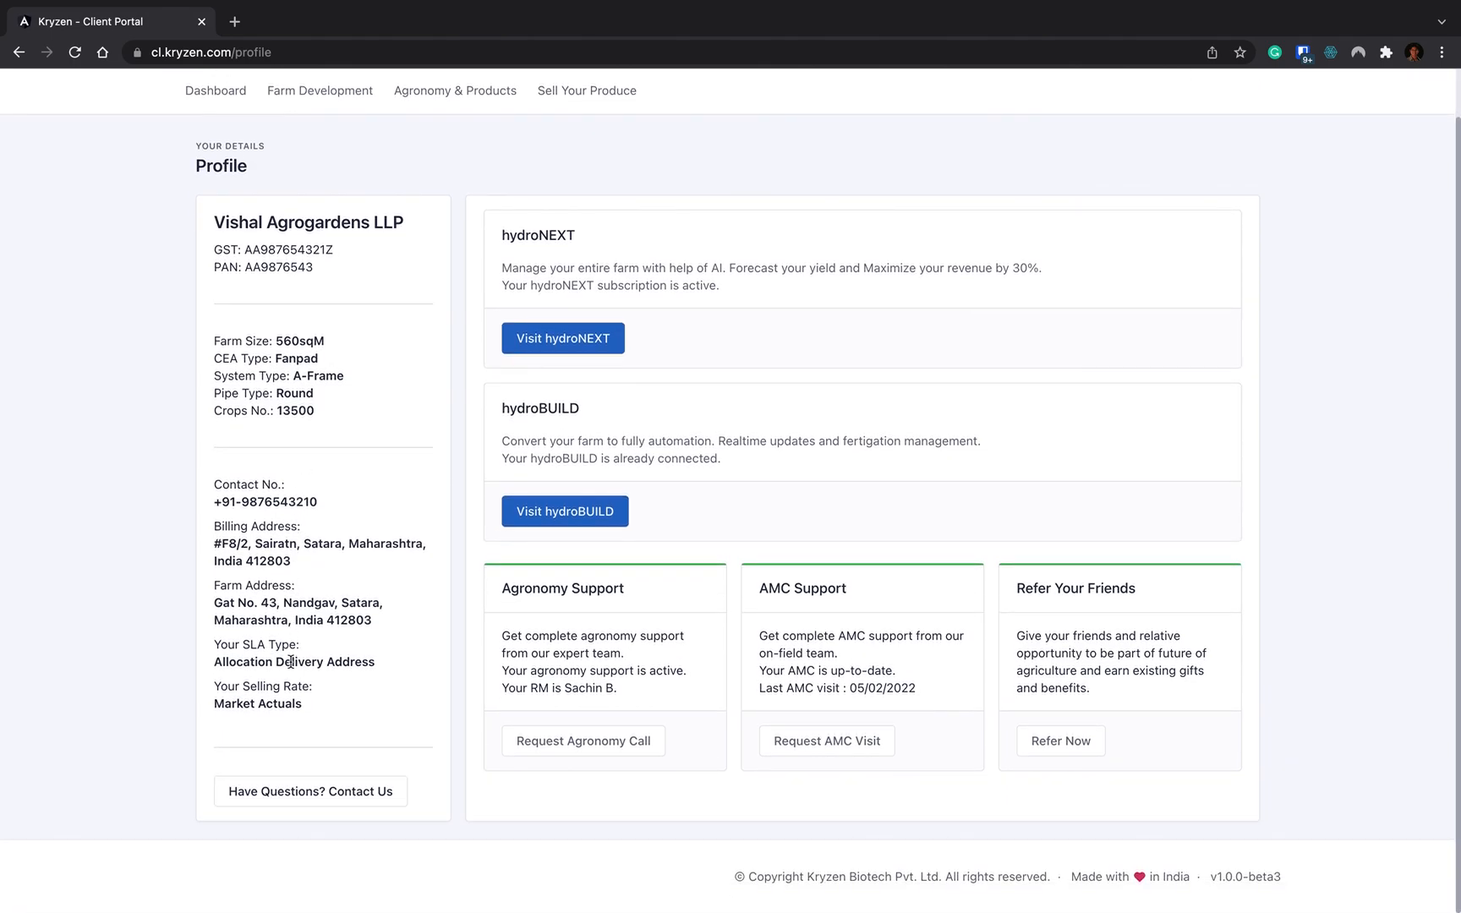
pyautogui.moveTo(313, 677)
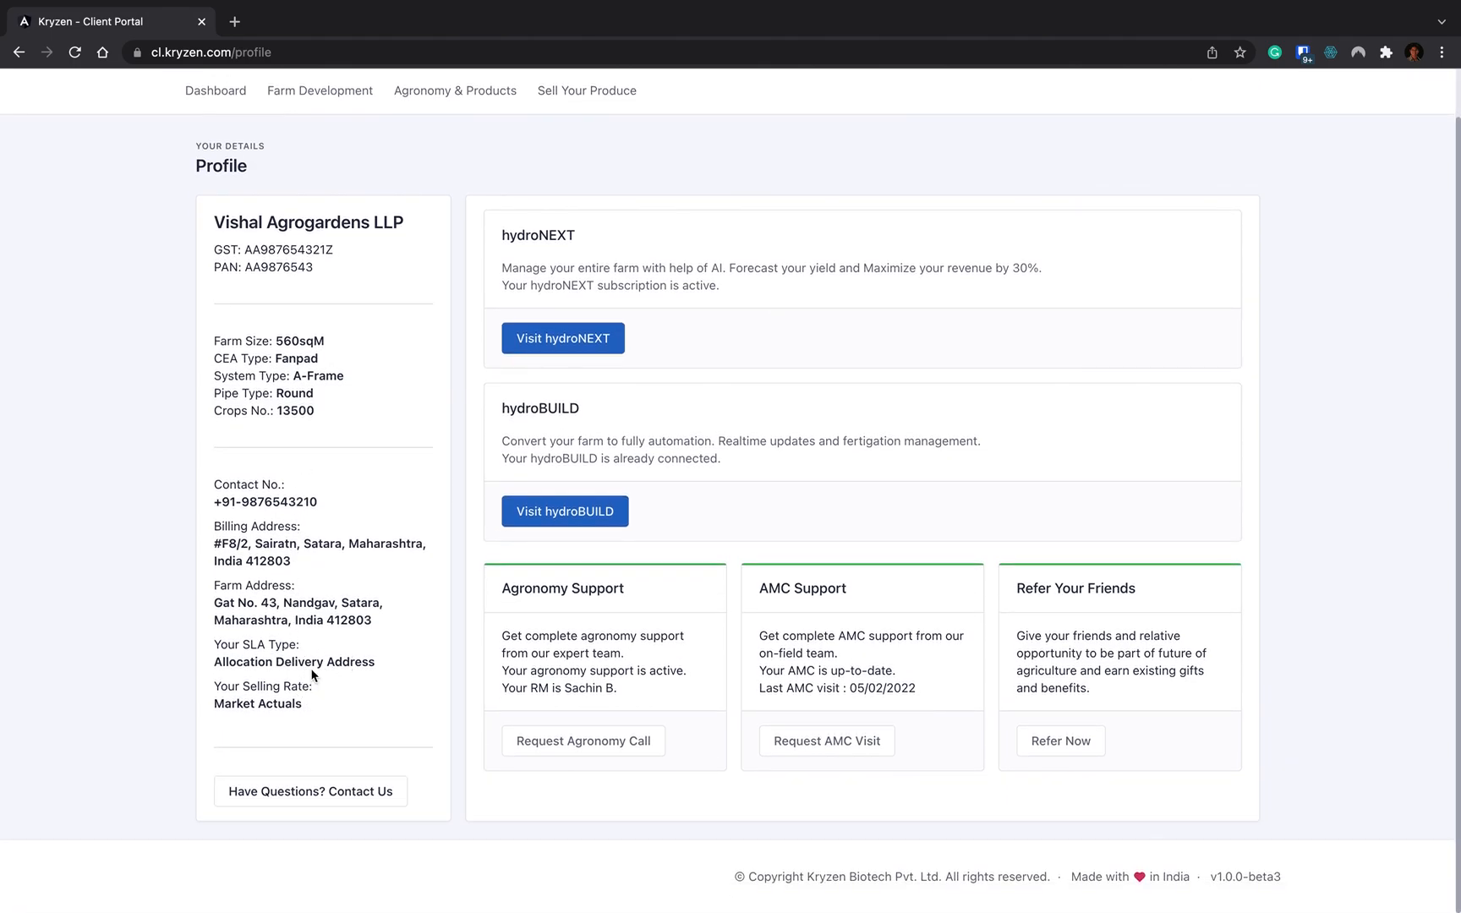
pyautogui.moveTo(316, 663)
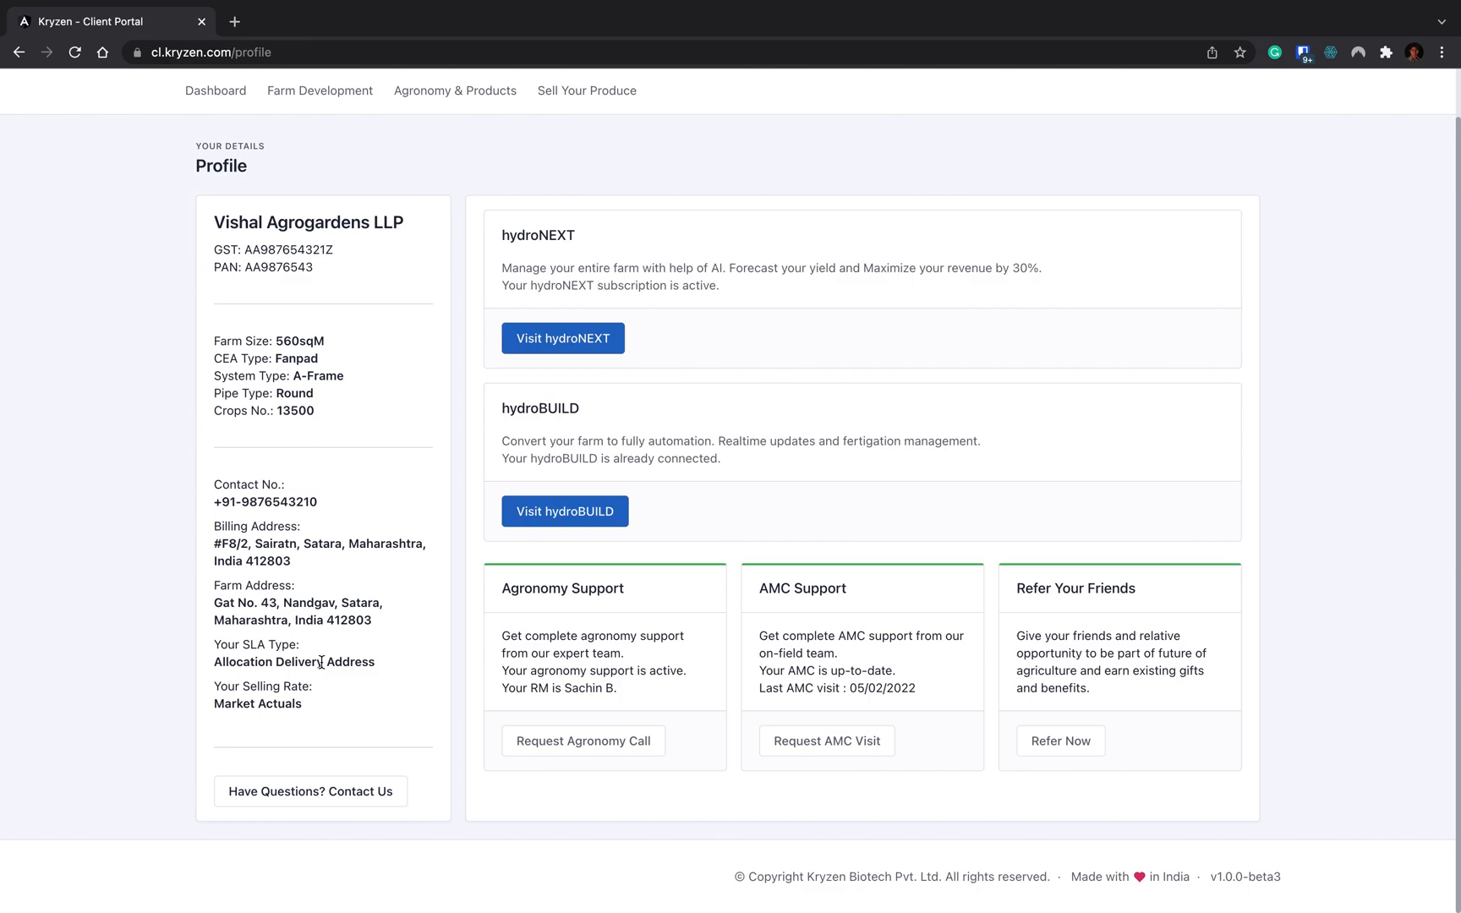
pyautogui.moveTo(524, 233)
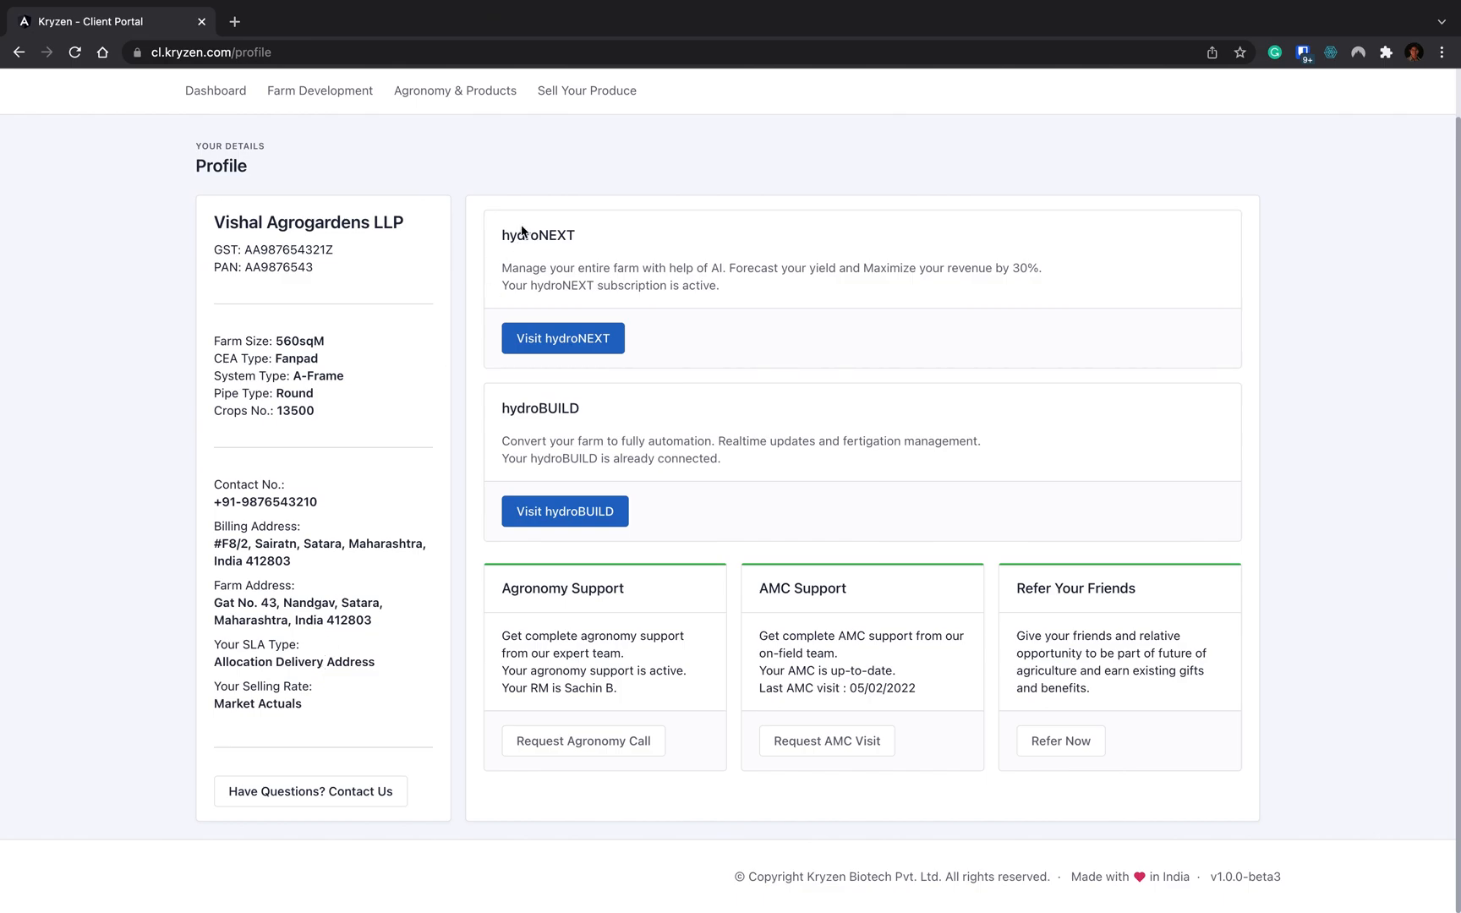
# - Visit Sell Your Produce, revisit the Profile, and return to the Market page showing zone PUNE-3 and past invoices
pyautogui.click(587, 91)
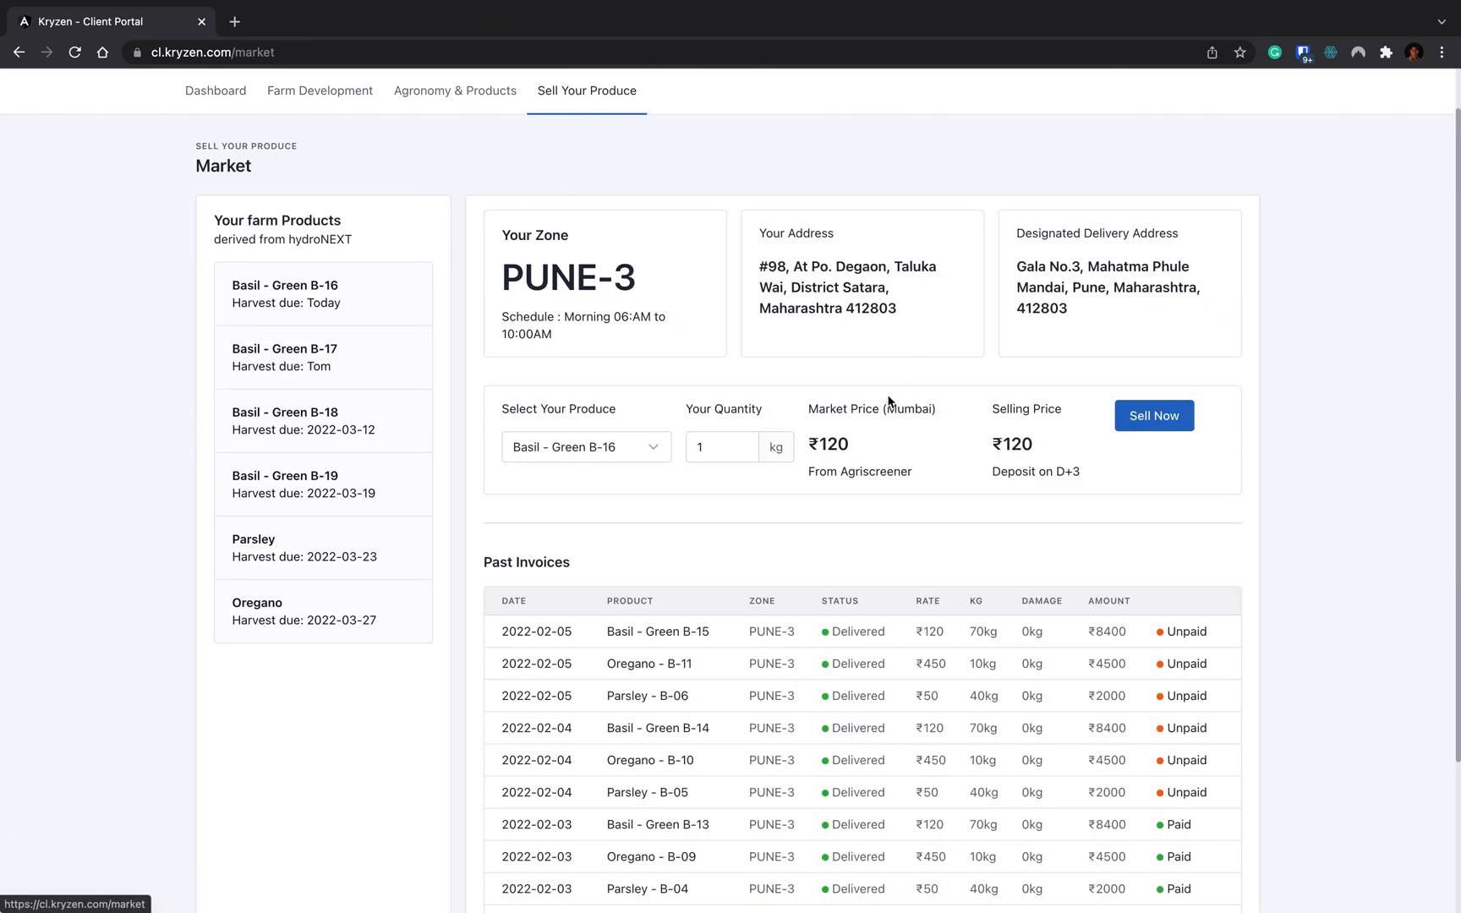
pyautogui.moveTo(863, 448)
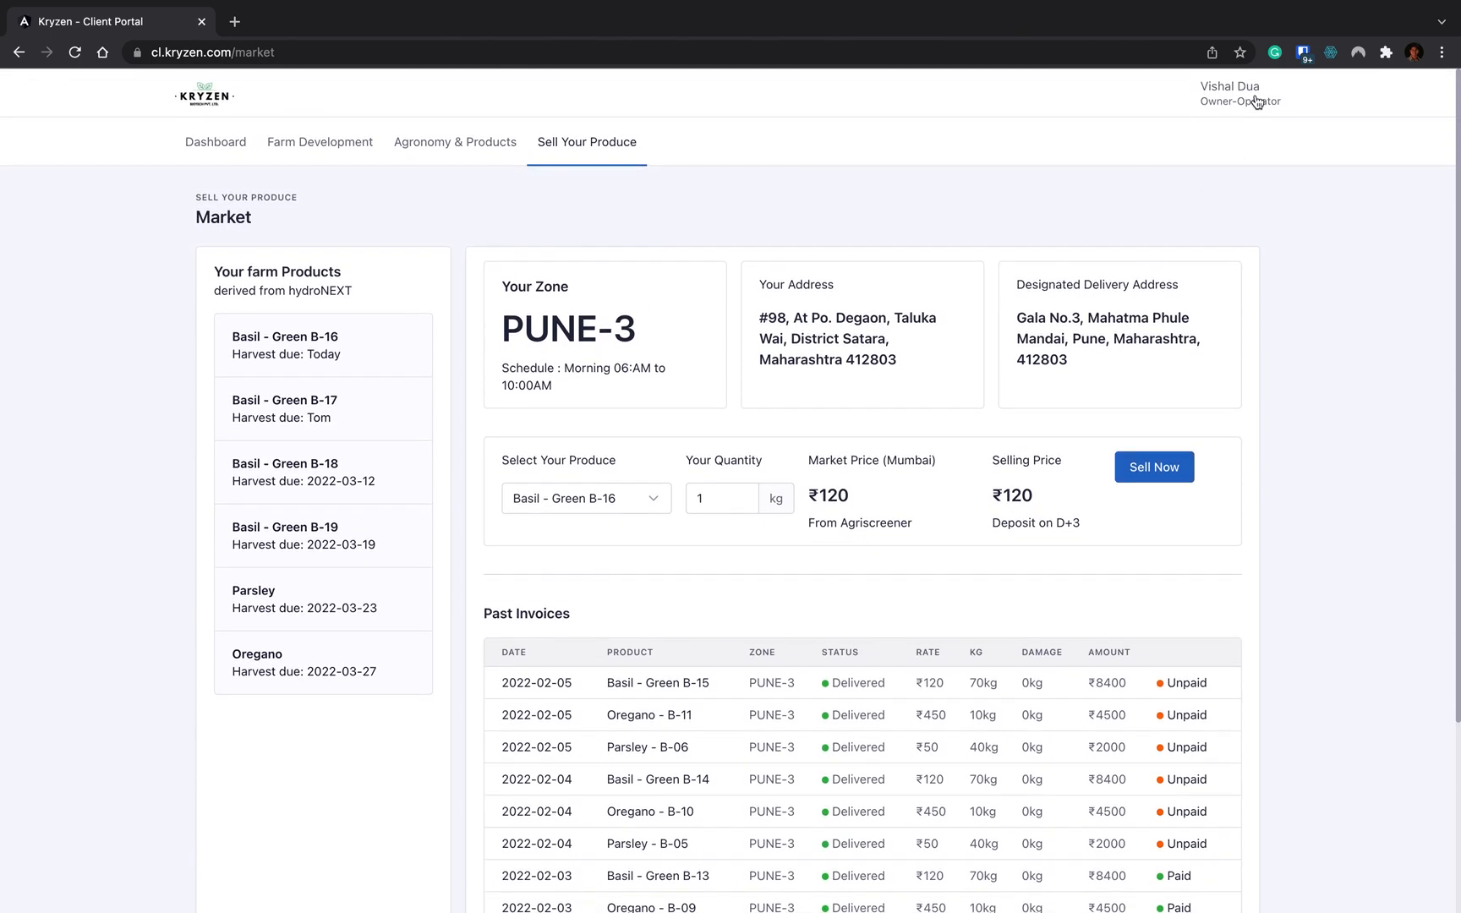
pyautogui.click(1241, 94)
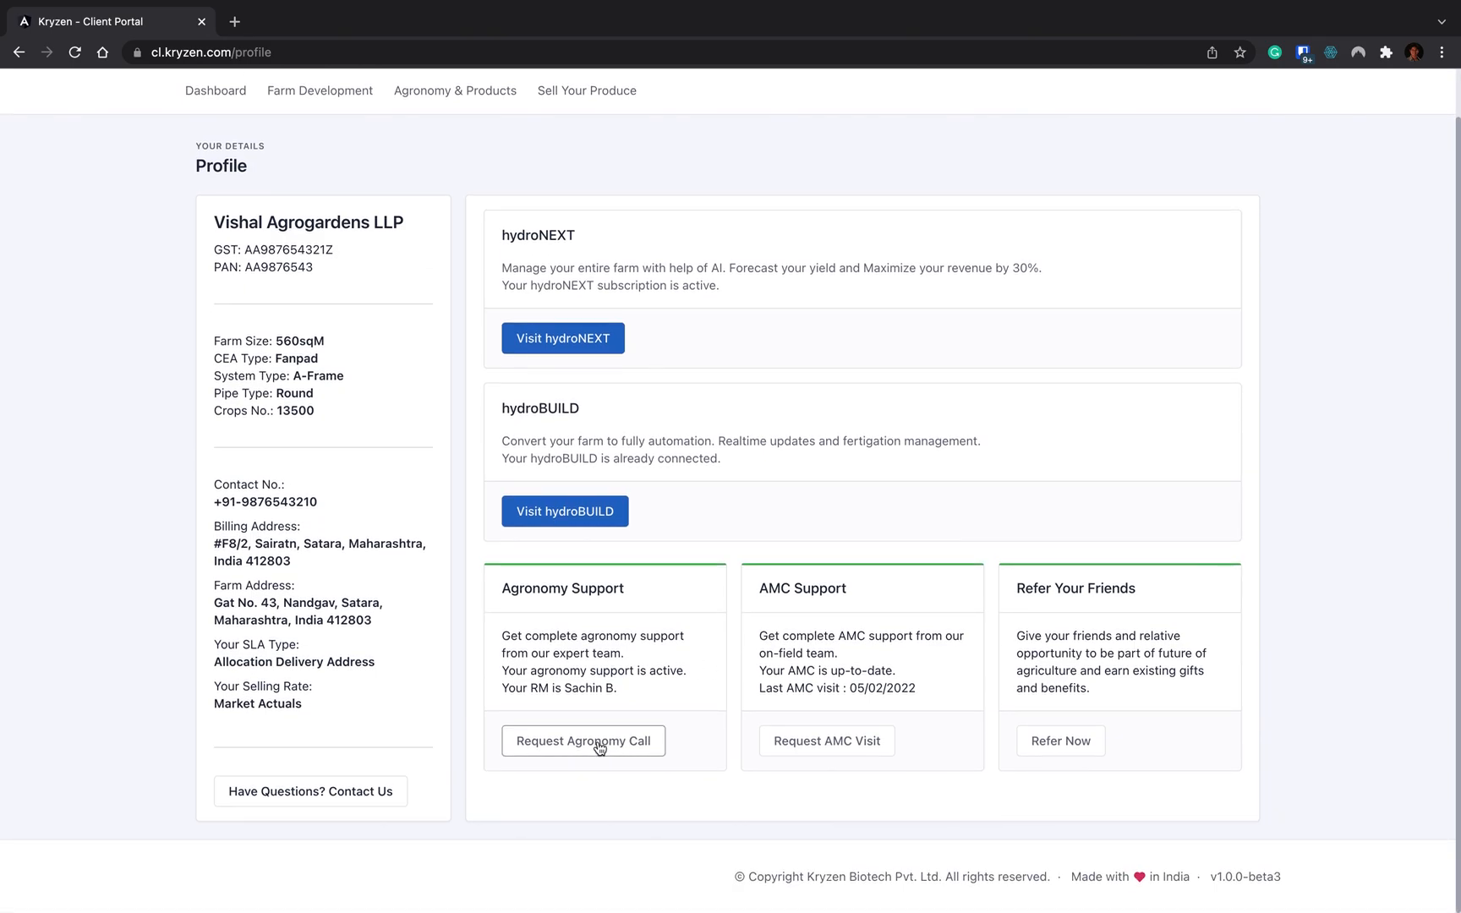
pyautogui.moveTo(817, 747)
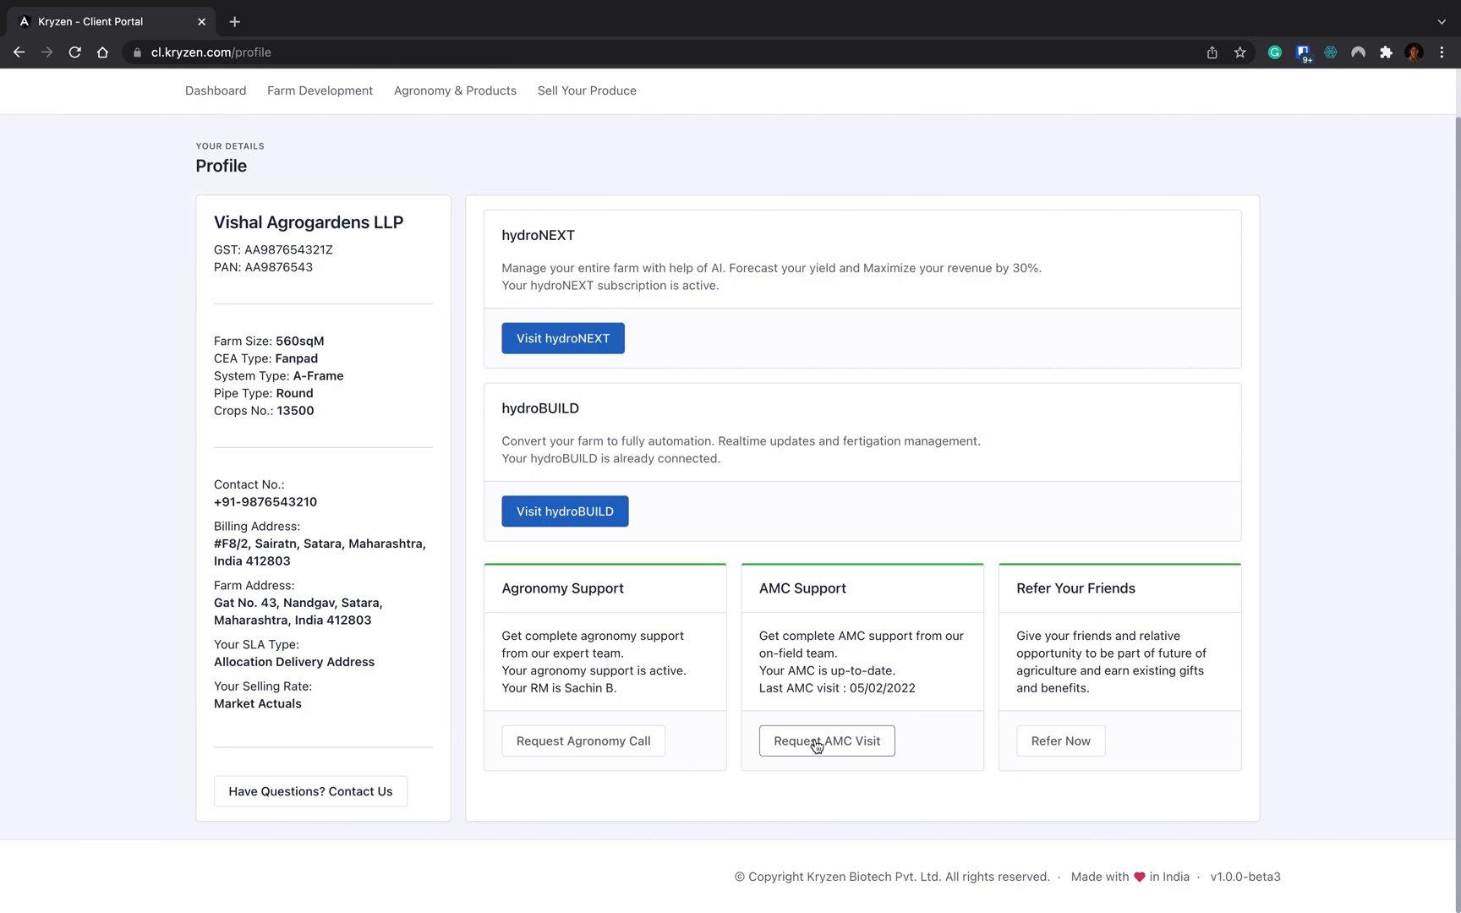
pyautogui.moveTo(1042, 742)
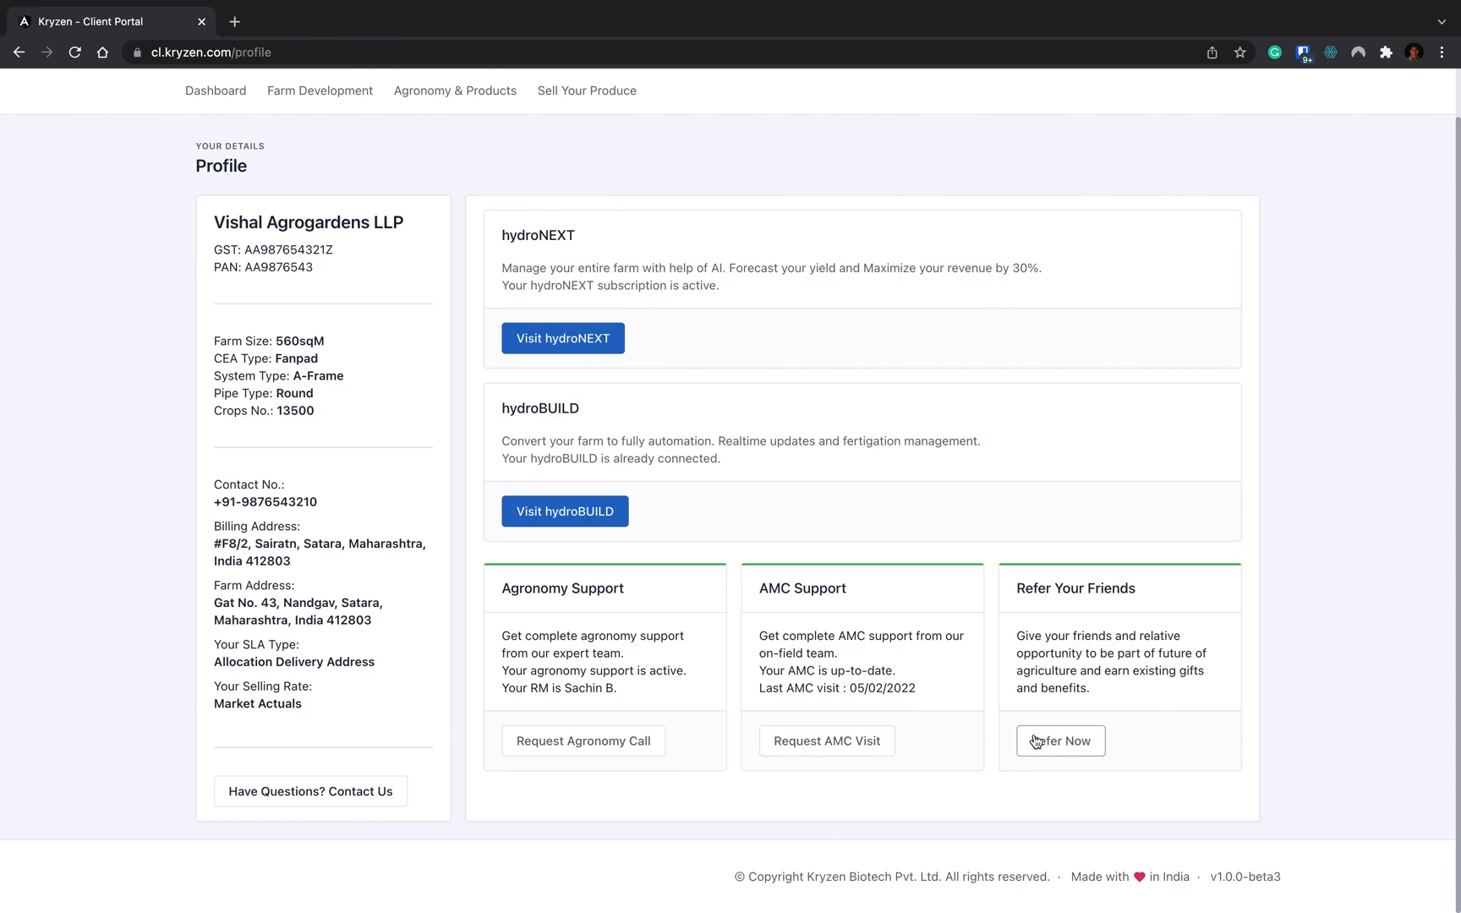
pyautogui.moveTo(1040, 748)
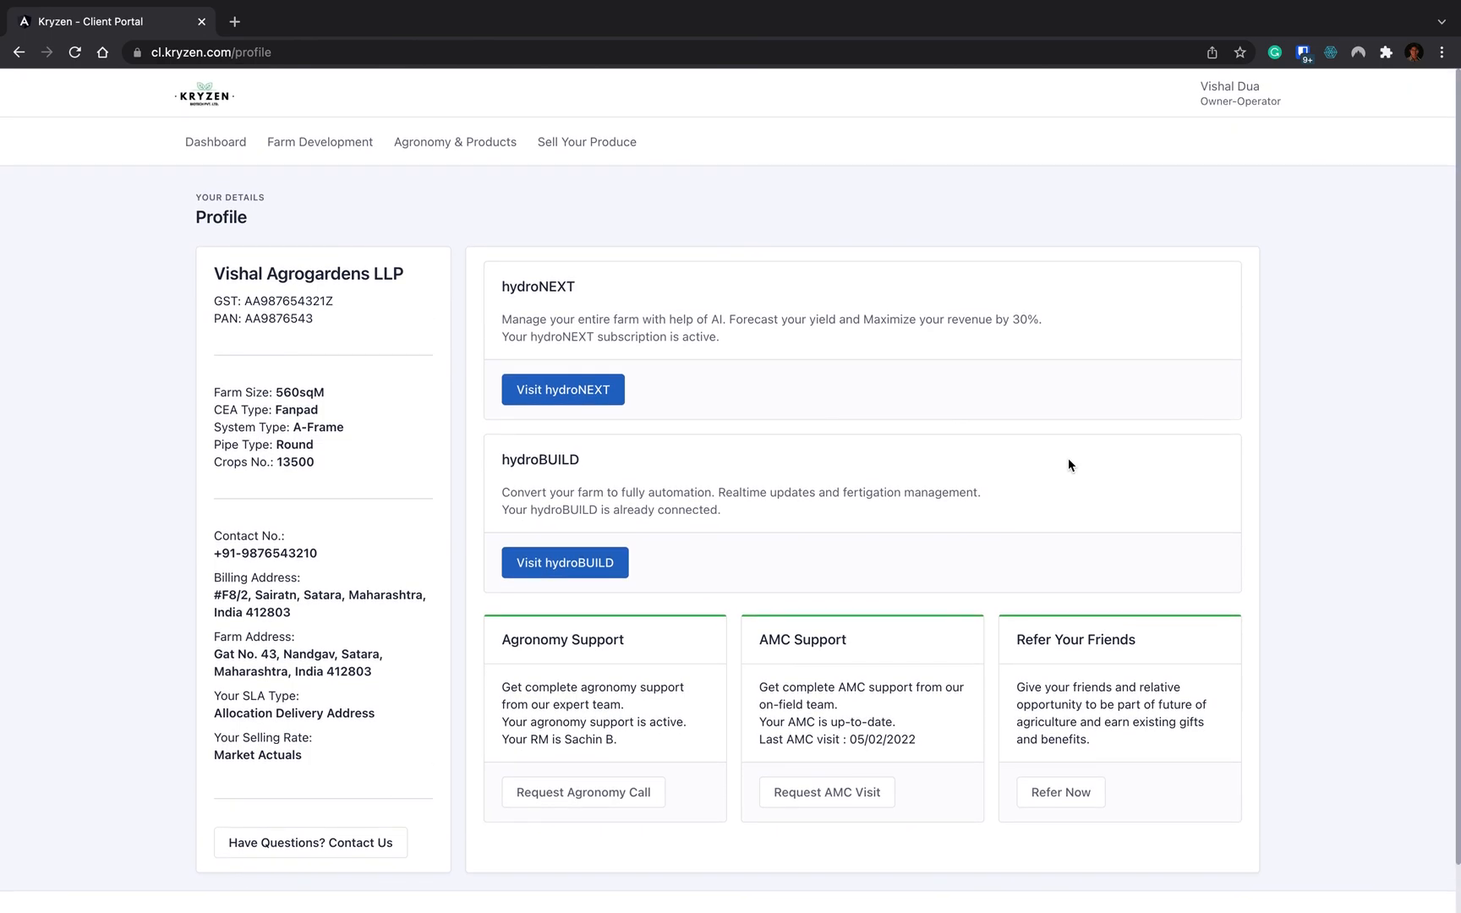
pyautogui.click(587, 142)
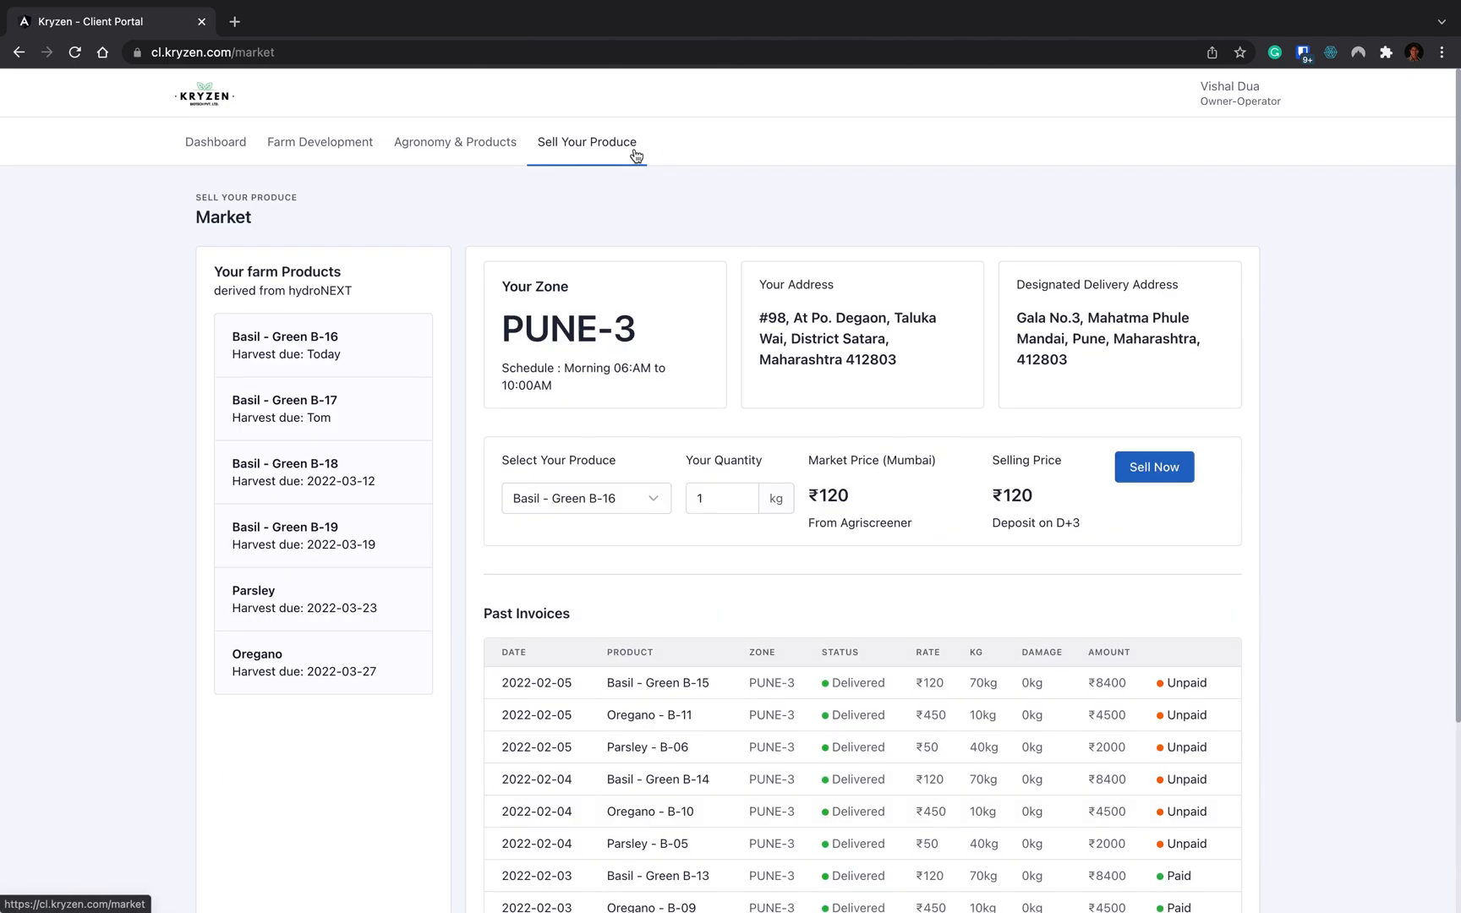
pyautogui.moveTo(984, 263)
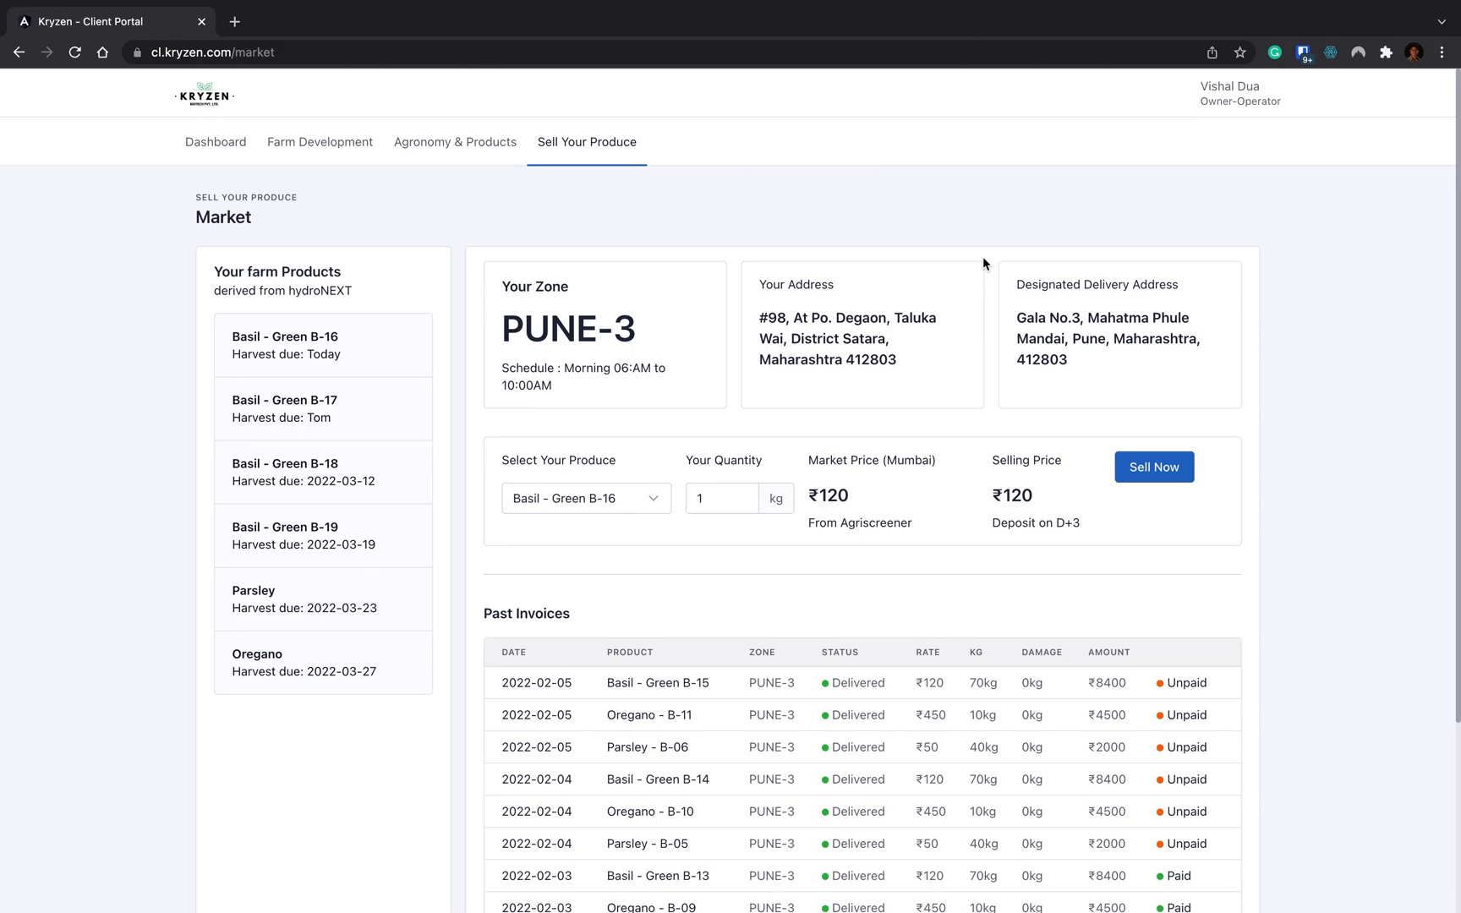
pyautogui.moveTo(833, 653)
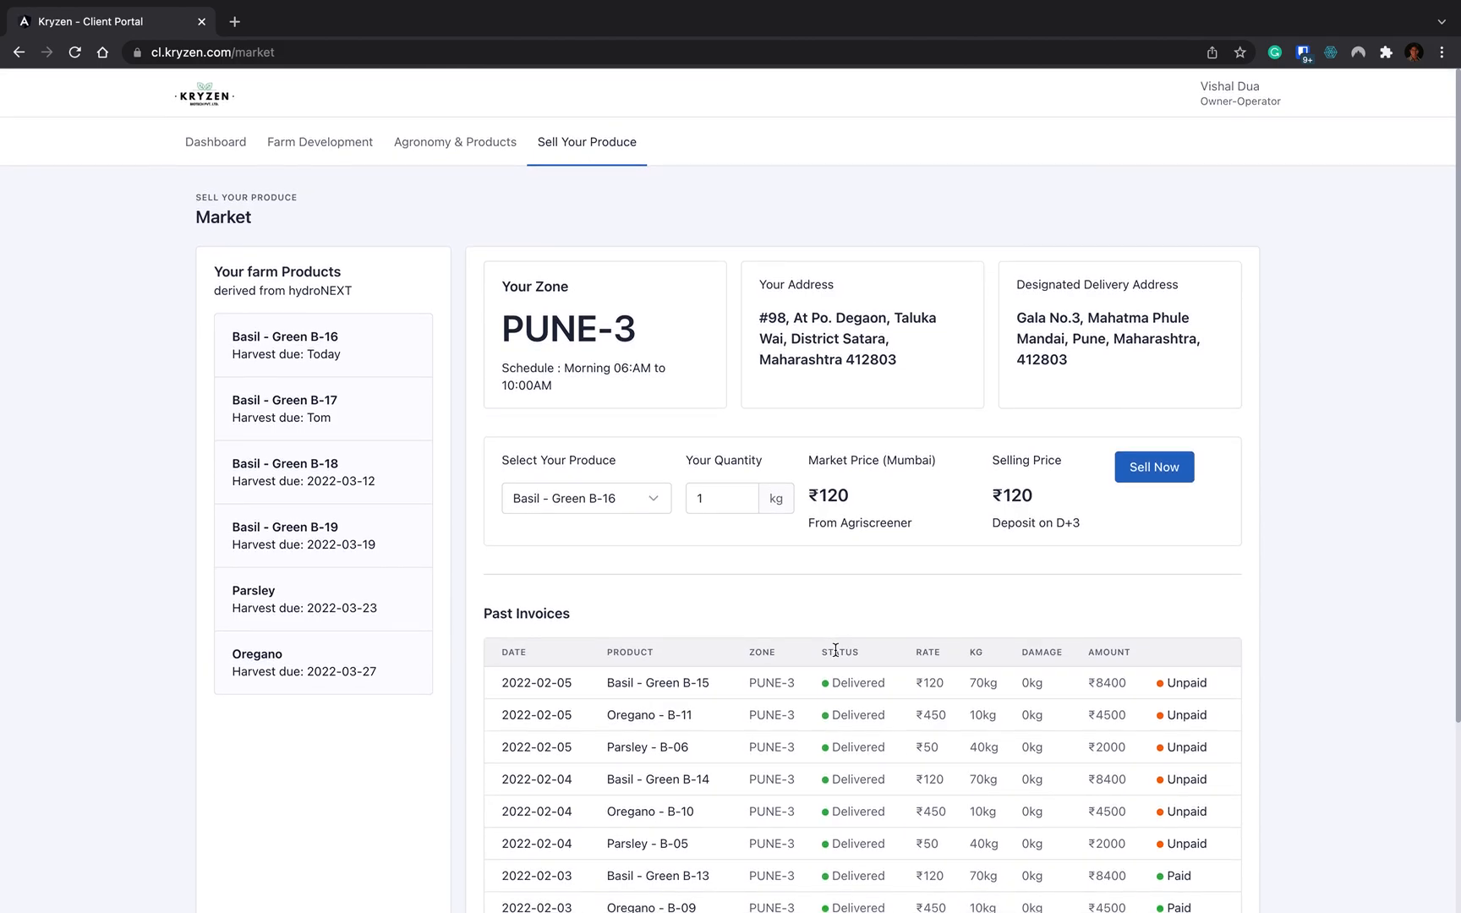
# - Request delivery of Solution C under Authorized Fertilisers and close the received-request confirmation
pyautogui.click(455, 142)
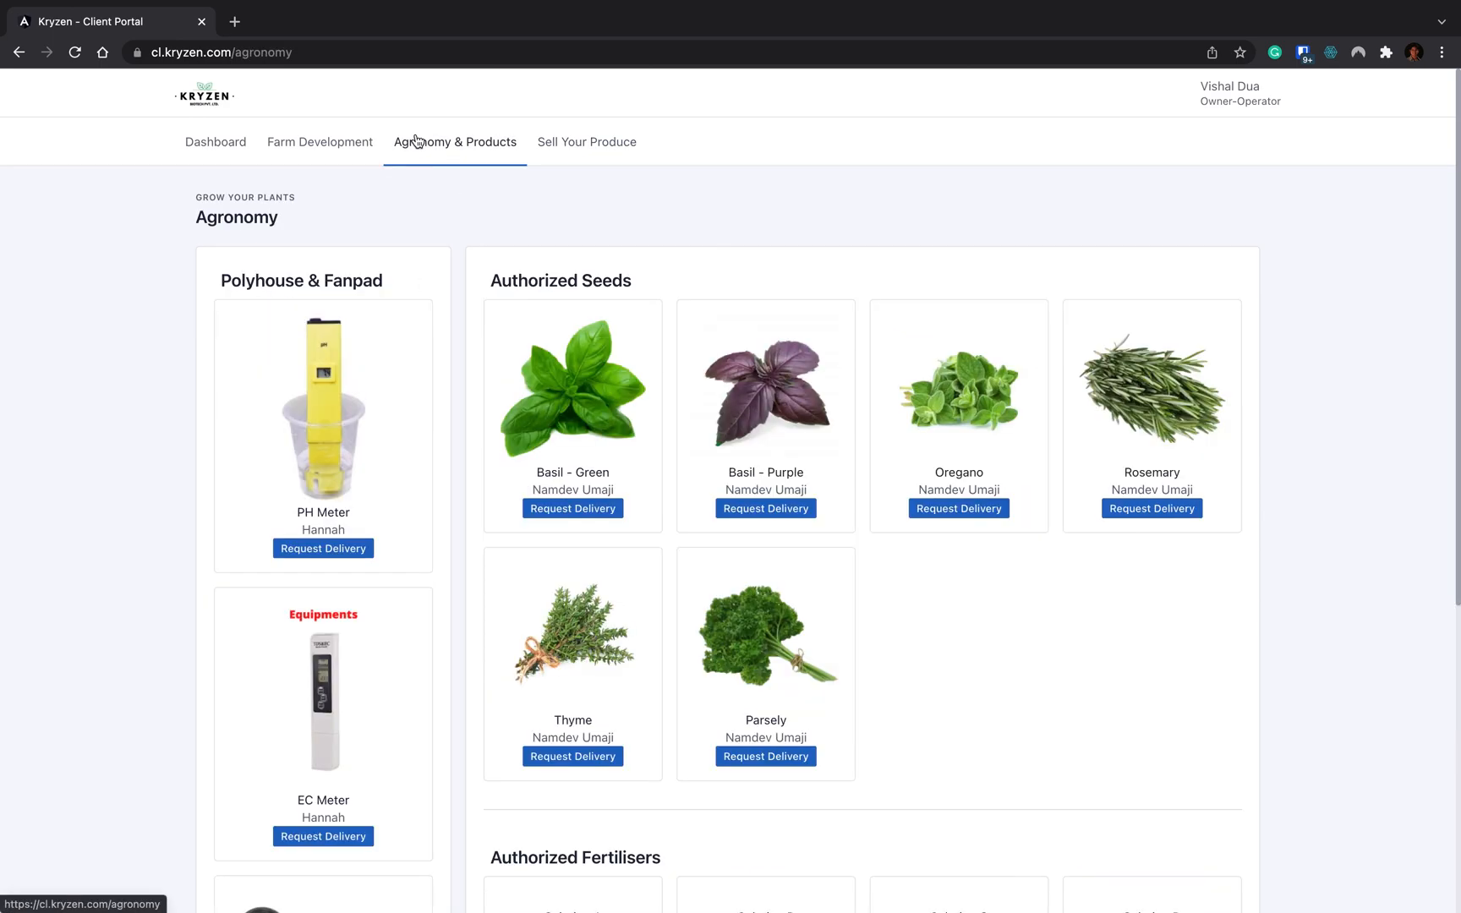
pyautogui.scroll(-3)
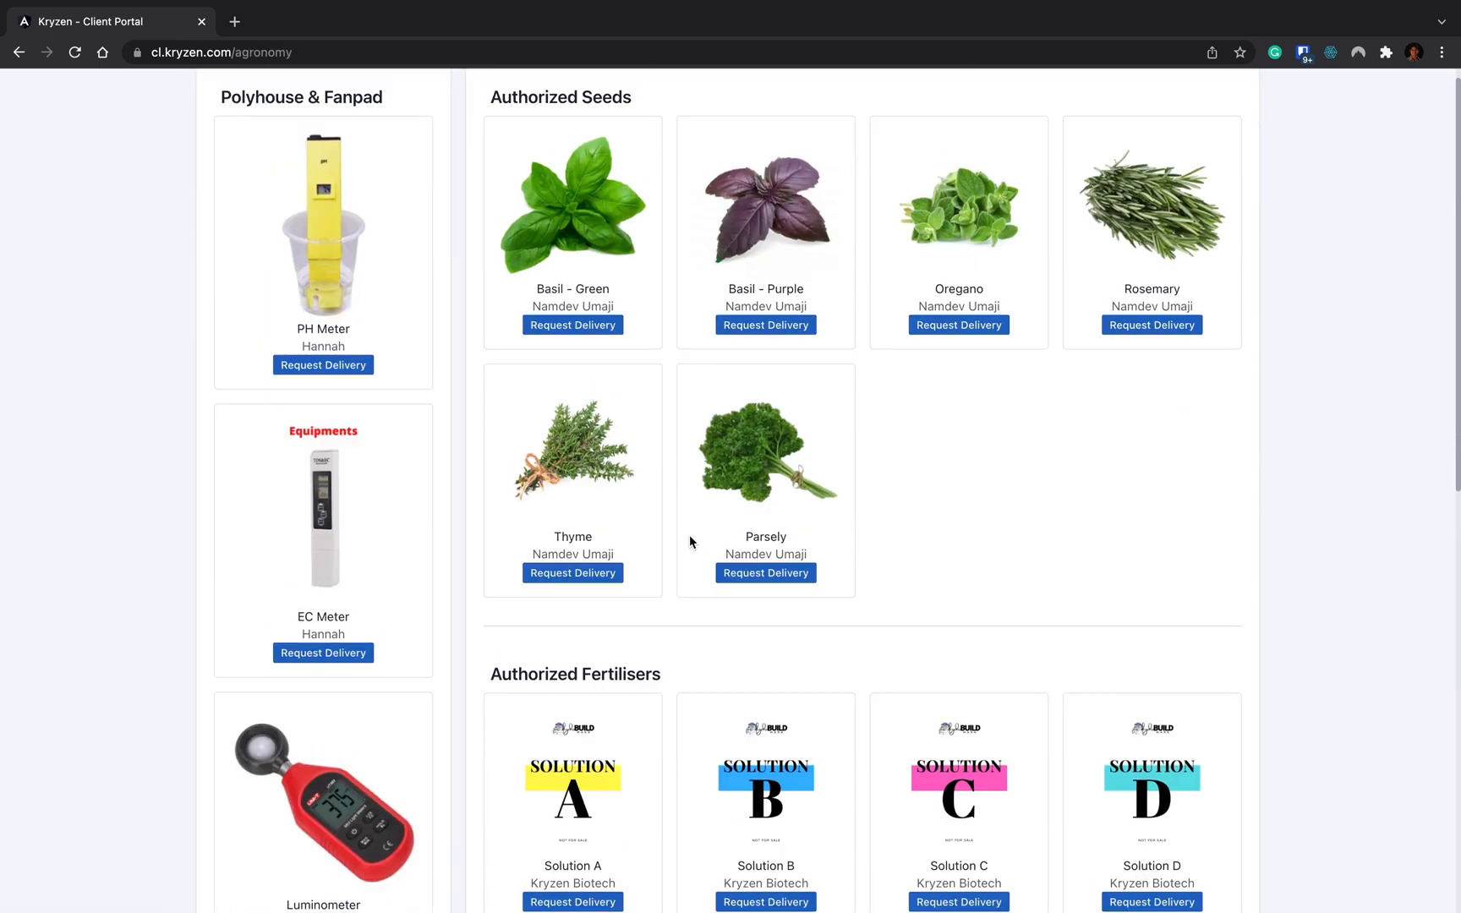
pyautogui.scroll(-3)
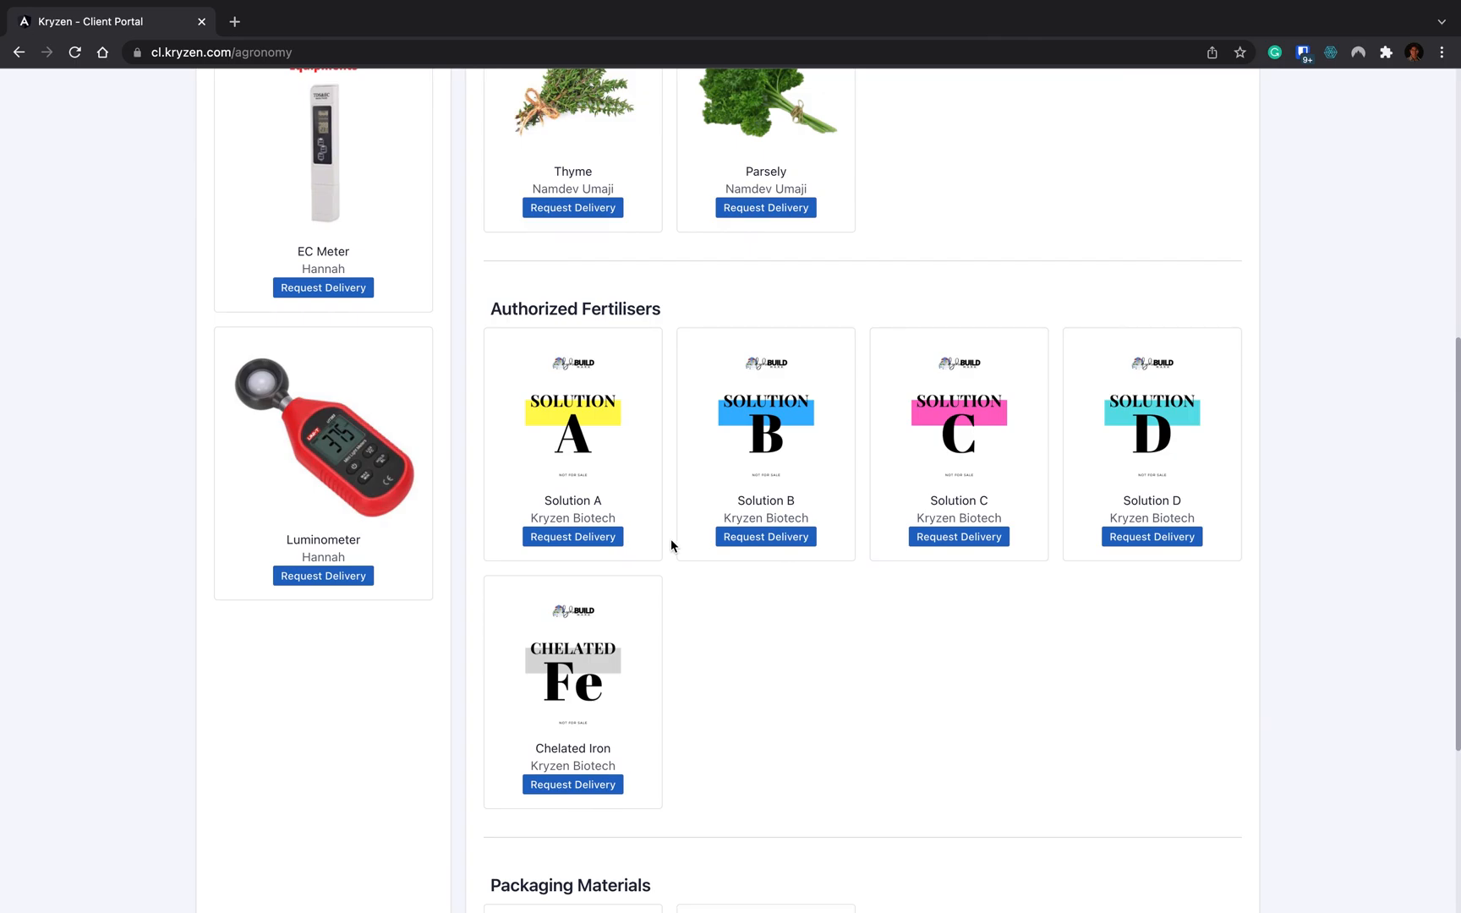
pyautogui.moveTo(937, 540)
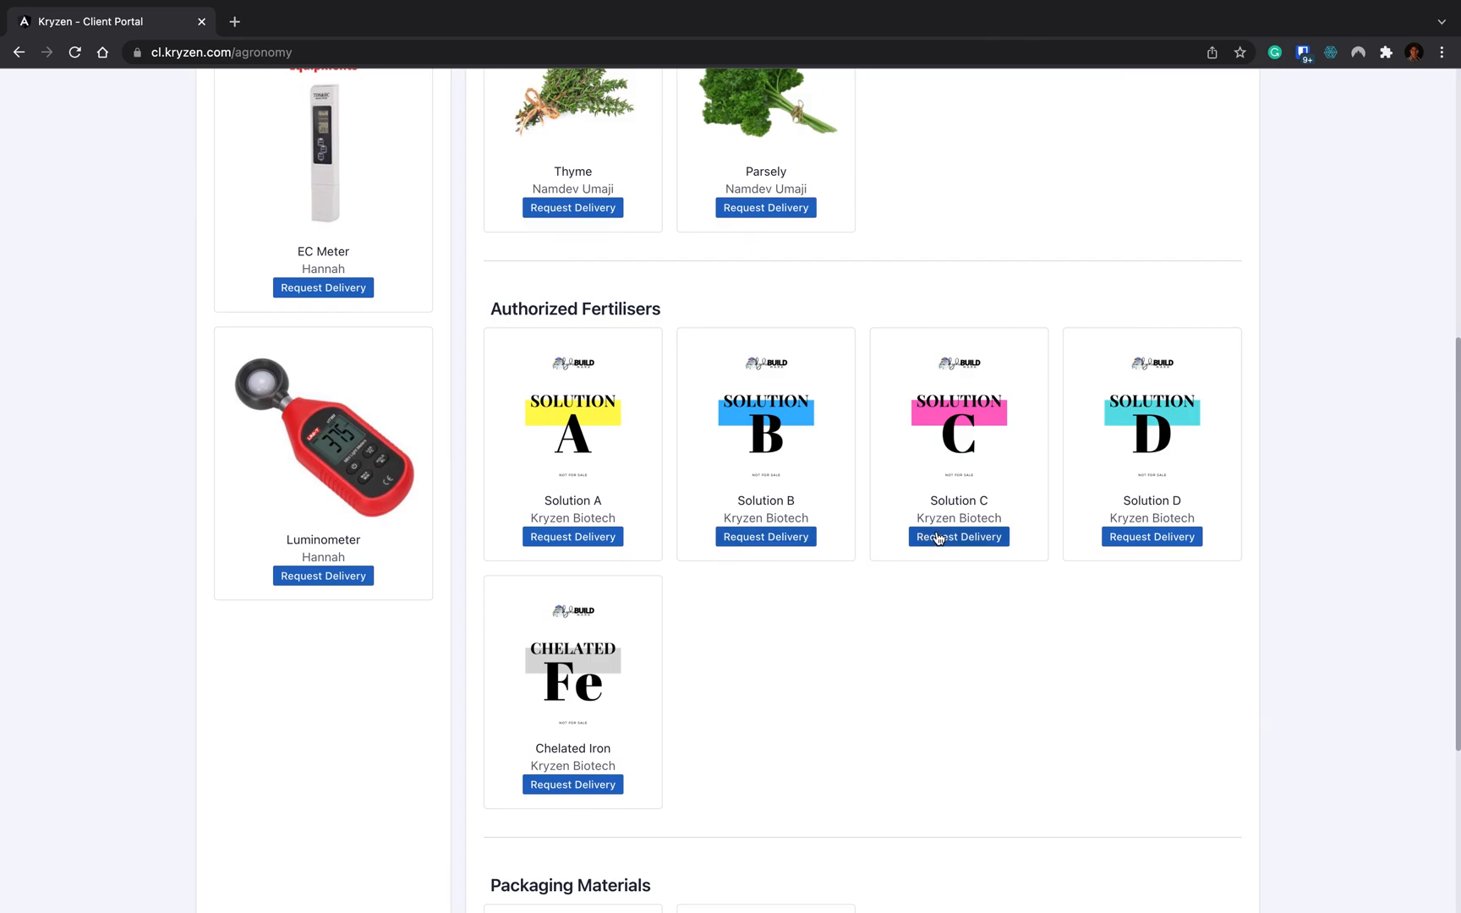
pyautogui.click(959, 538)
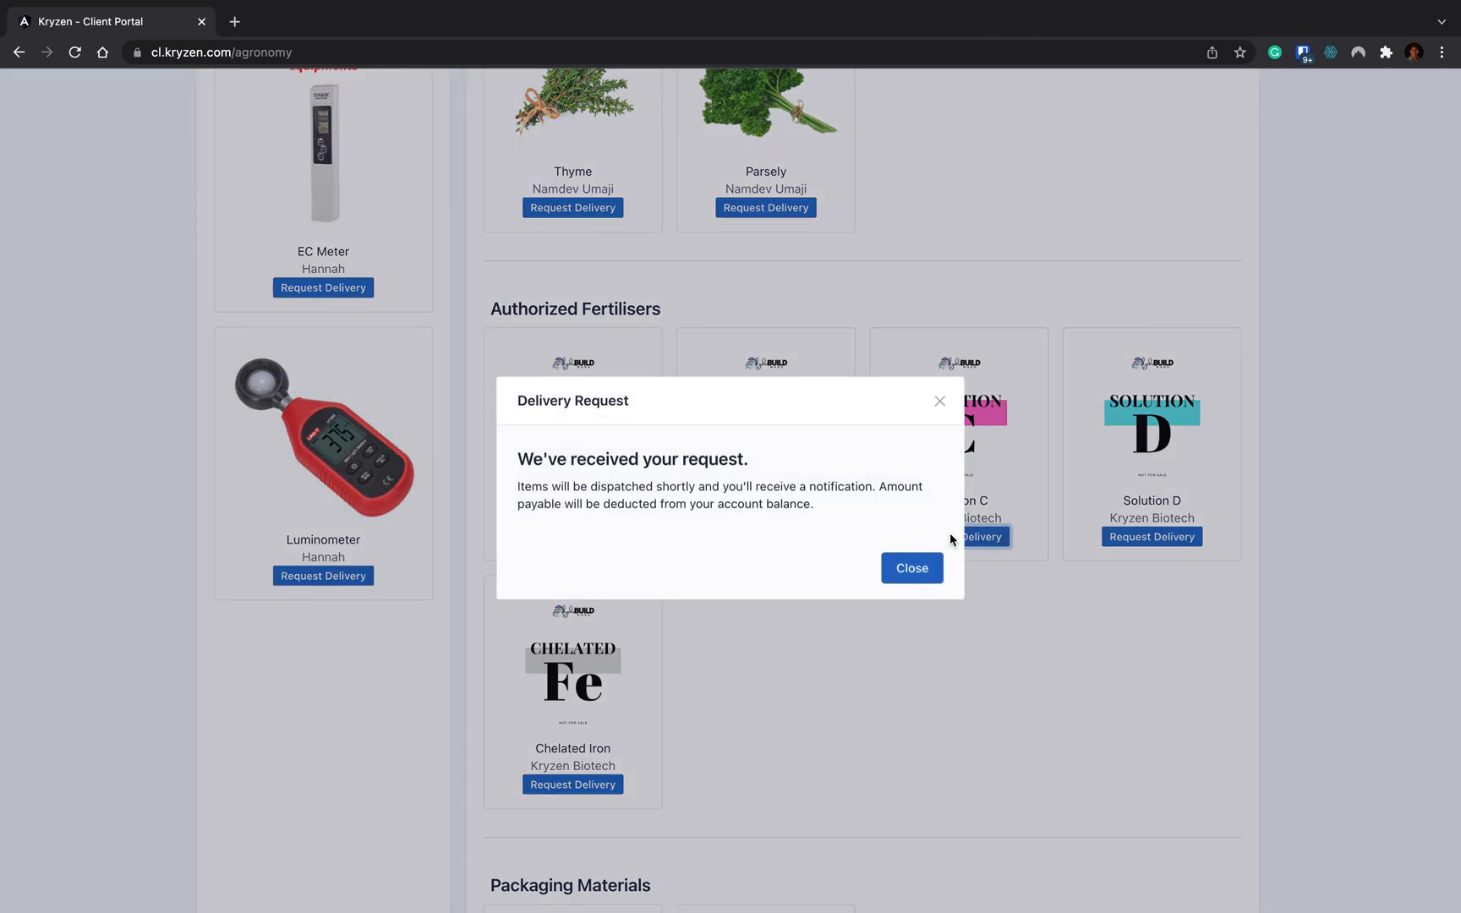
pyautogui.click(911, 568)
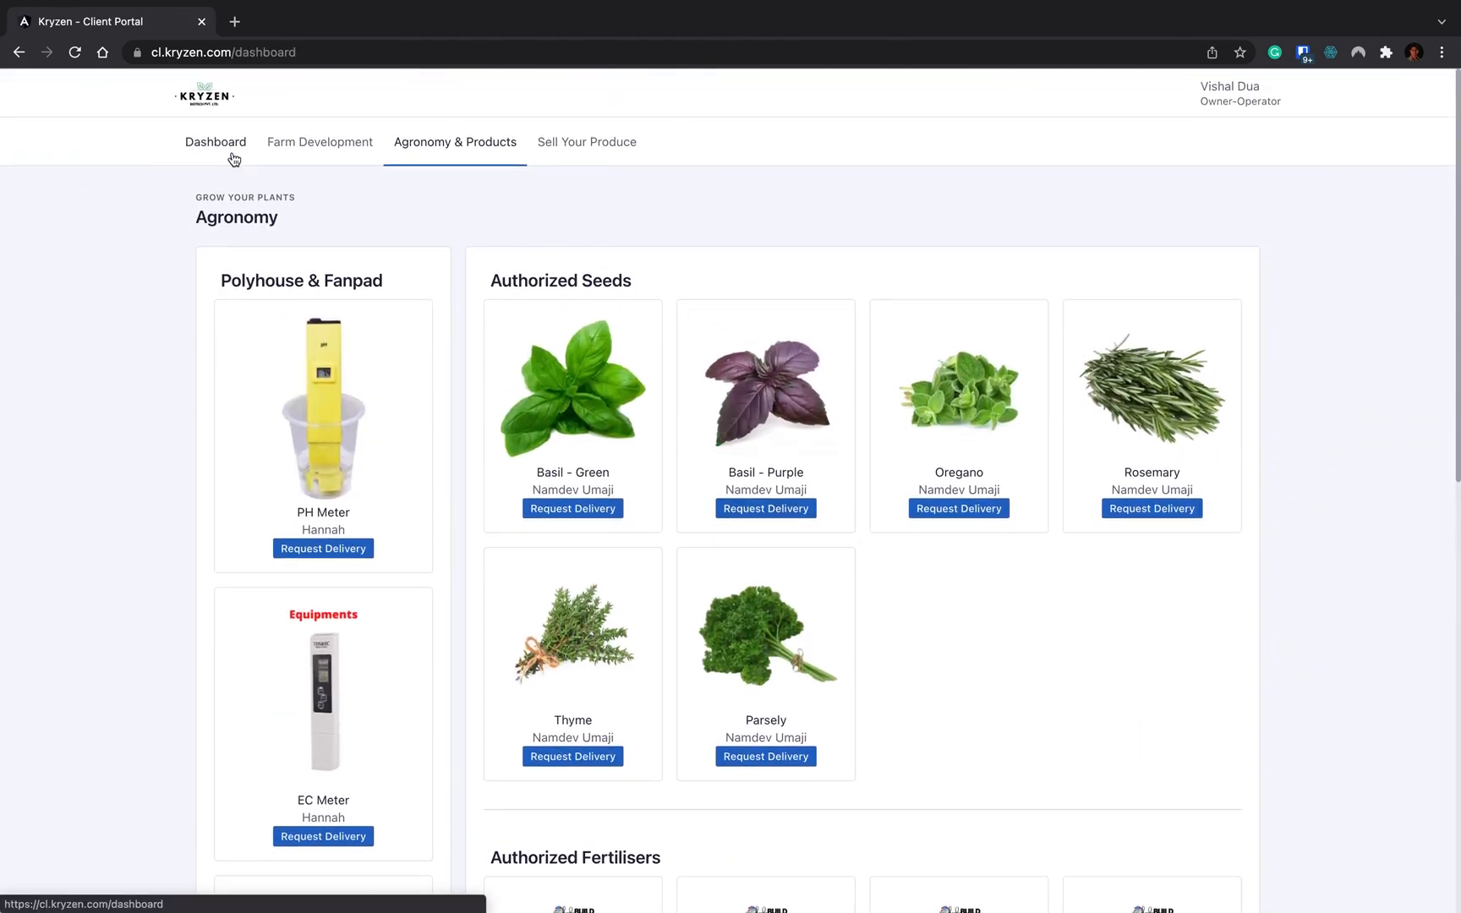
# - Return to the Dashboard overview, then choose Sign Out from the account menu
pyautogui.click(215, 142)
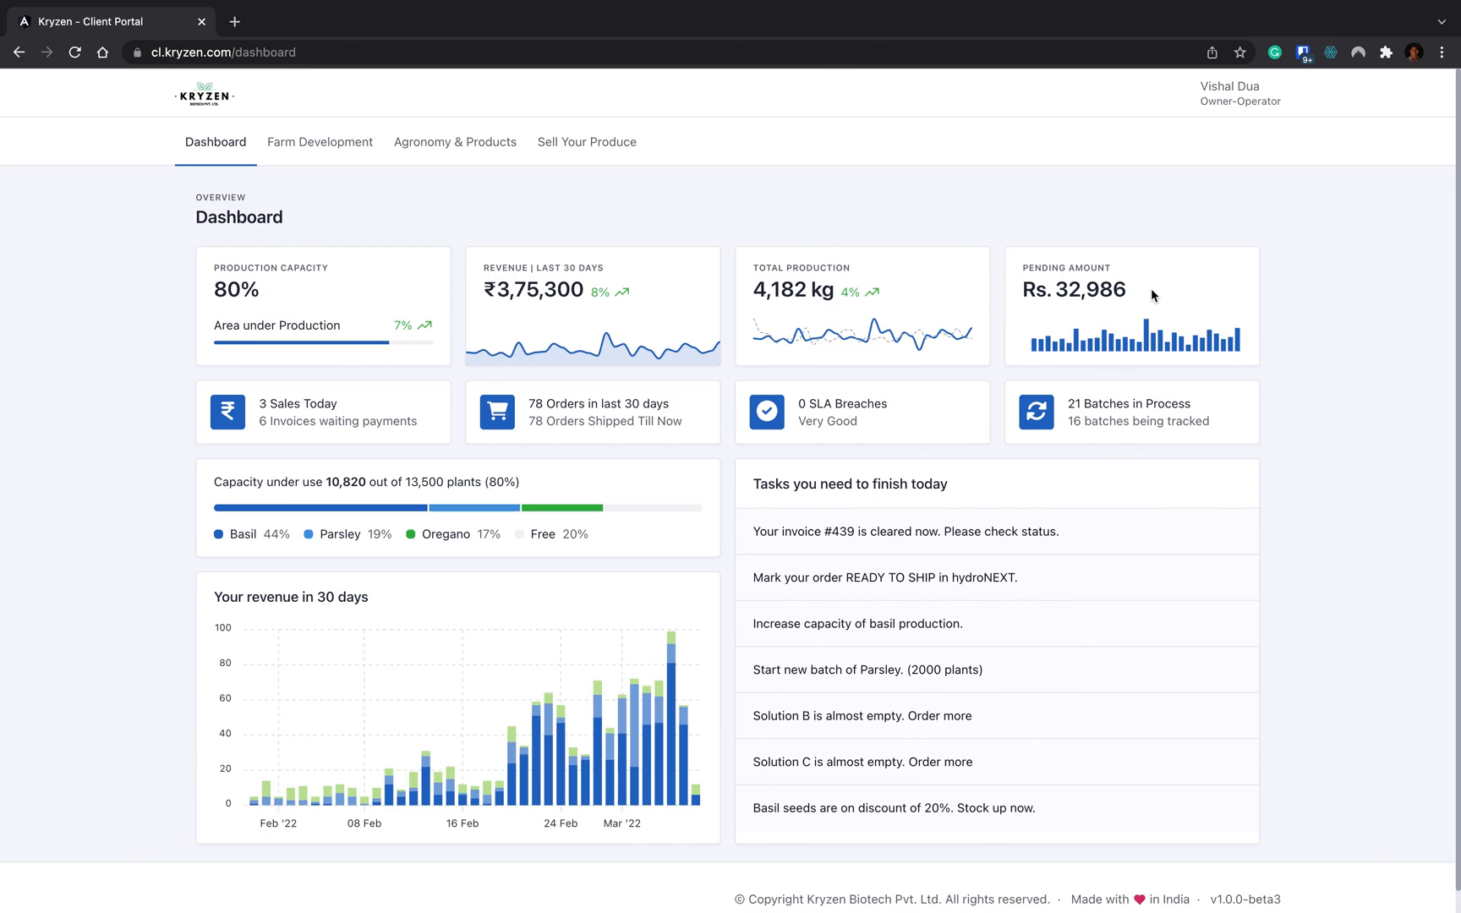
pyautogui.click(1240, 93)
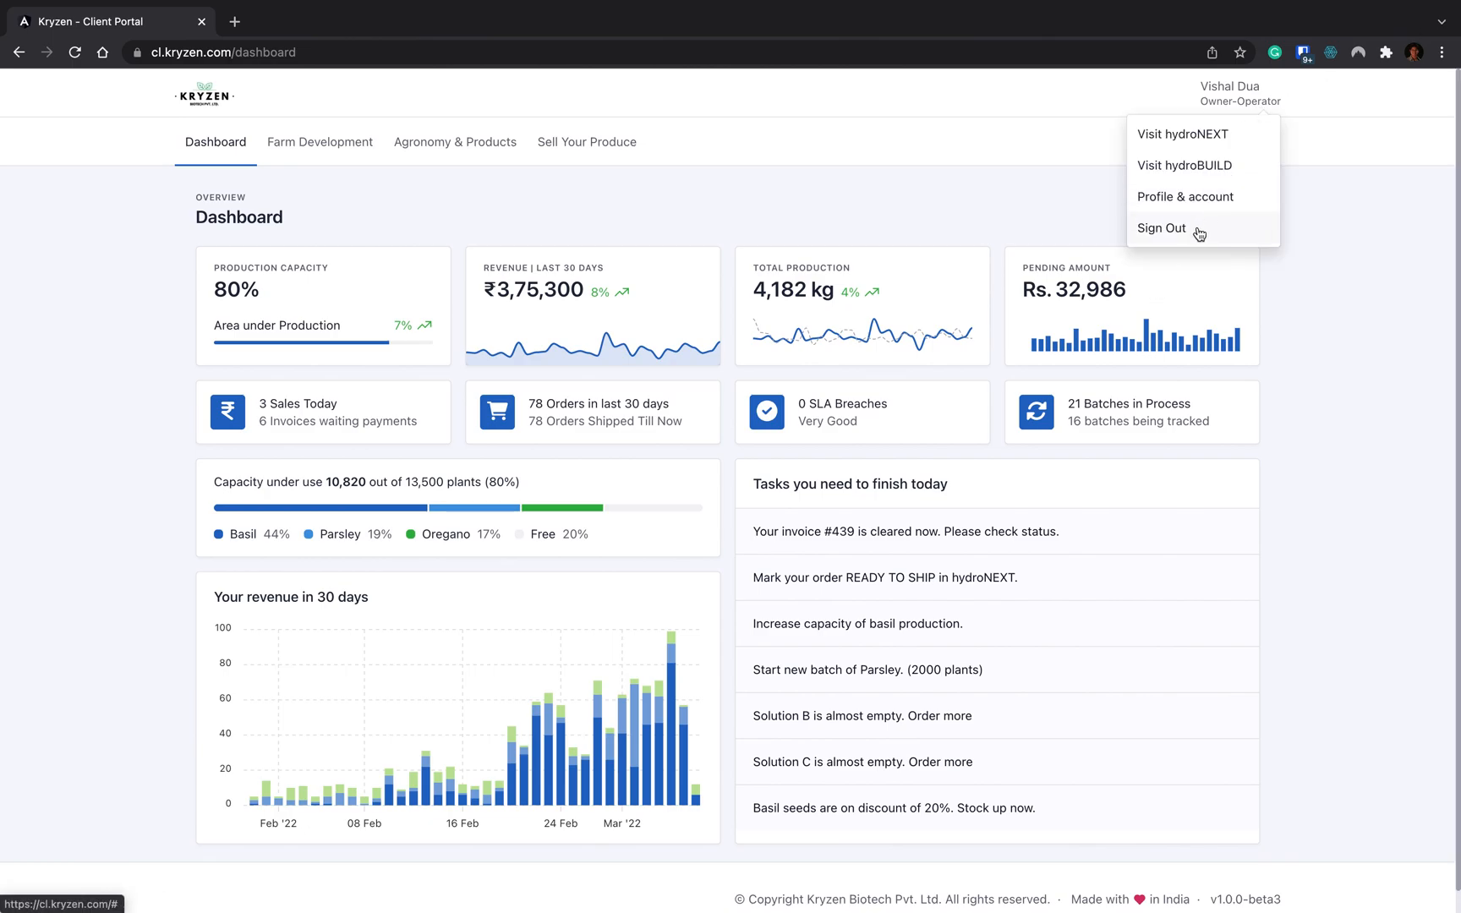
pyautogui.click(1160, 228)
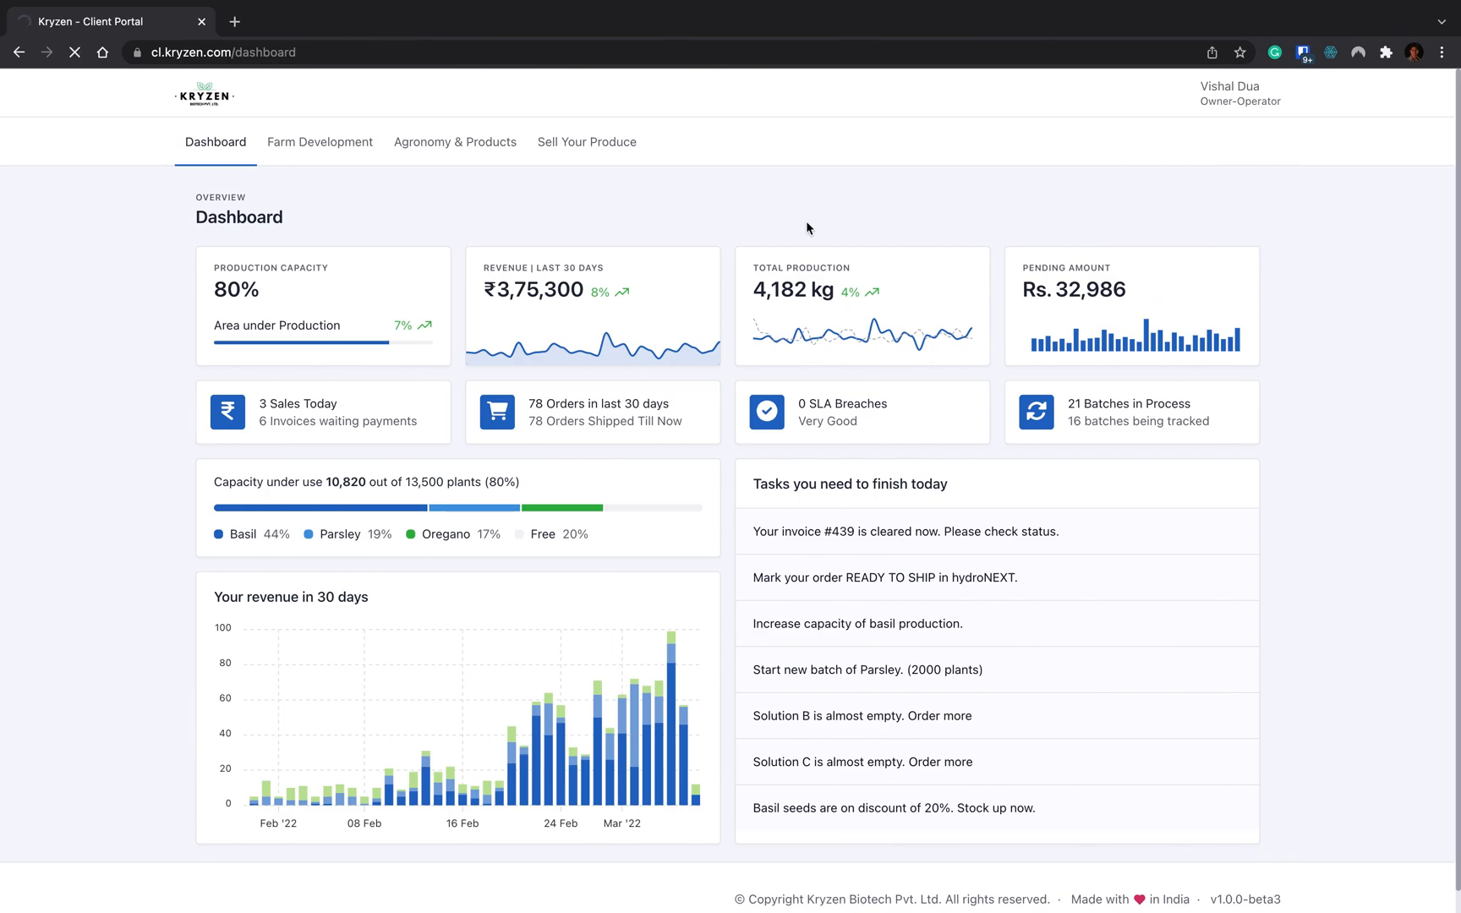